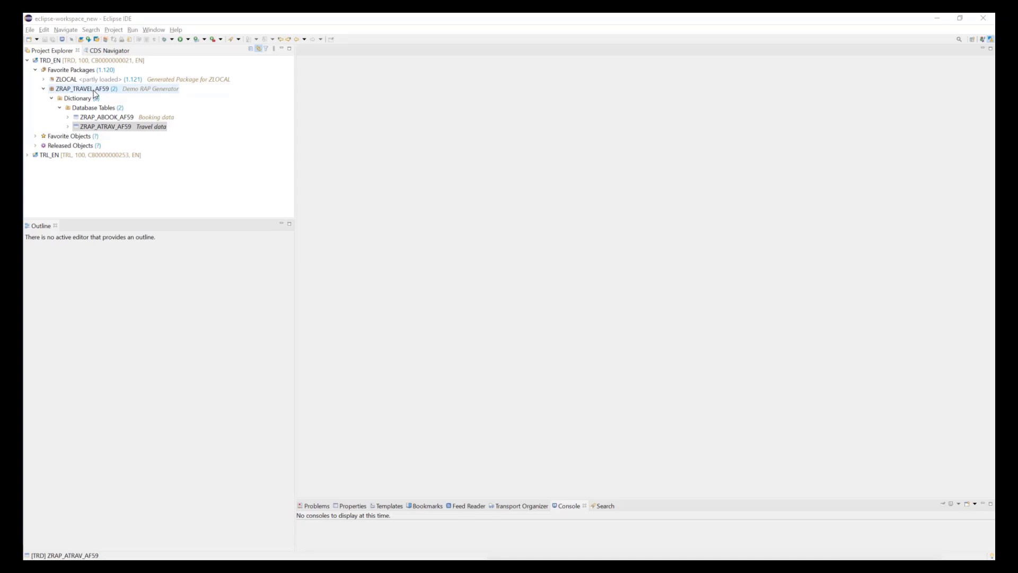
Open the ZRAP_TRAVEL_AF59 package editor and select its Travel data table.
left_click(84, 89)
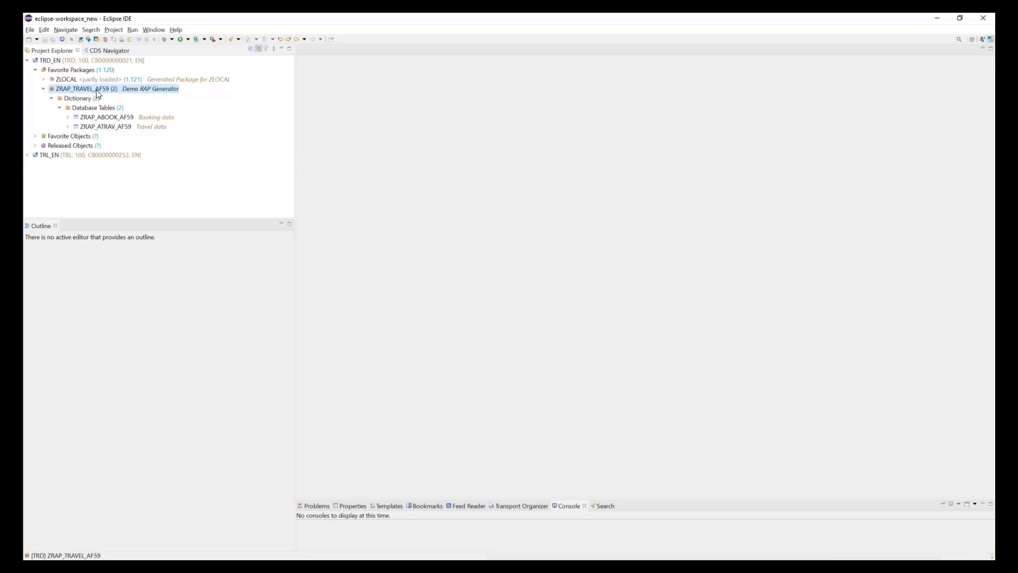
double_click(90, 89)
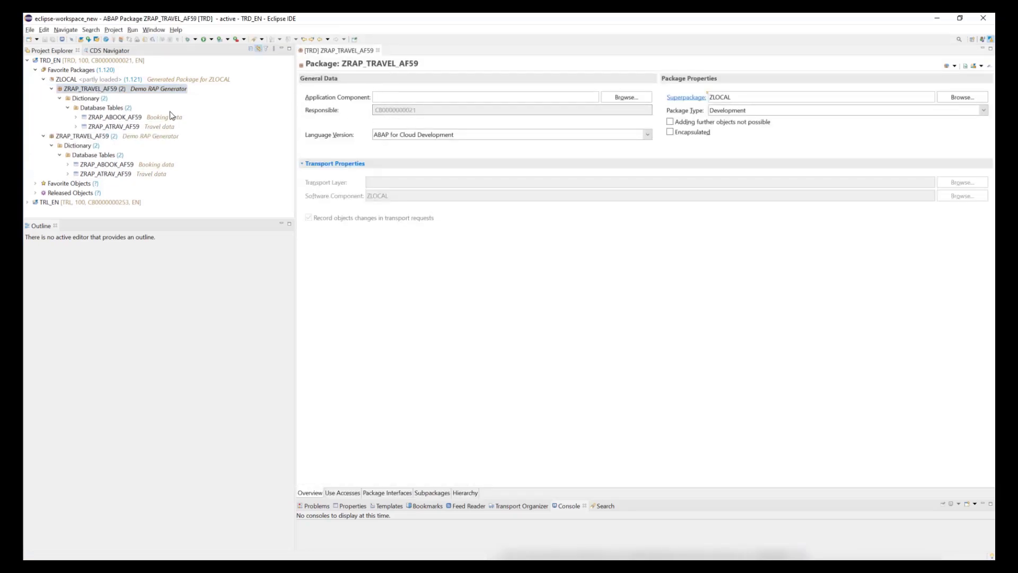
left_click(114, 126)
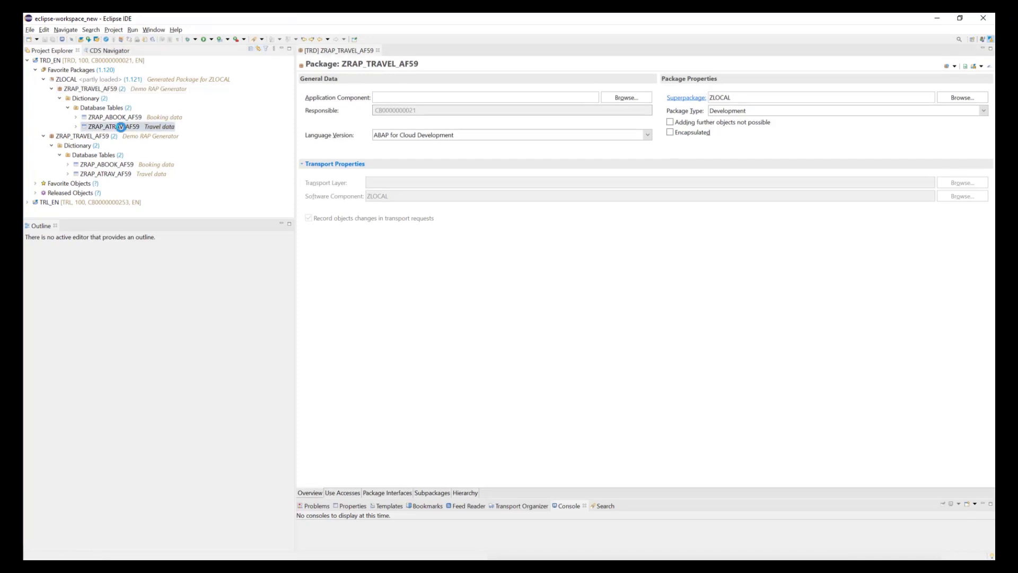
Open tables ZRAP_ATRAV_AF59 and ZRAP_ABOOK_AF59, then bring the travel table back to front.
double_click(113, 126)
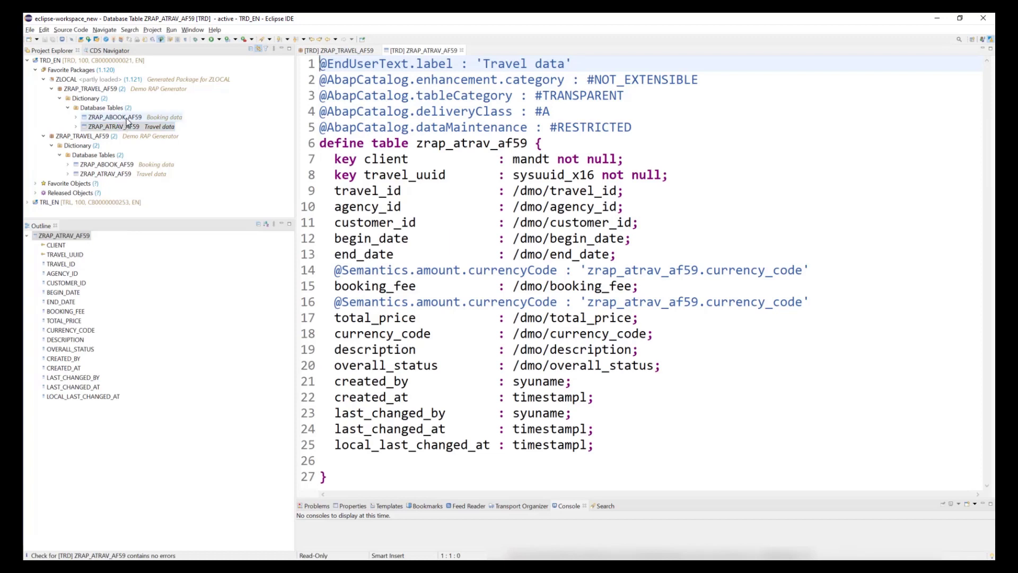
double_click(117, 116)
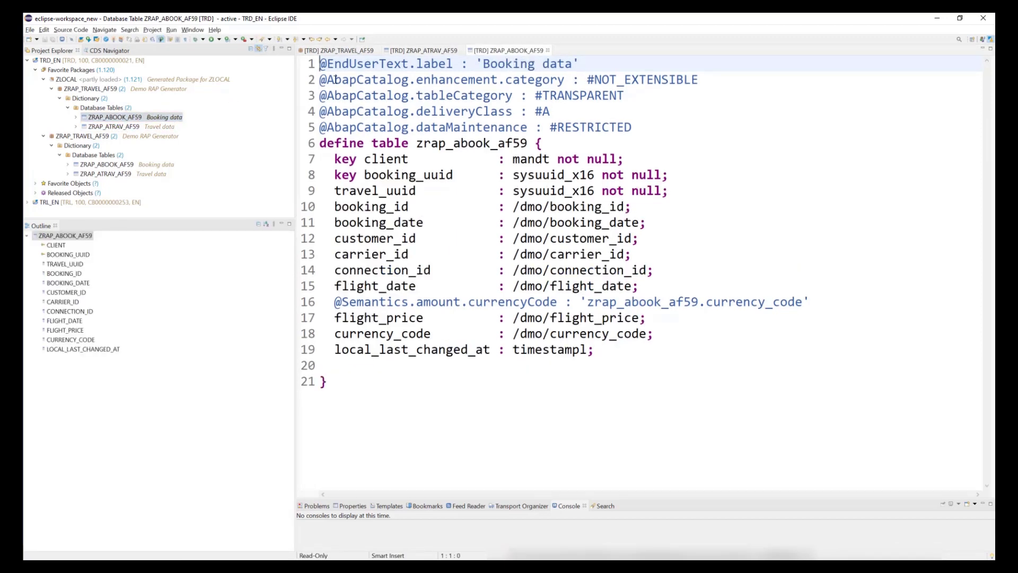
left_click(420, 50)
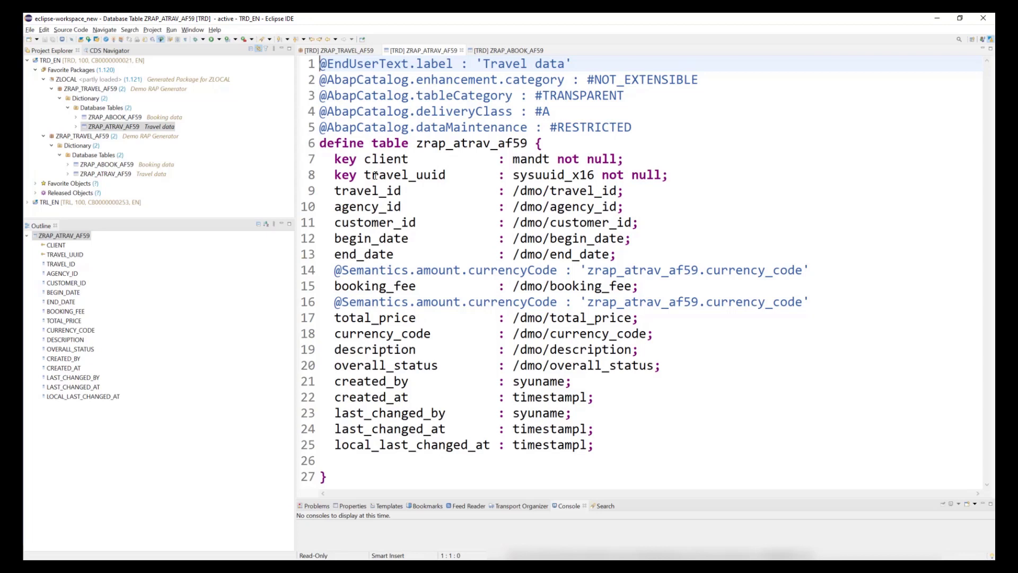
double_click(474, 142)
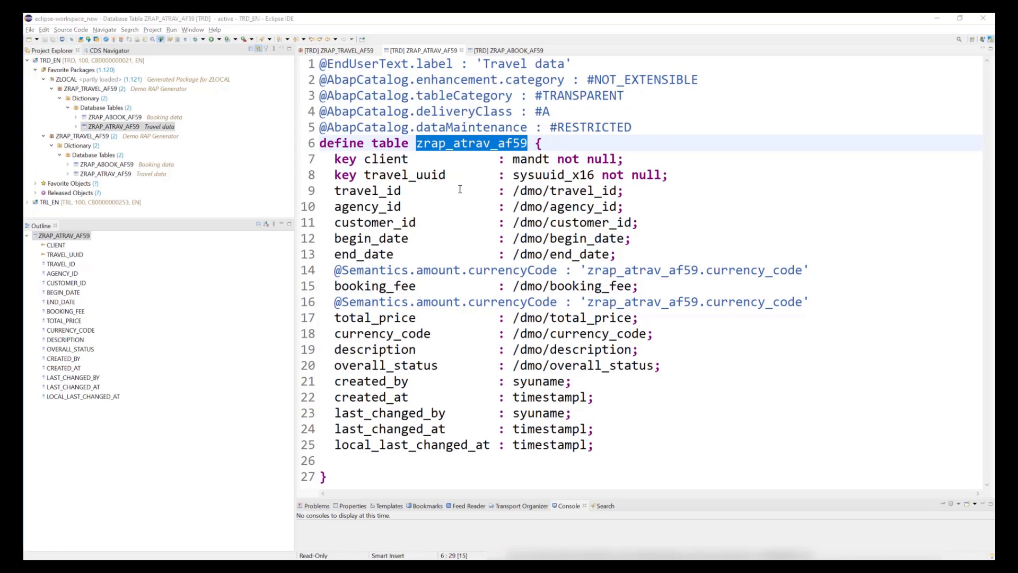
mouse_move(363, 173)
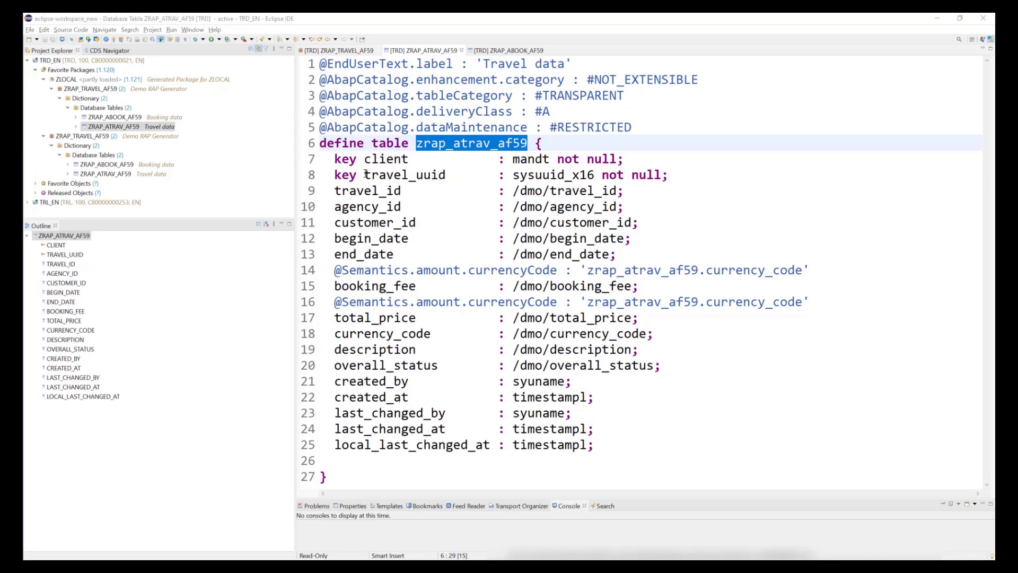
double_click(526, 174)
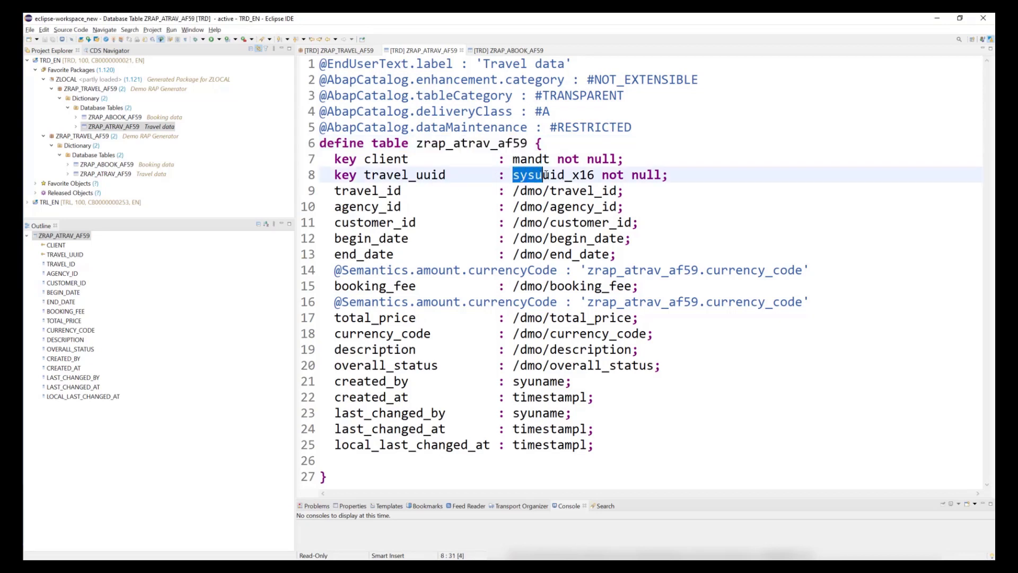
double_click(402, 174)
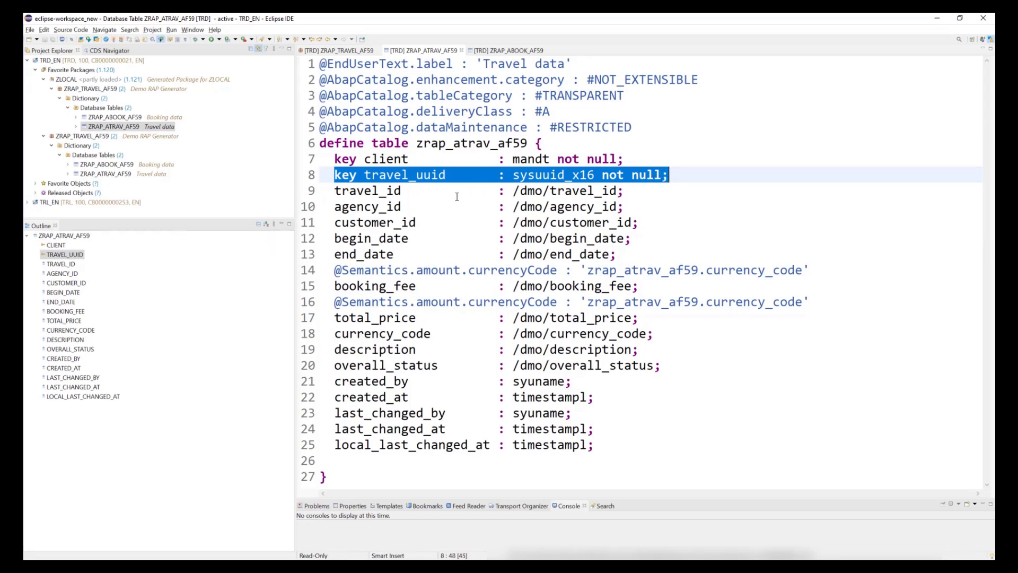
mouse_move(428, 203)
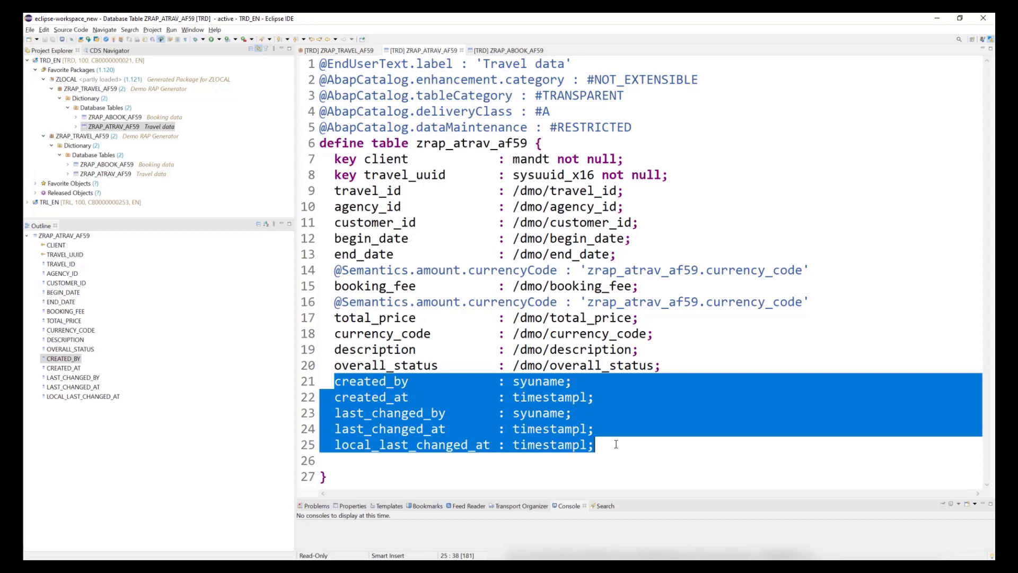
mouse_move(498, 63)
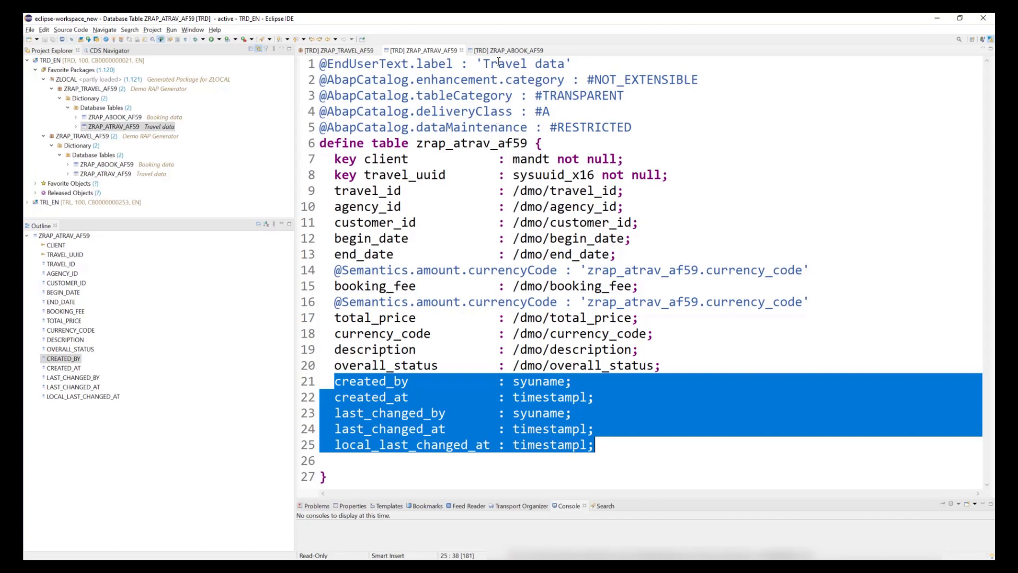
left_click(513, 50)
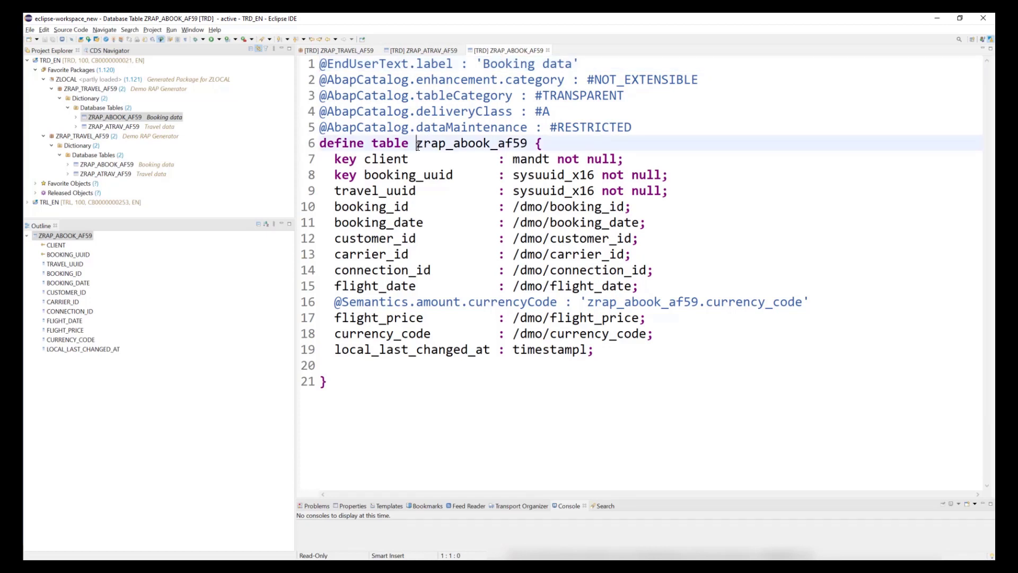
double_click(472, 143)
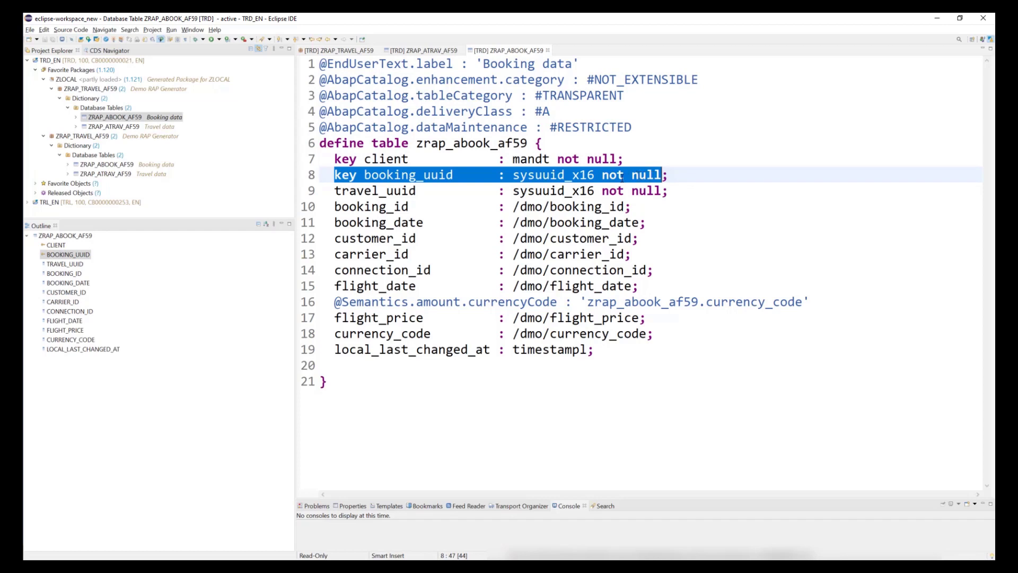
left_click(335, 190)
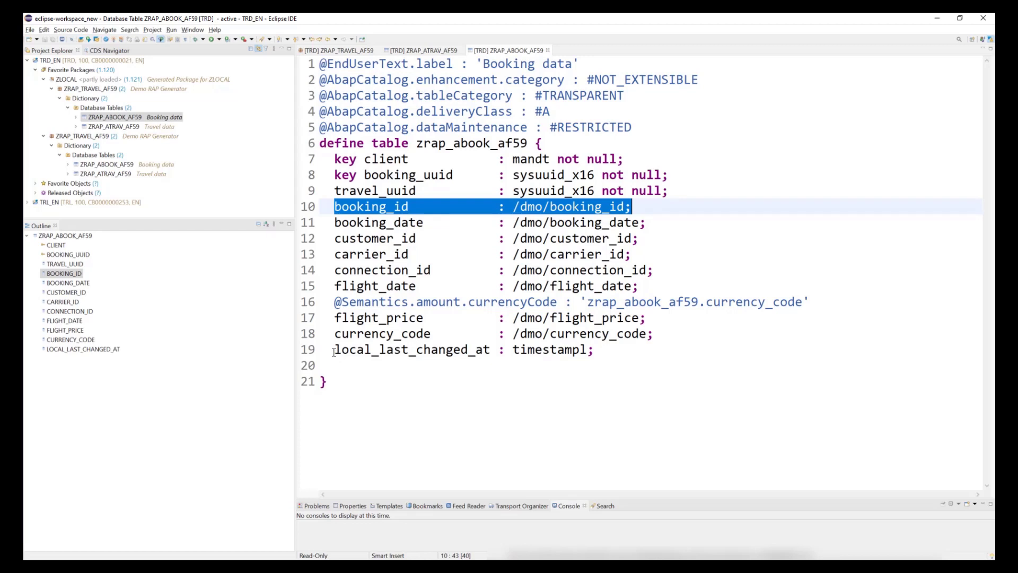
left_click(333, 349)
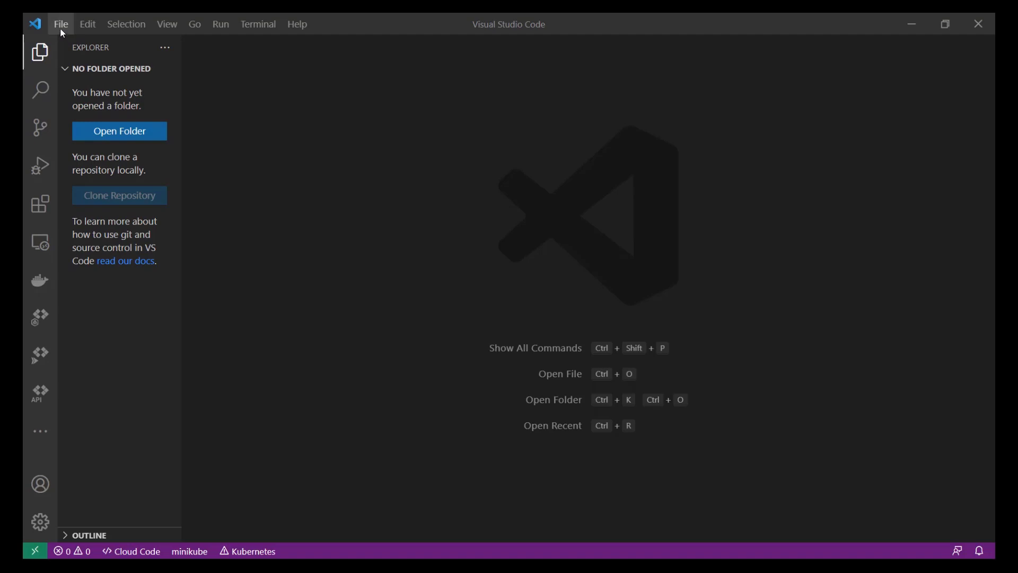
Create a new file from the File menu and choose JSON from the language list.
left_click(60, 24)
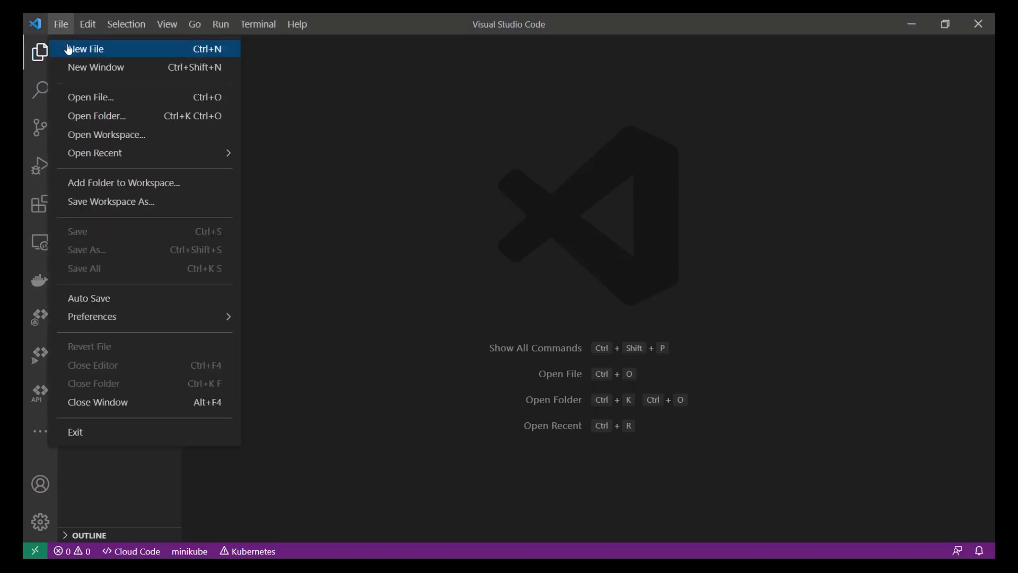
left_click(85, 48)
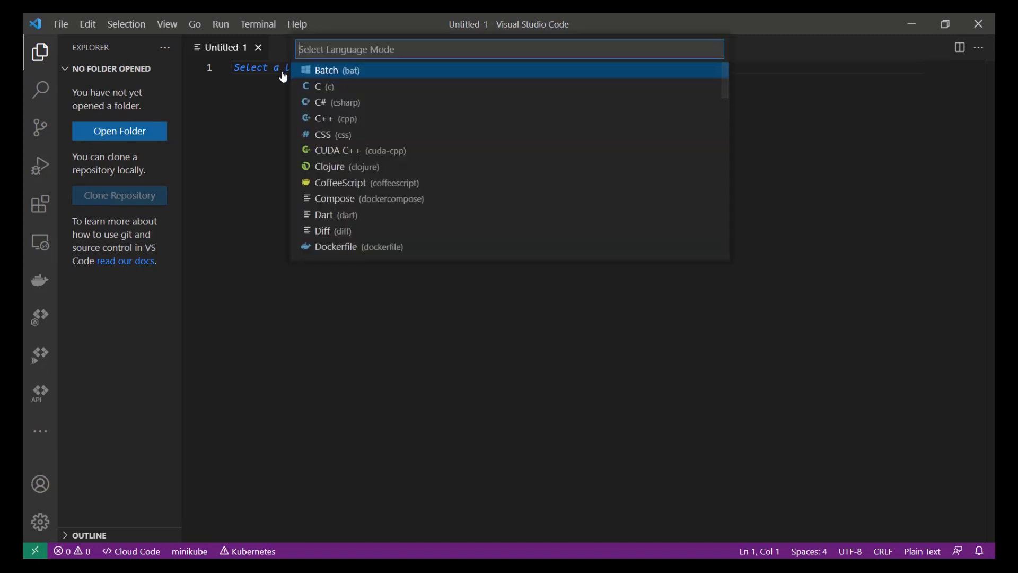
scroll("down", 3)
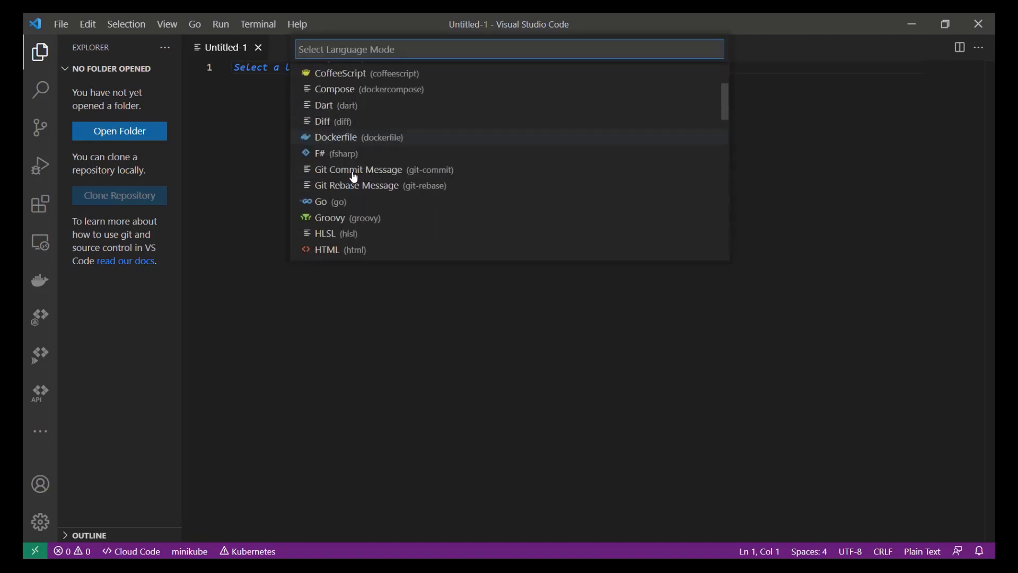
scroll("down", 3)
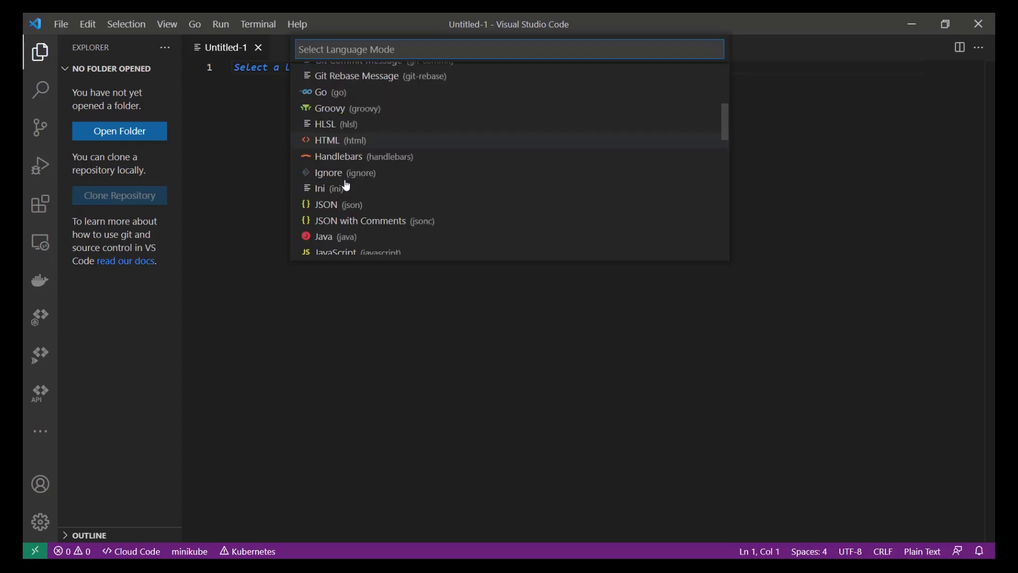
scroll("down", 3)
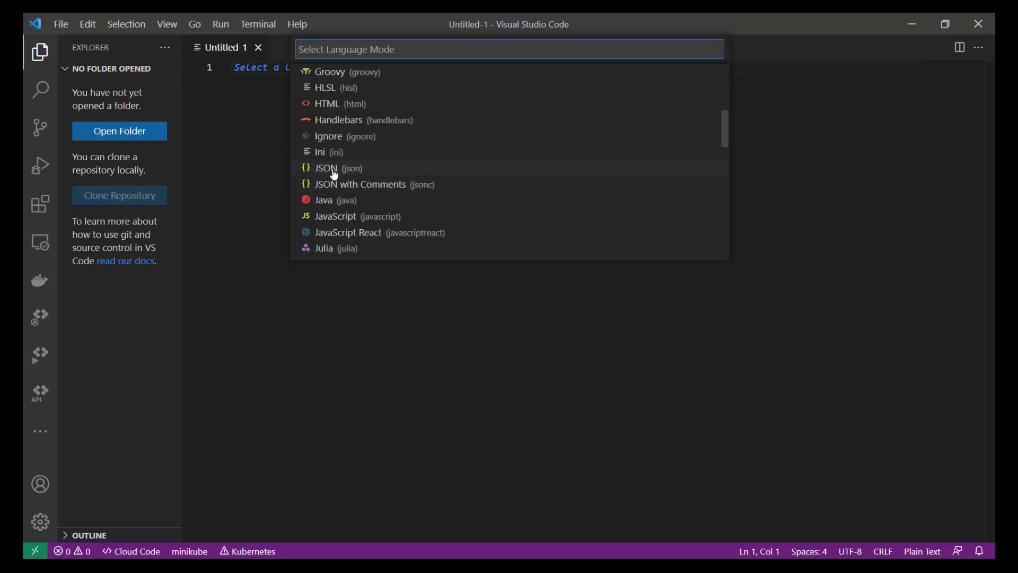
left_click(325, 168)
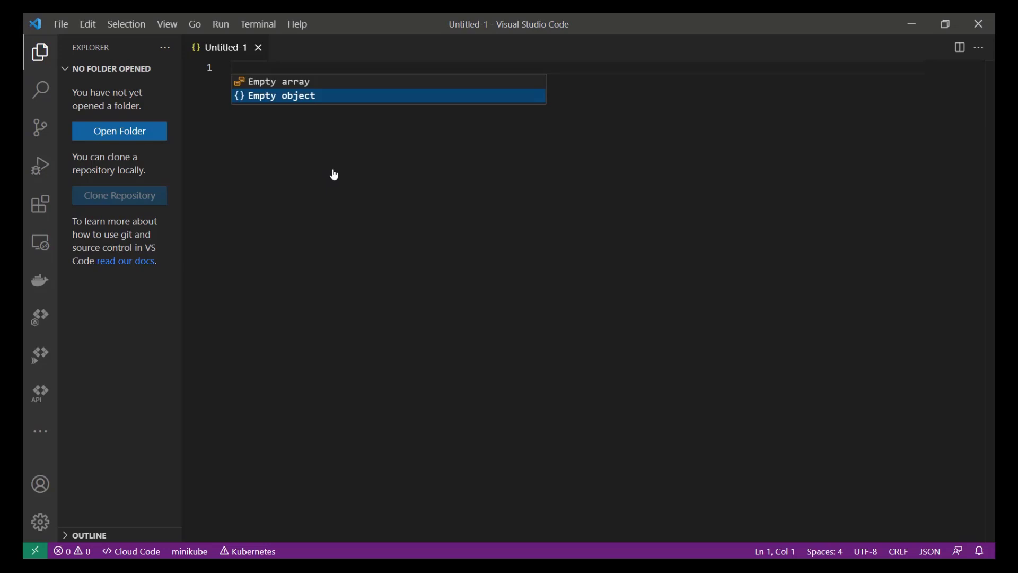
Insert an empty JSON object and add the RAPGenerator "$schema" entry from IntelliSense.
left_click(297, 95)
type("\"$schema\":")
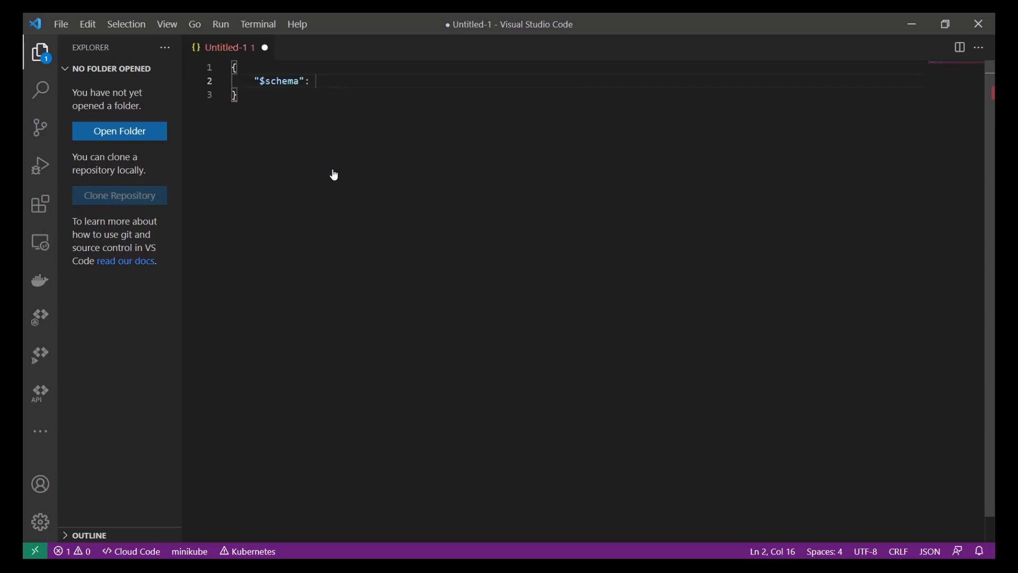
type("\"")
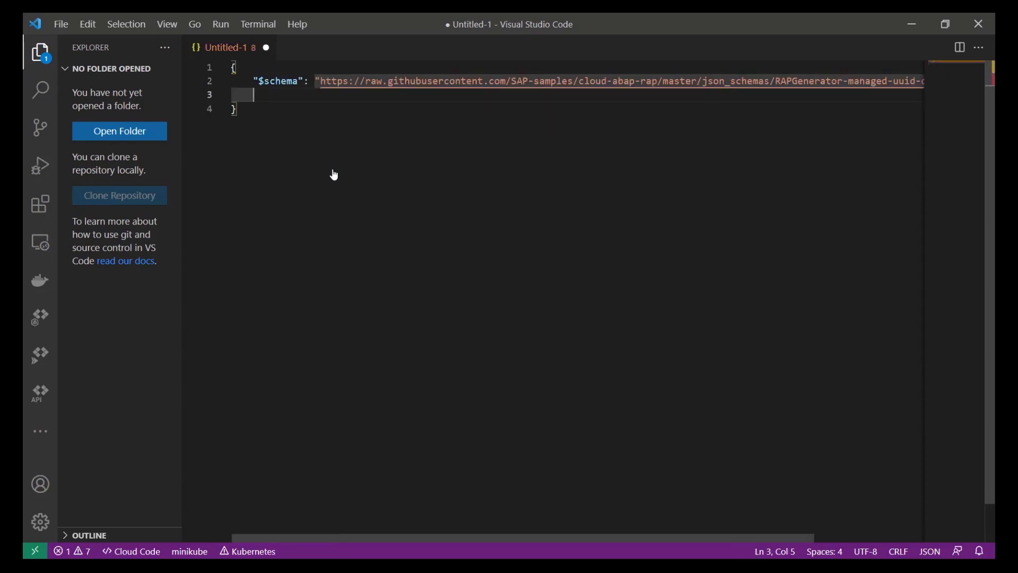
mouse_move(359, 192)
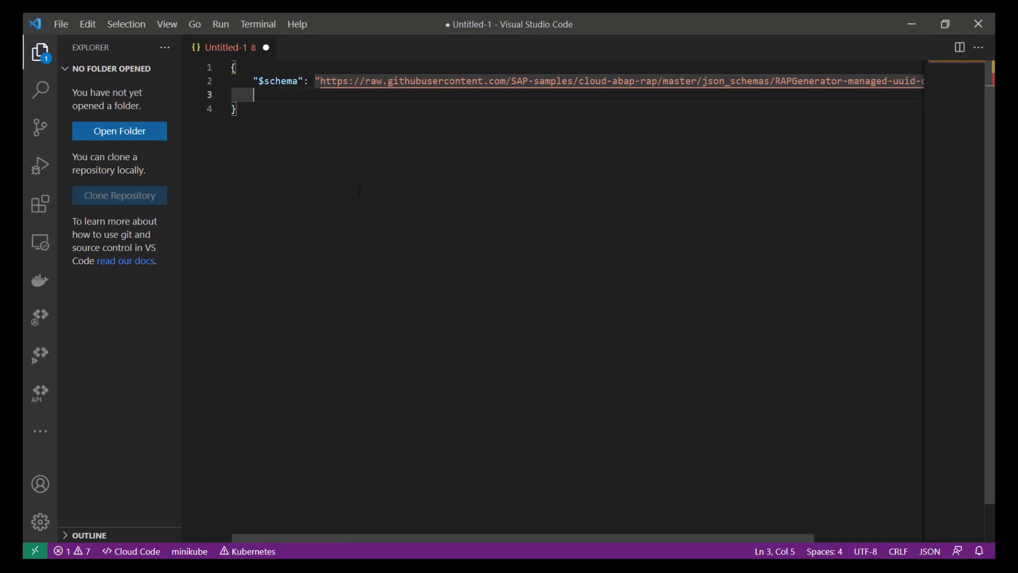
mouse_move(369, 174)
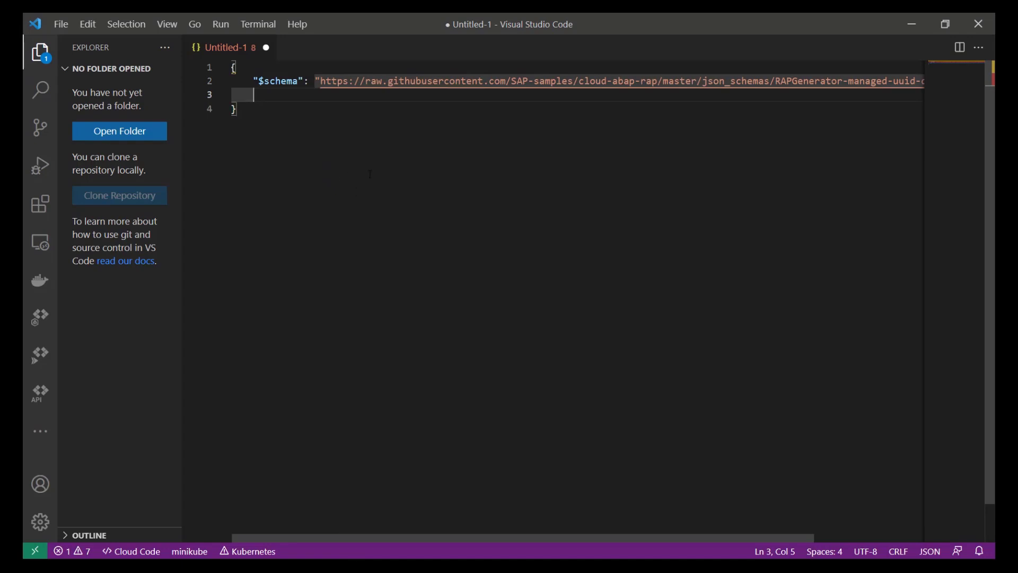
mouse_move(306, 124)
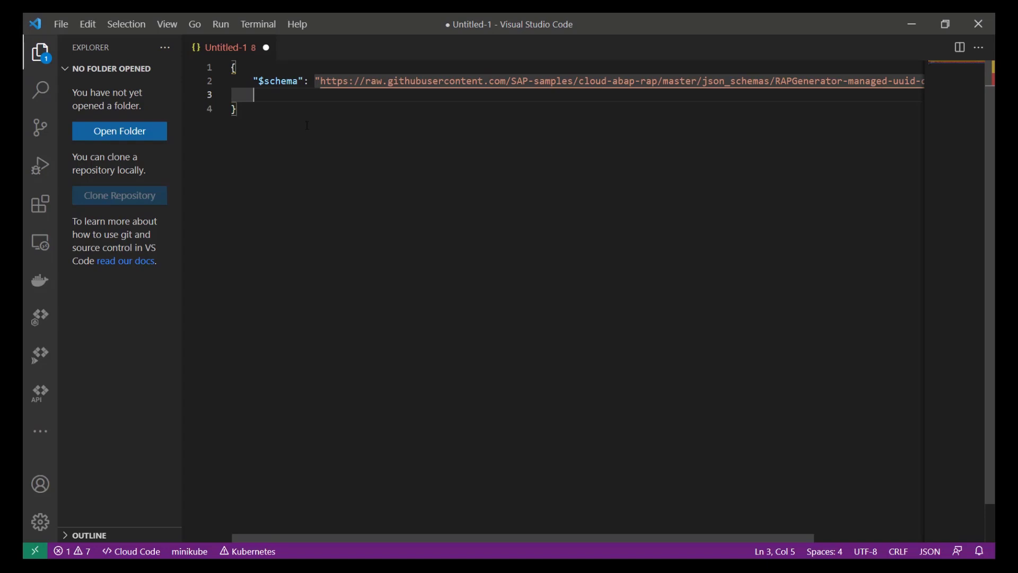
key("ctrl+space")
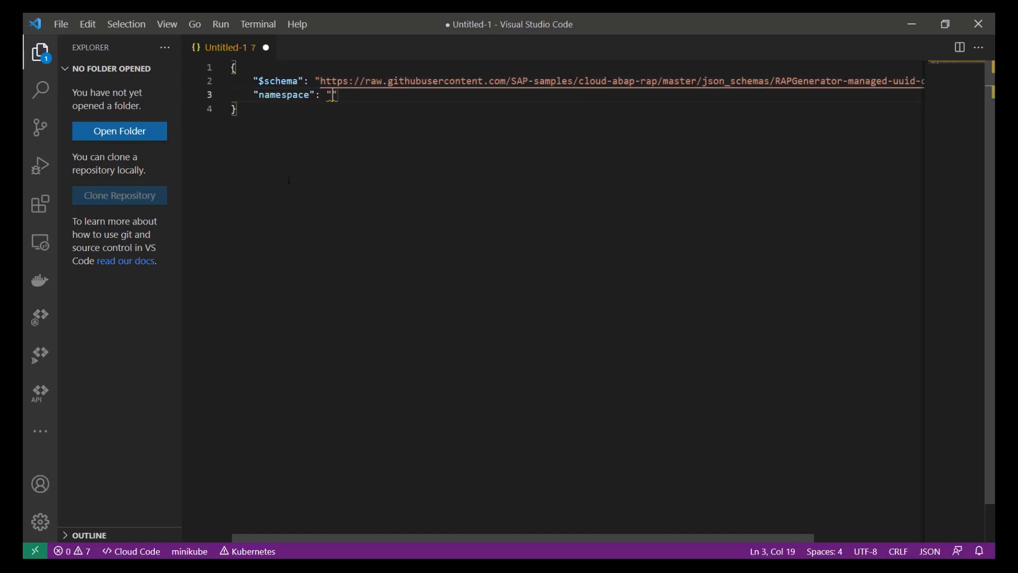
Set namespace to "Z" and add dataSourceType "table".
type("Z")
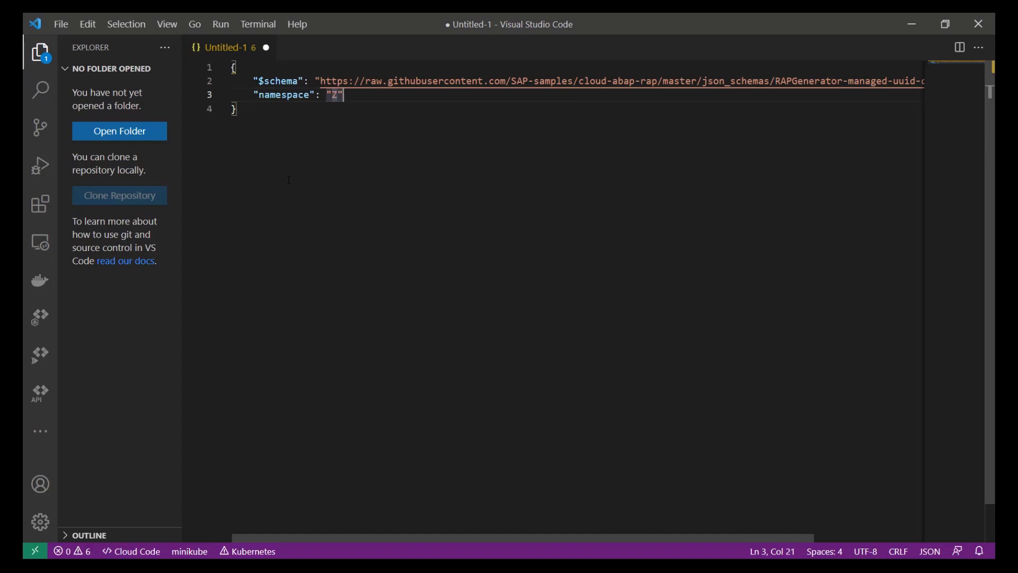
type(",")
key("Enter")
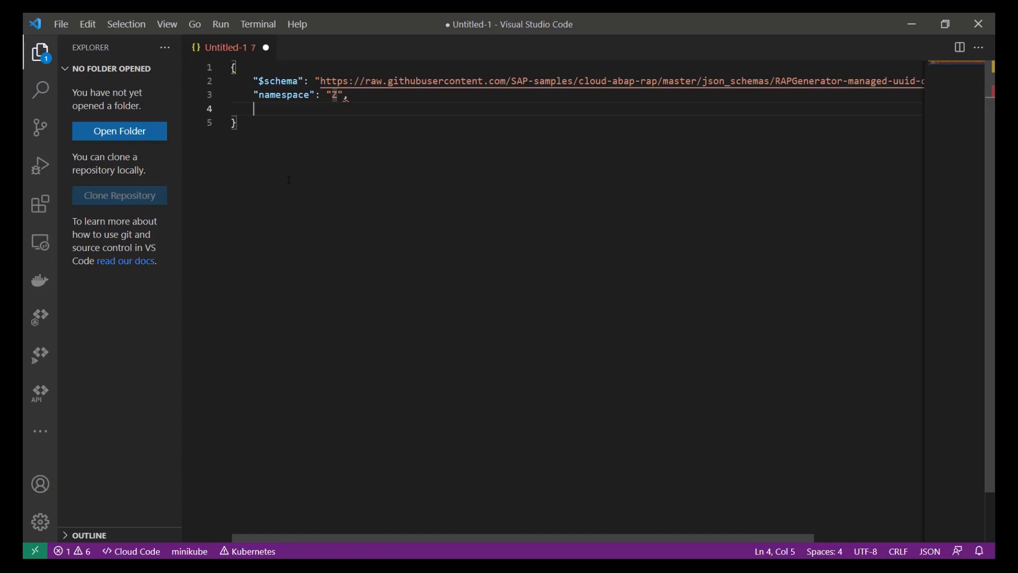
key("ctrl+space")
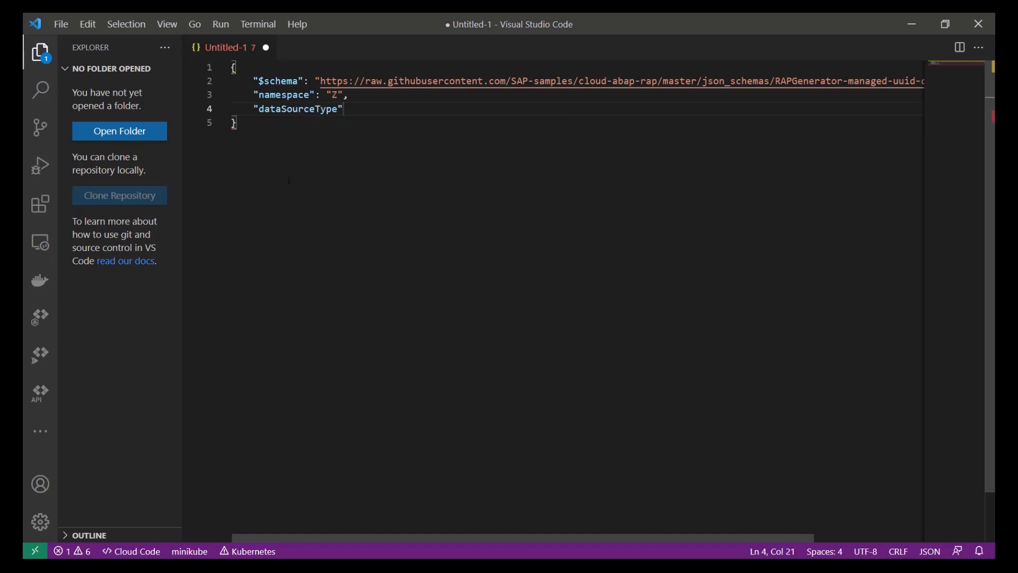
type(":\"table\",")
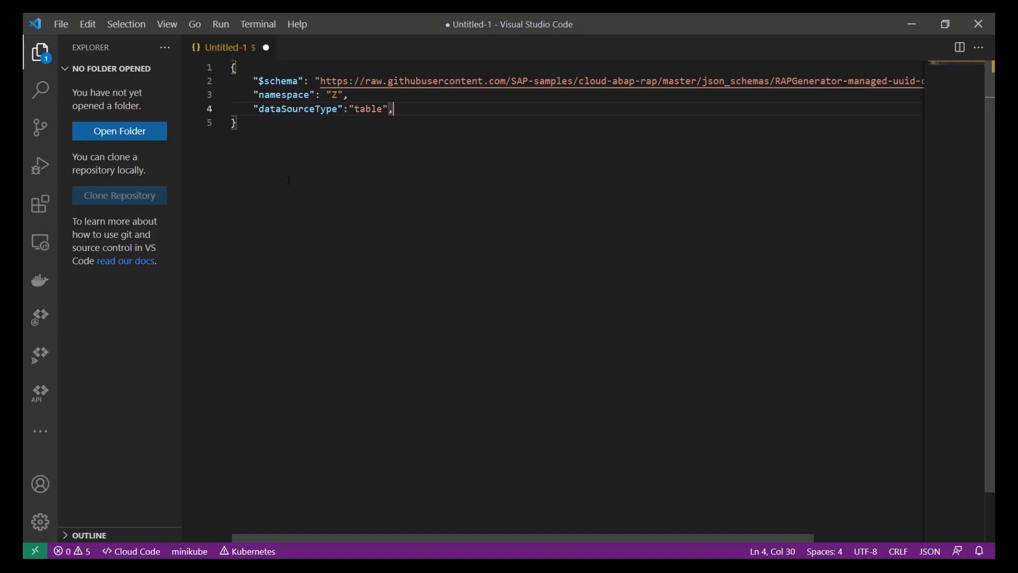
key("Enter")
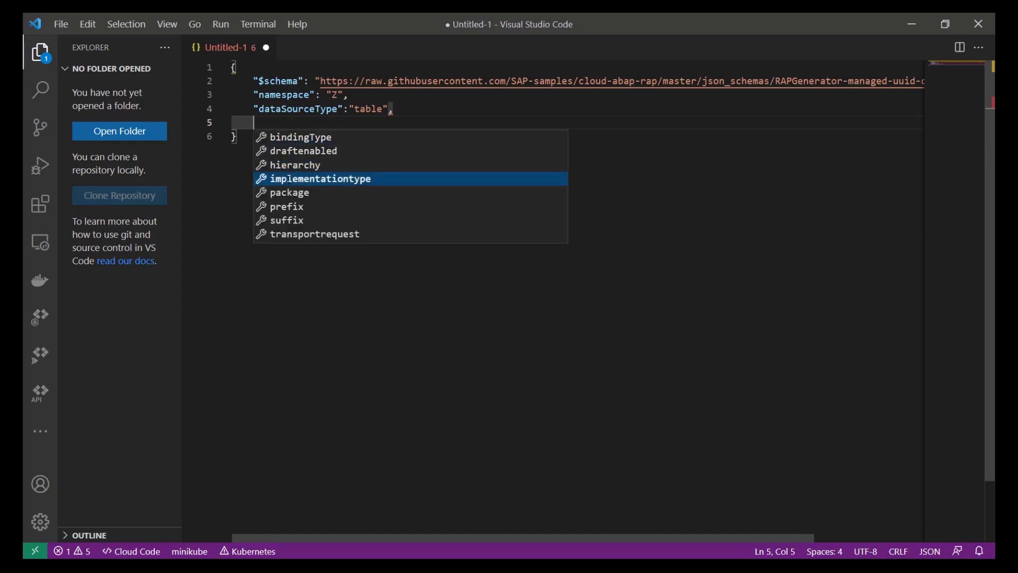
Add implementationtype "managed_uuid" and bindingType "odata_v4_ui".
left_click(321, 179)
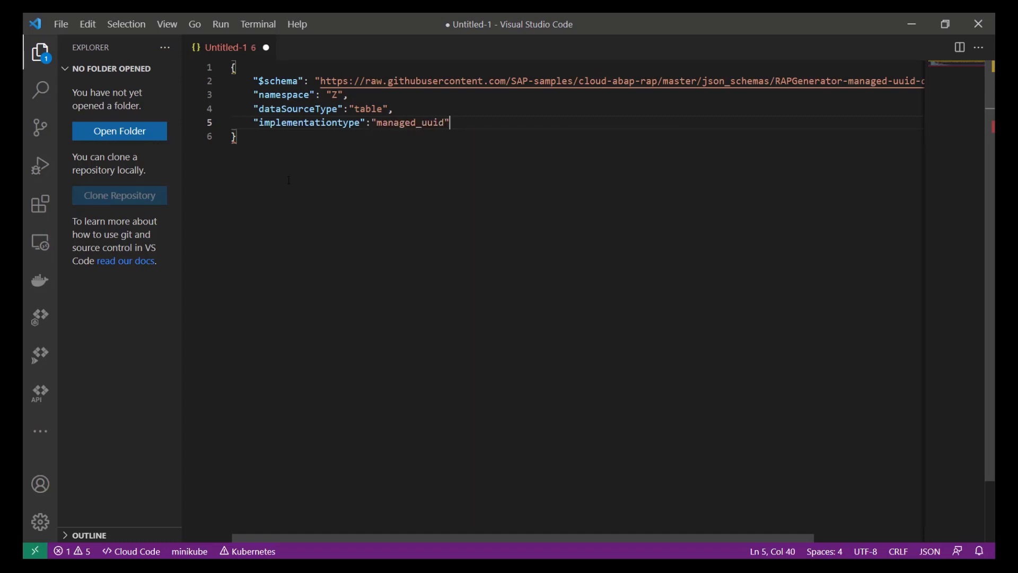
key("Enter")
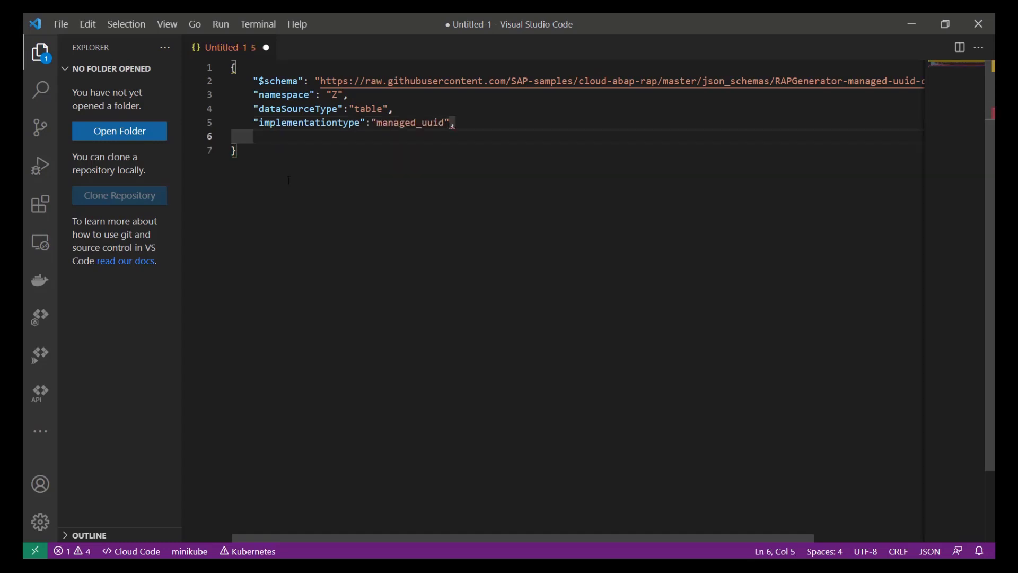
type("\"bindingType\": \"odata_v4_ui\",")
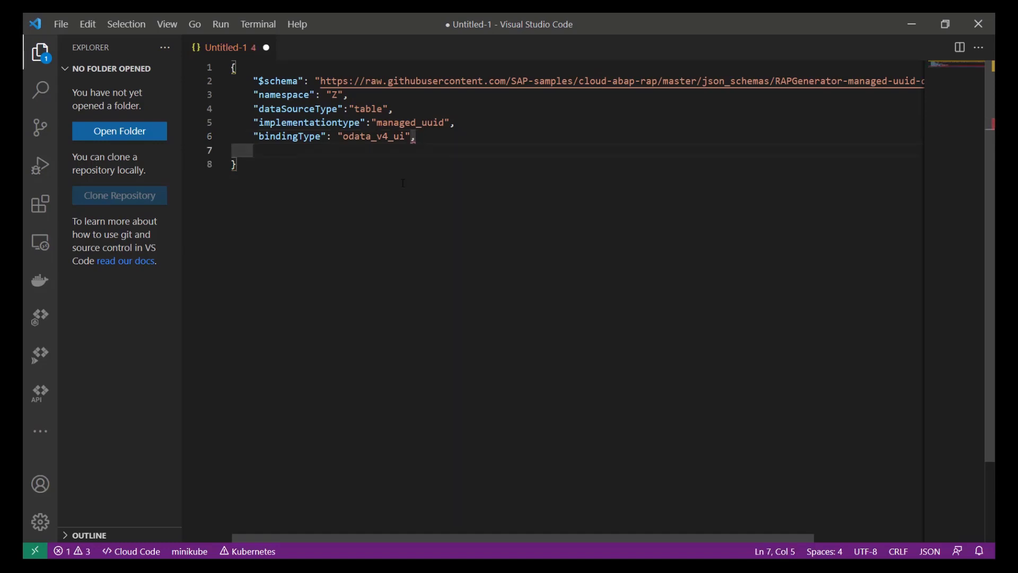
key("ctrl+space")
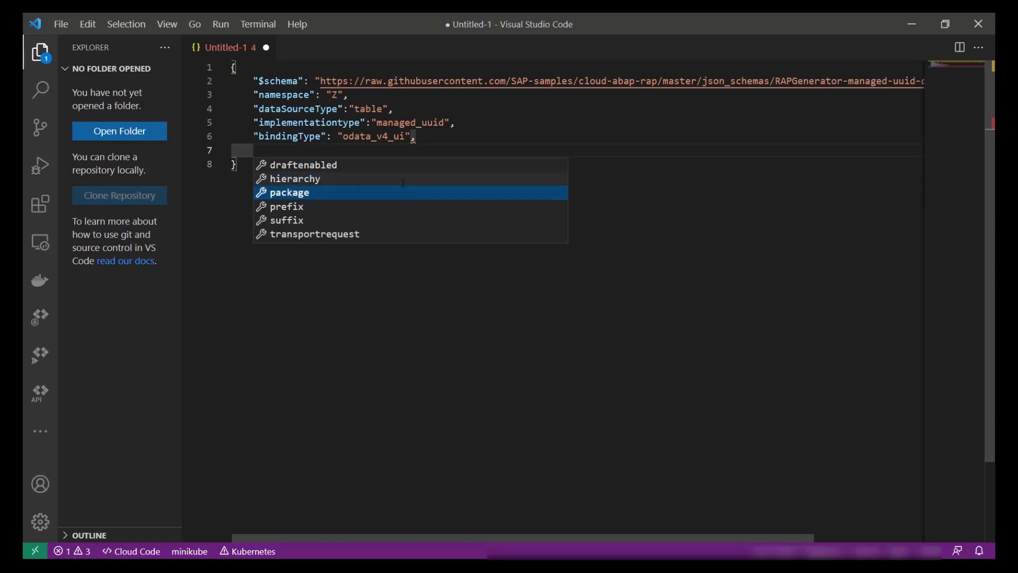
Add "package": "ZRAP_TRAVEL_AF59" and begin a "draftenabled" key.
left_click(289, 192)
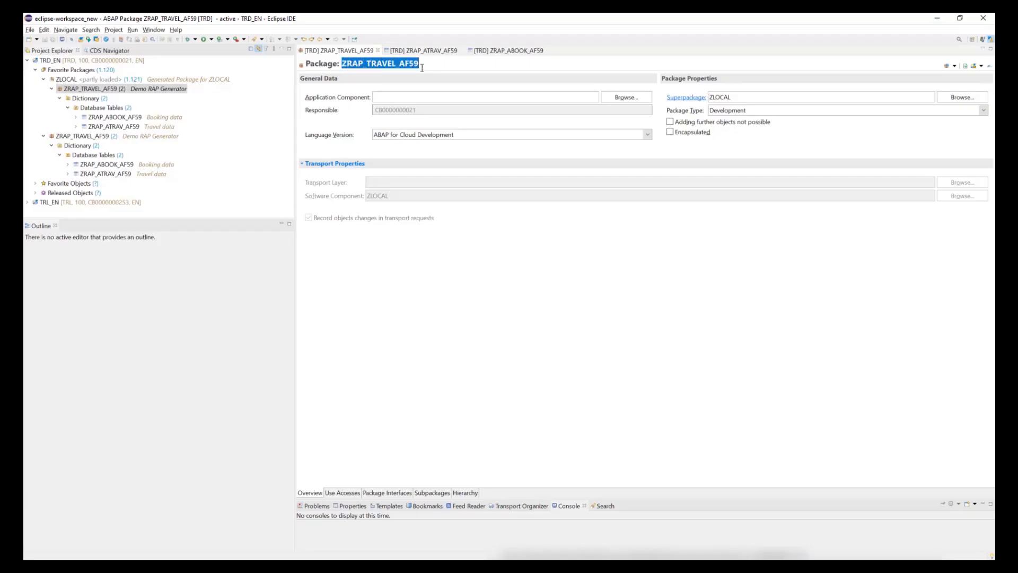
mouse_move(421, 79)
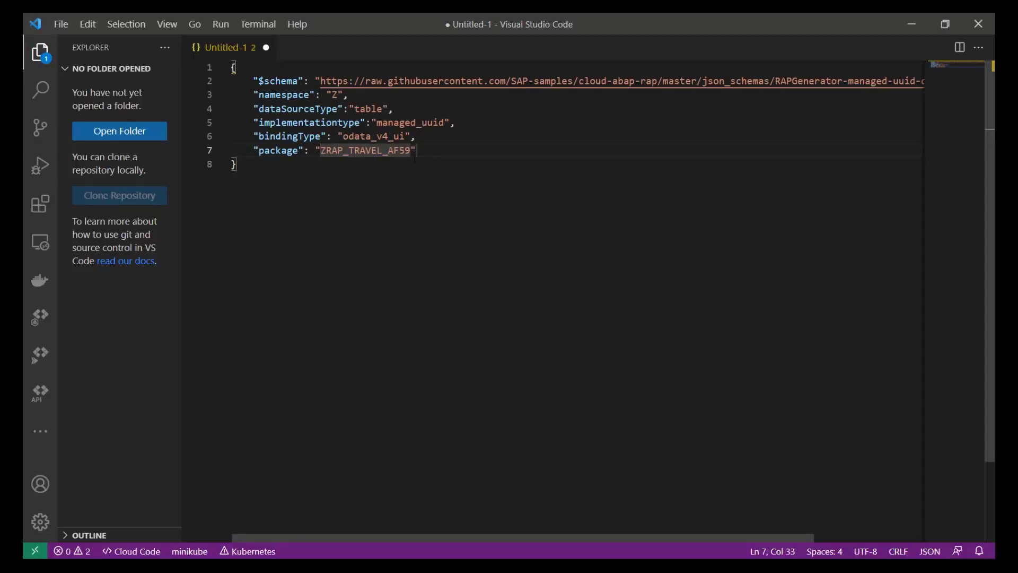
type(",")
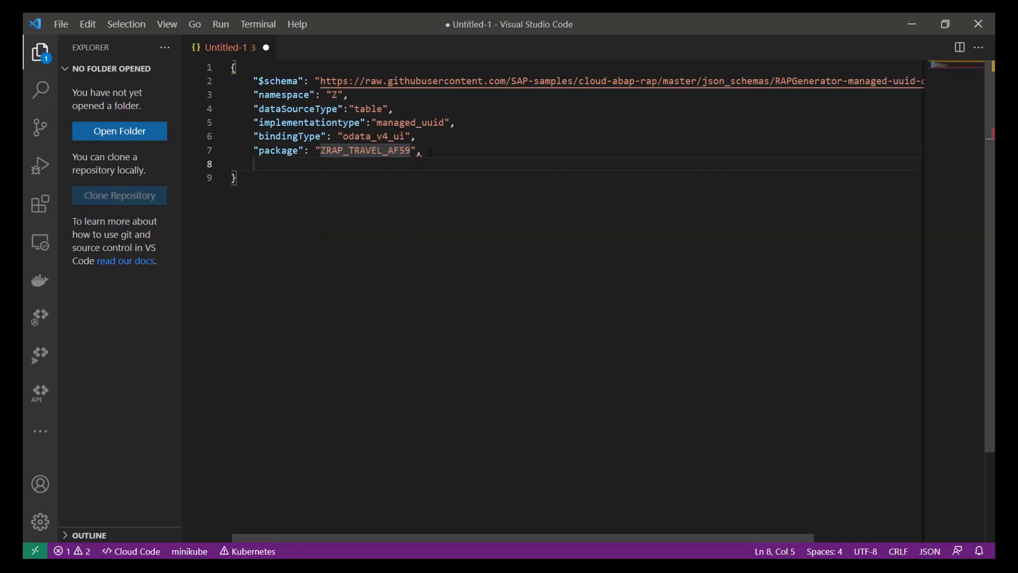
type("\"draftenabled\"")
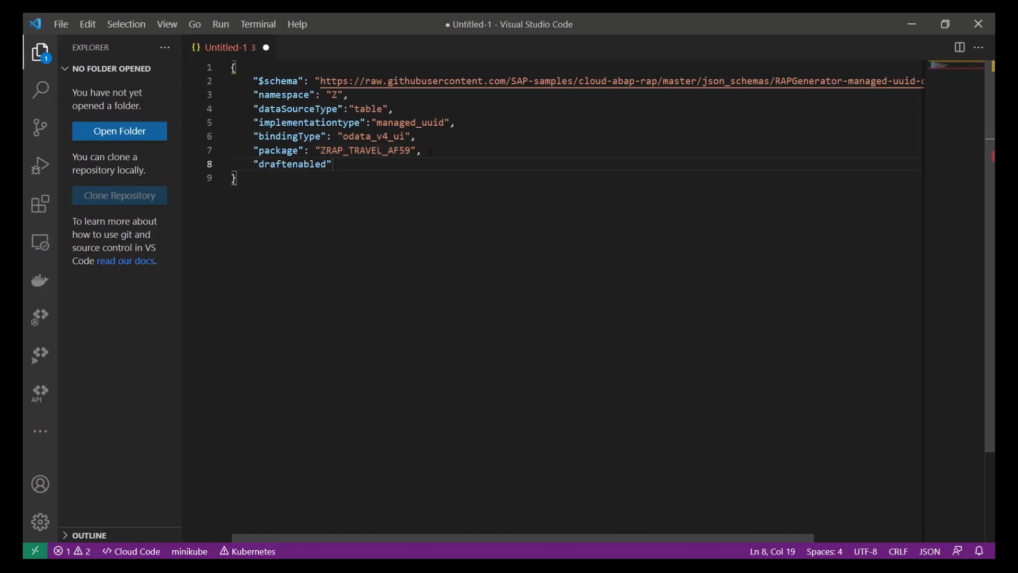
Set draftenabled to true and add prefix "RAP_".
type(":true")
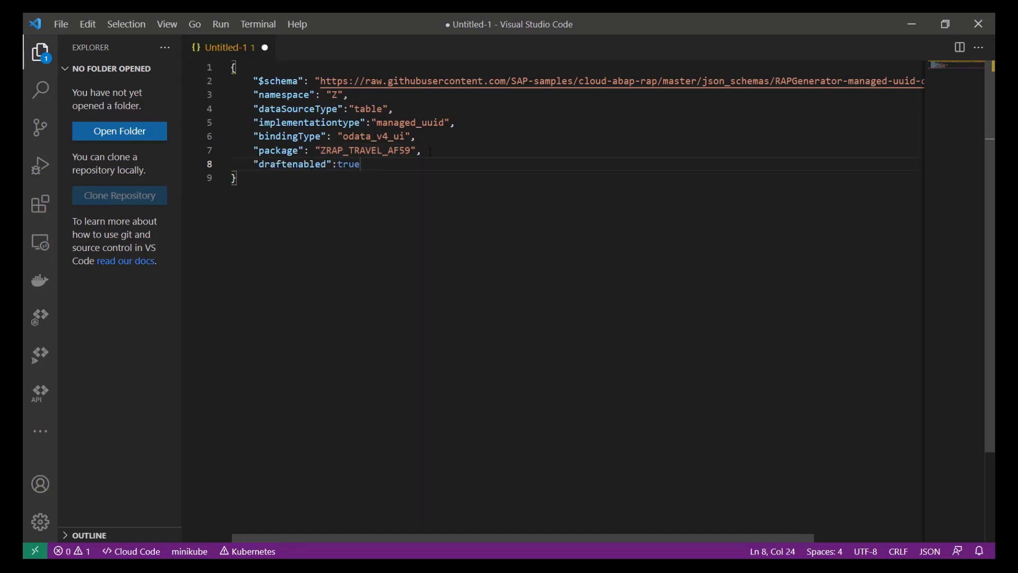
key("Enter")
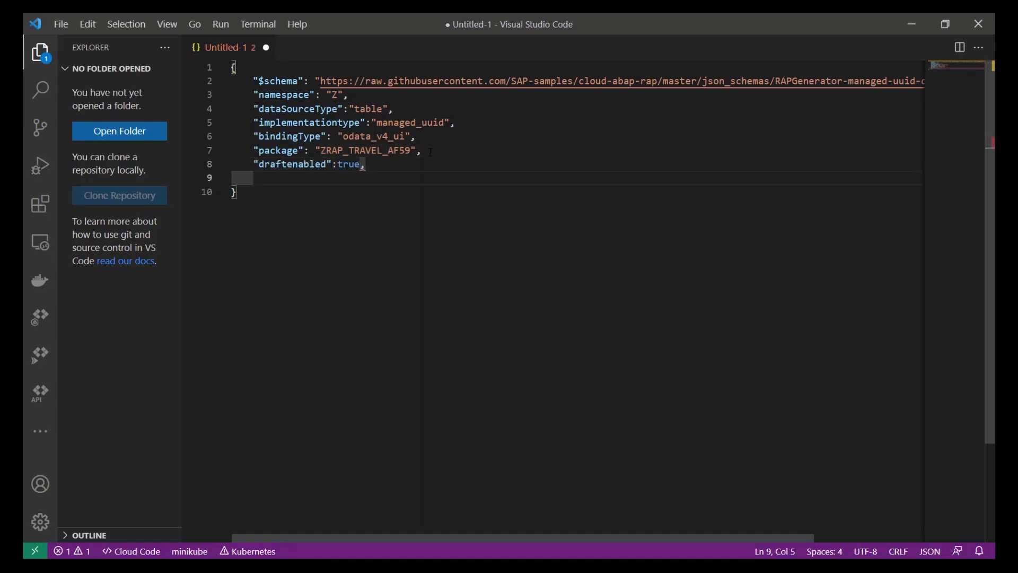
key("ctrl+space")
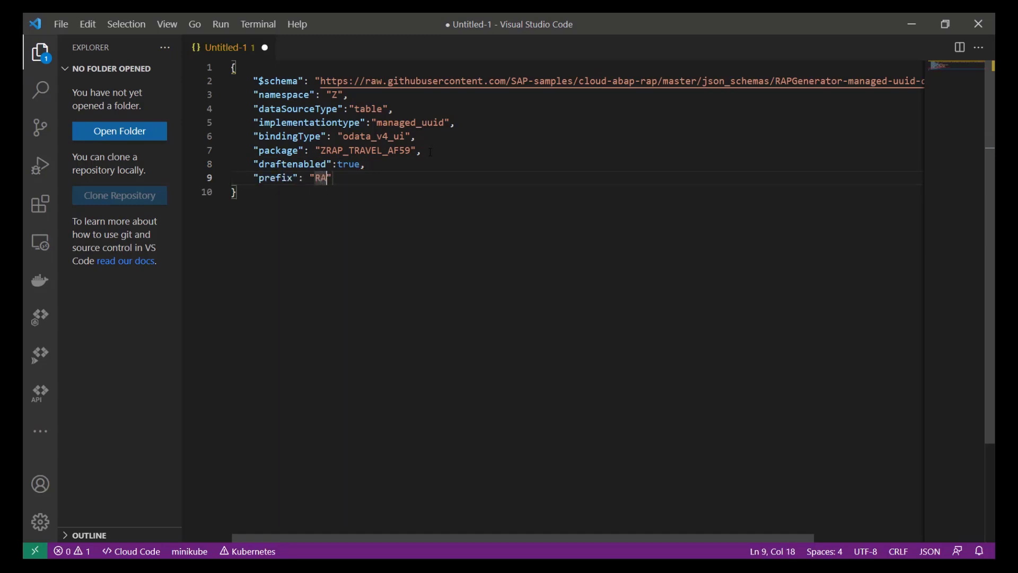
type("_")
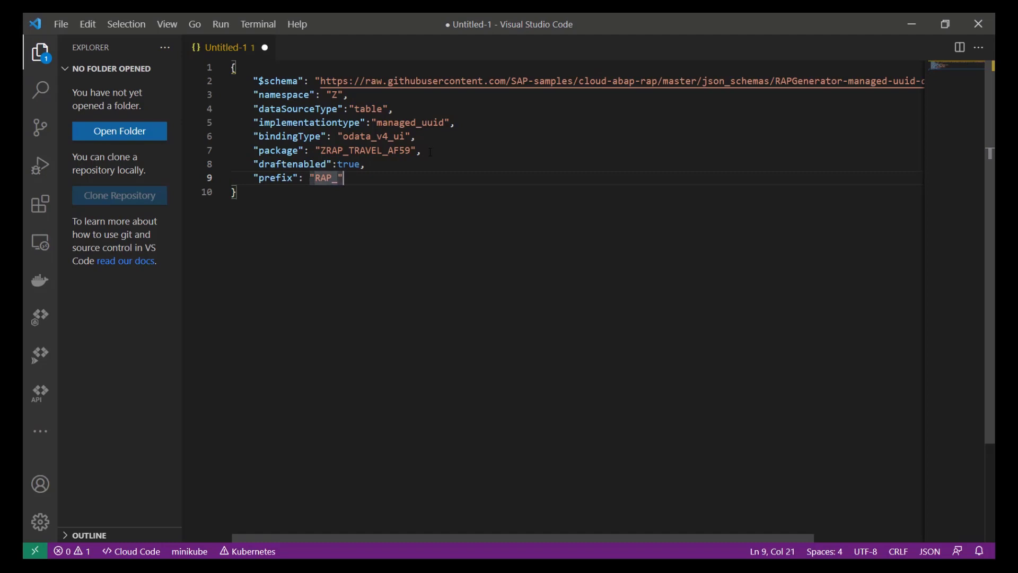
key("Enter")
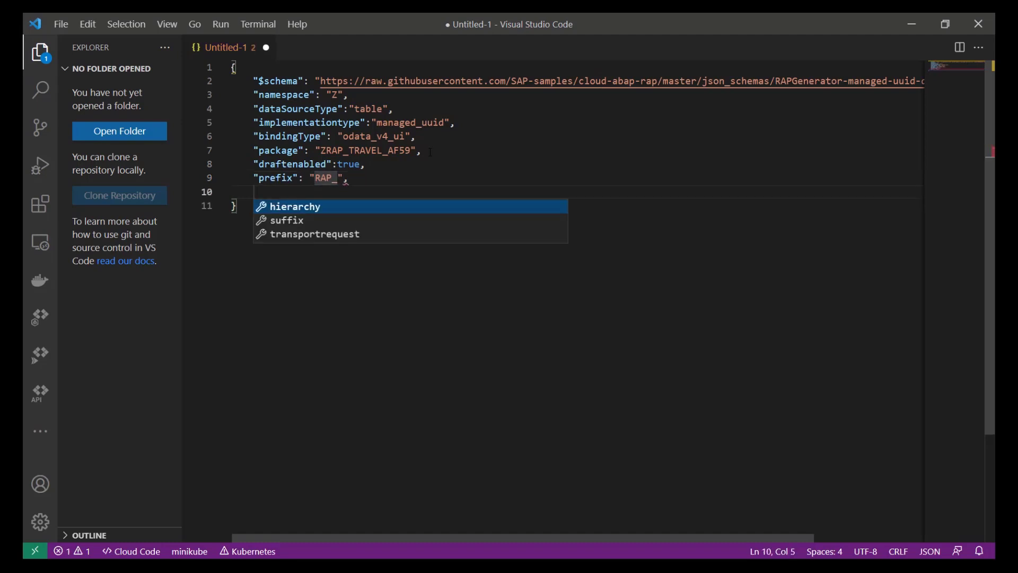
Add suffix "AF59" to the config.
left_click(288, 220)
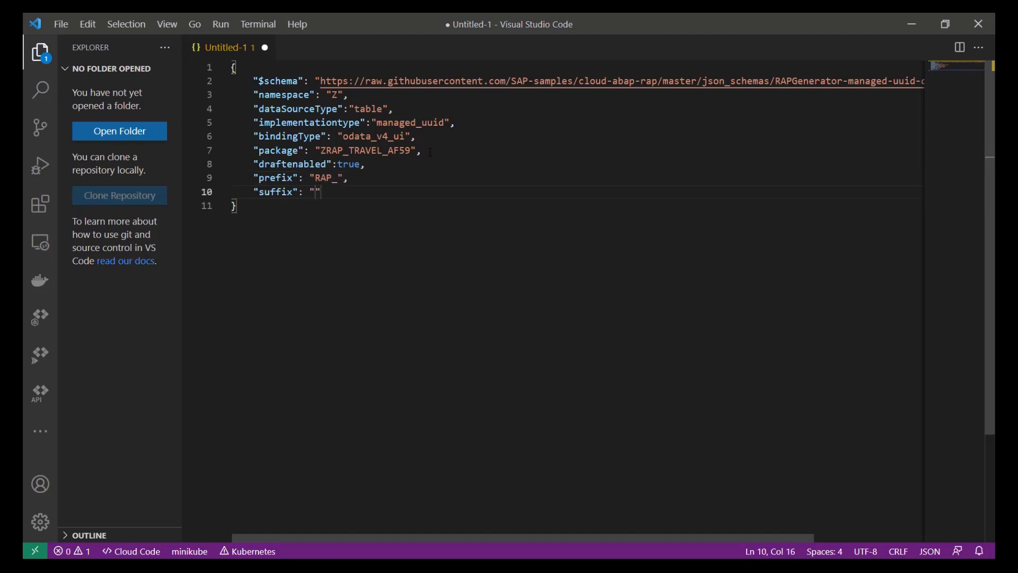
type("AF")
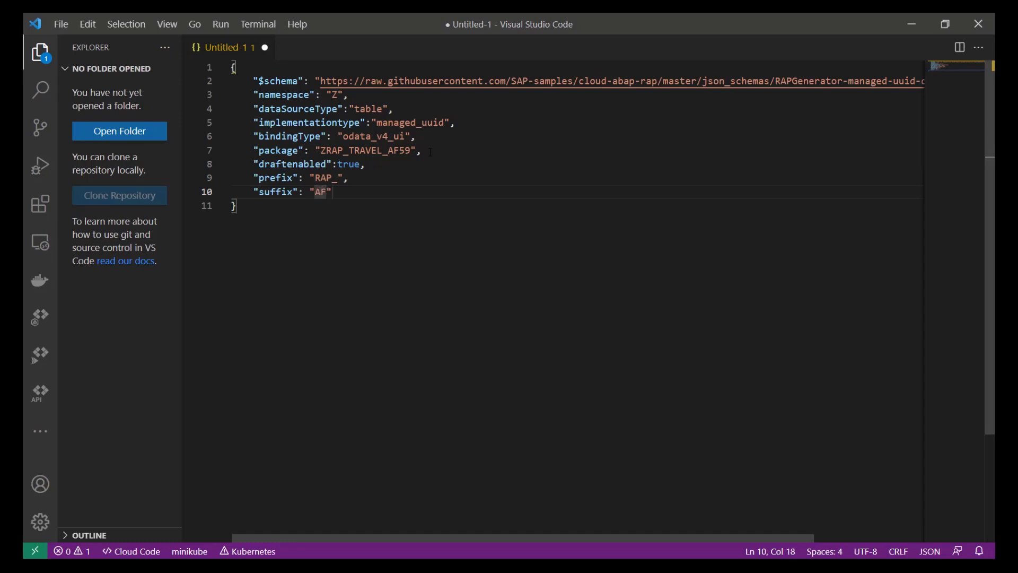
type("59")
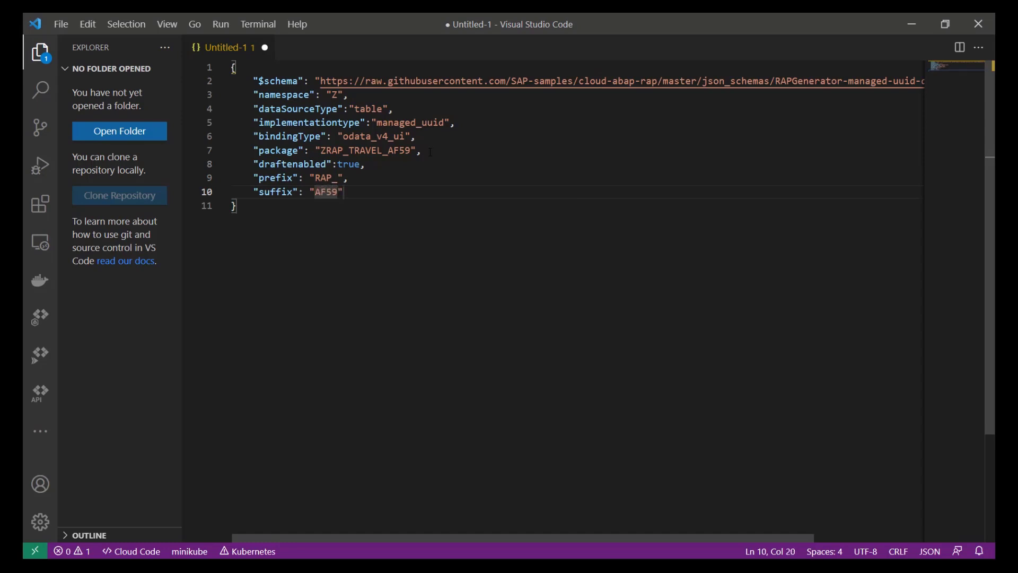
type(",")
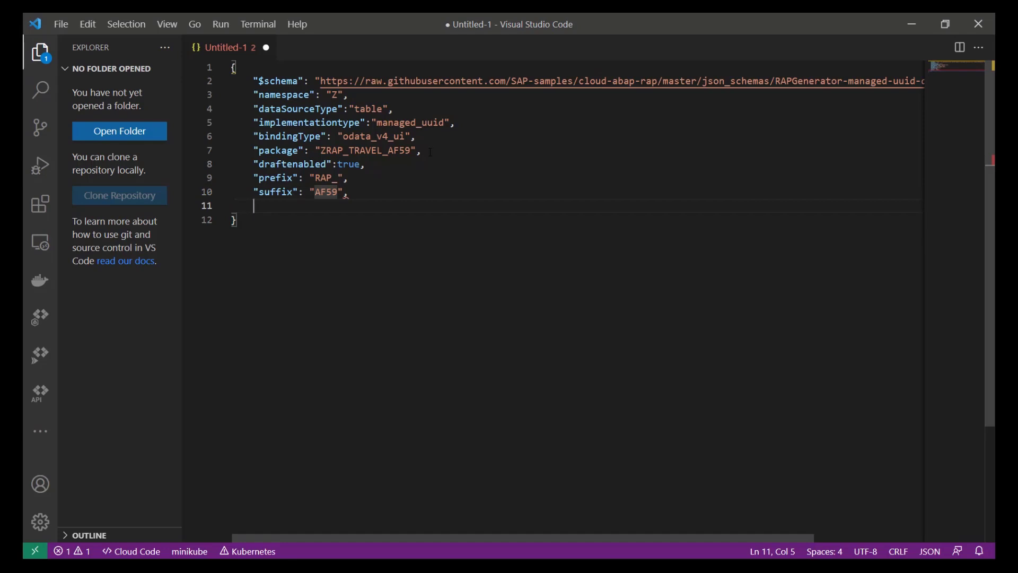
Add a hierarchy object with "entityName": "Travel" and switch to Eclipse's travel table.
key("ctrl+space")
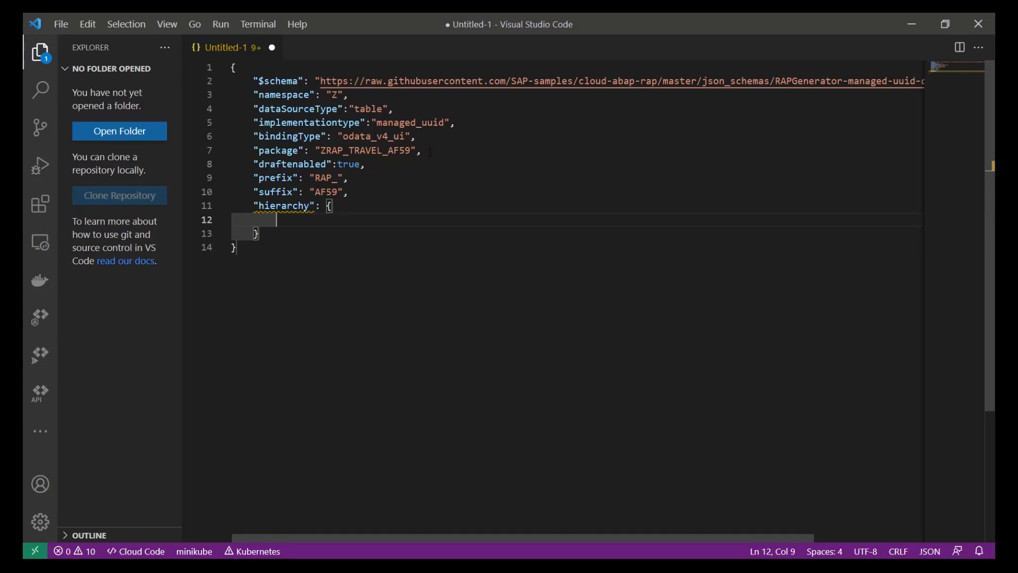
key("ctrl+space")
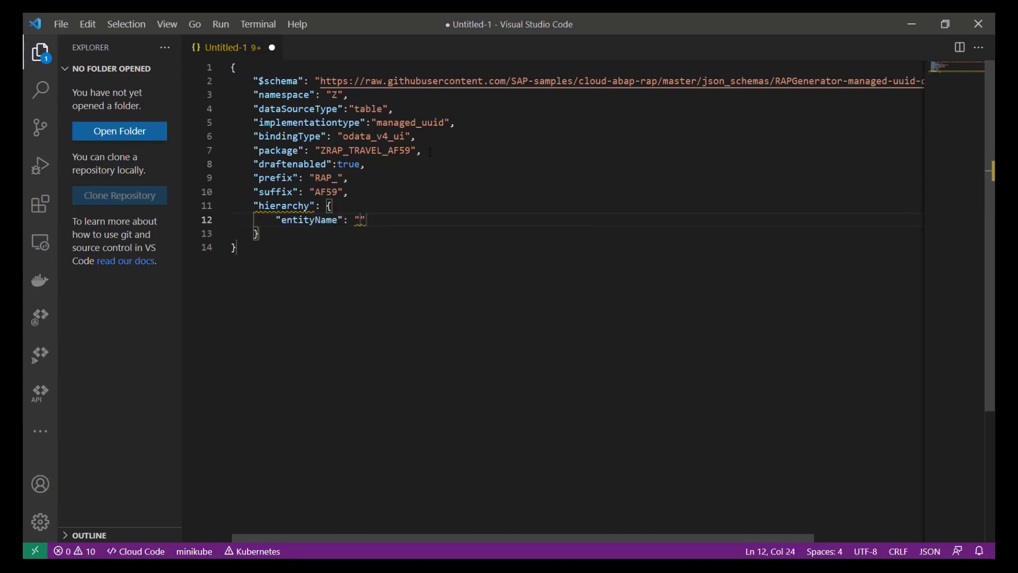
type("Travel")
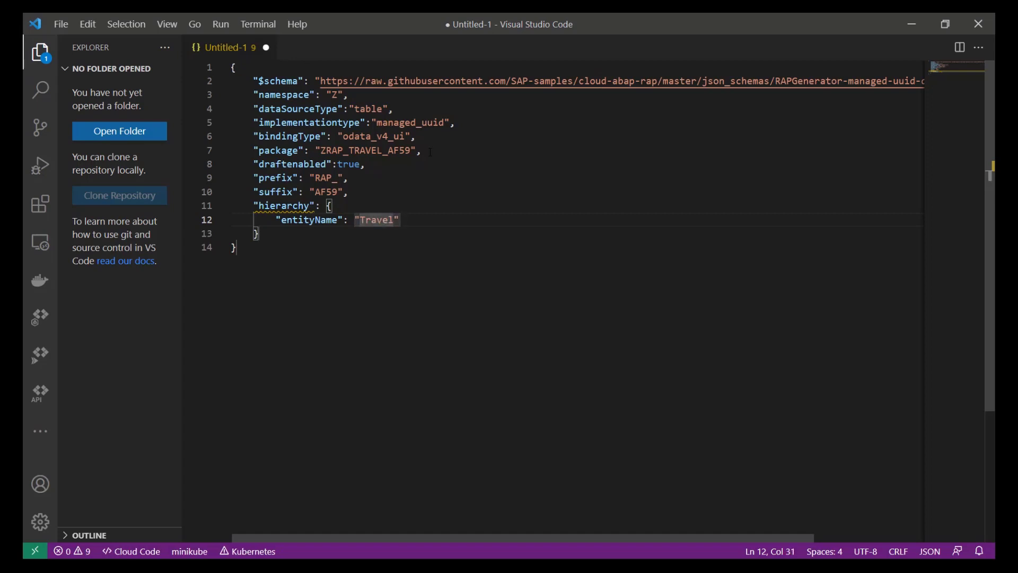
key("Enter")
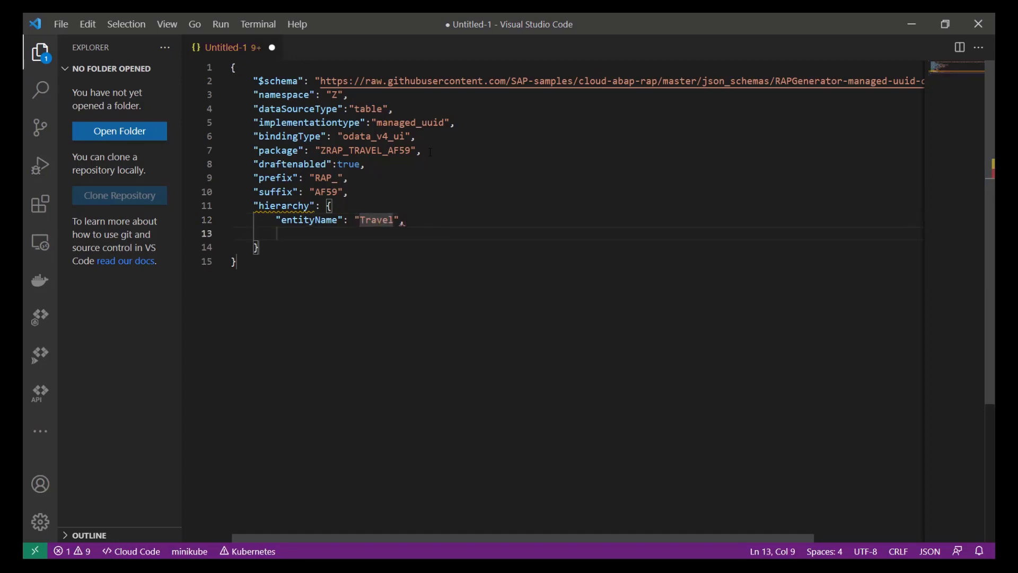
key("ctrl+space")
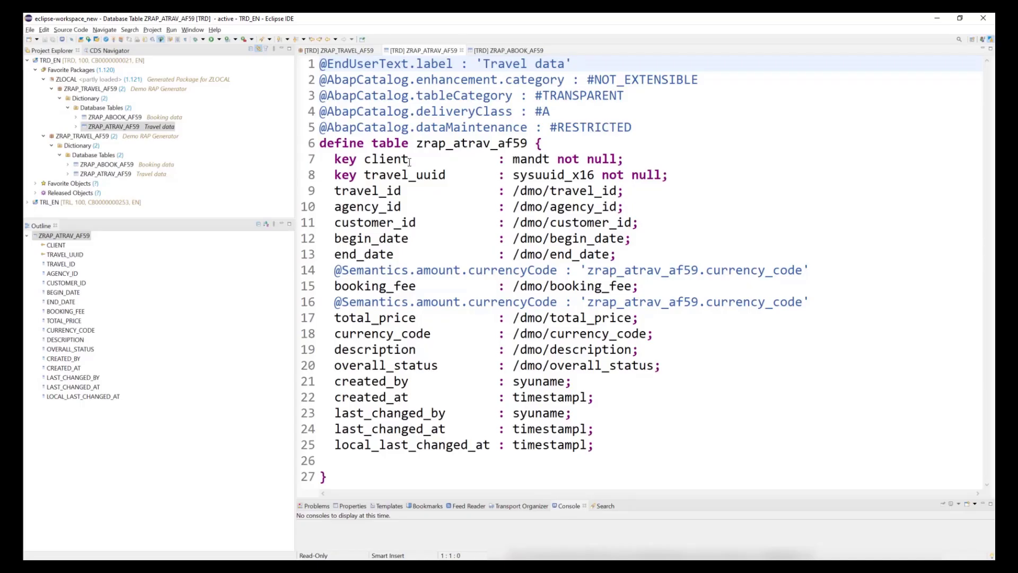
Copy zrap_atrav_af59 from the Eclipse table definition into the dataSource value.
double_click(472, 143)
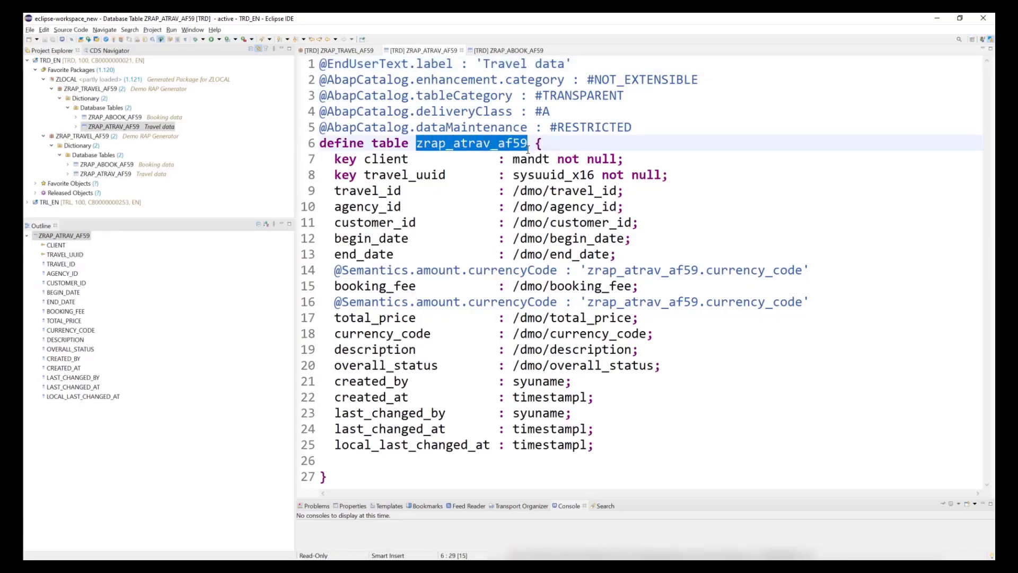
left_click(369, 191)
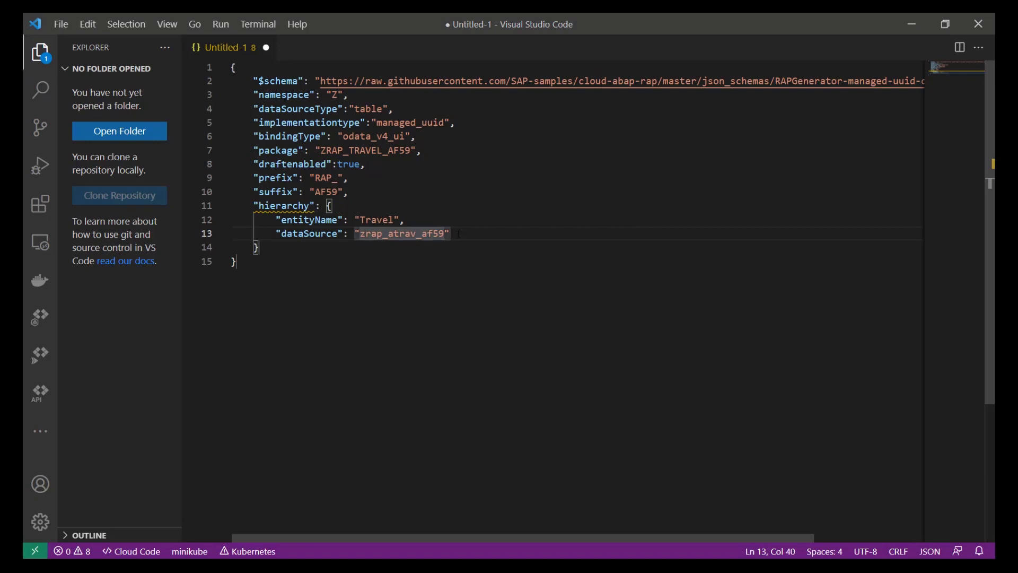
Add draftTable "zrap_atrav_d59" and start a uuid property in the hierarchy block.
key("Enter")
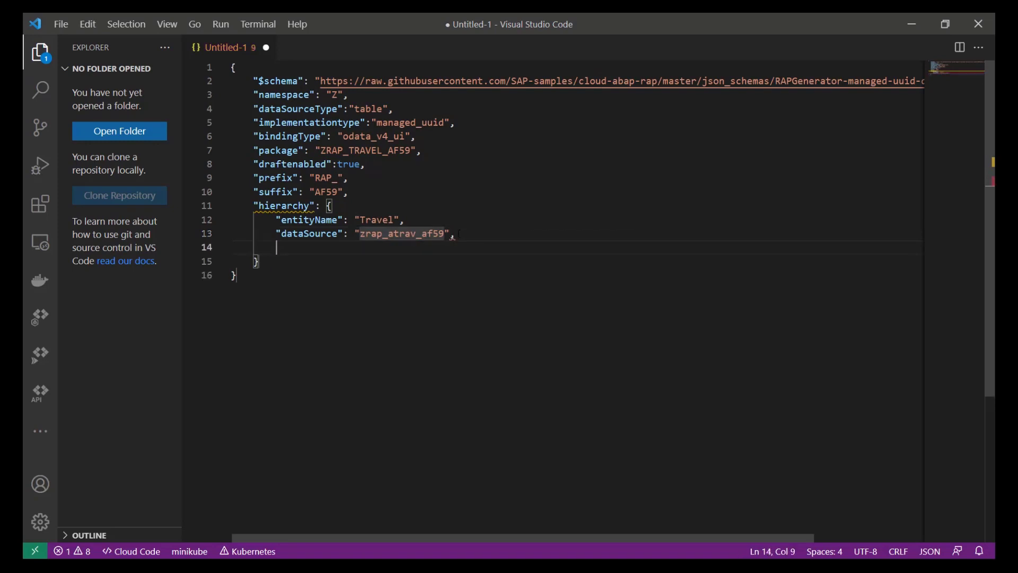
key("ctrl+space")
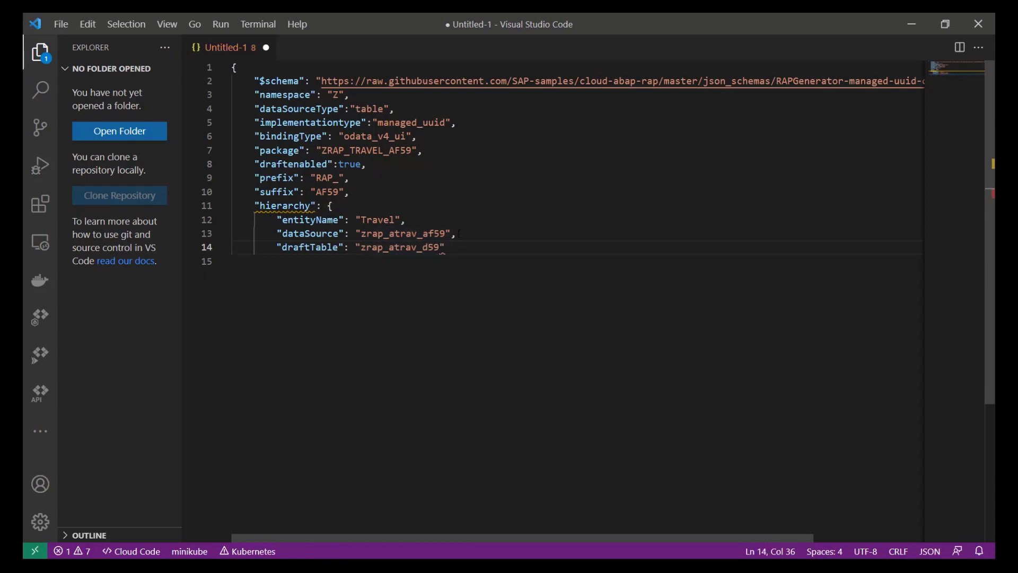
type(",")
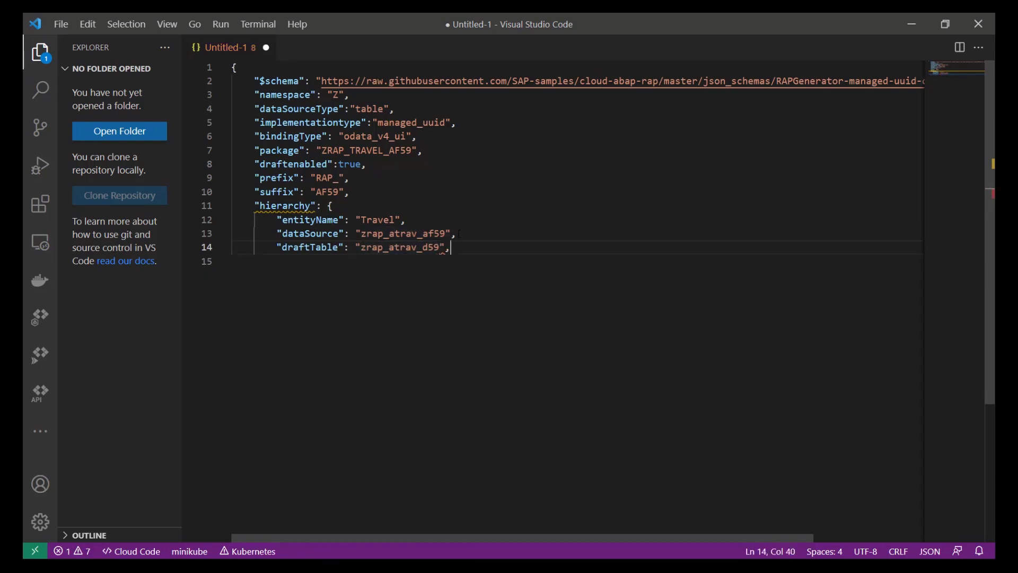
key("Enter")
type("\"uuid\": \"uuid\"")
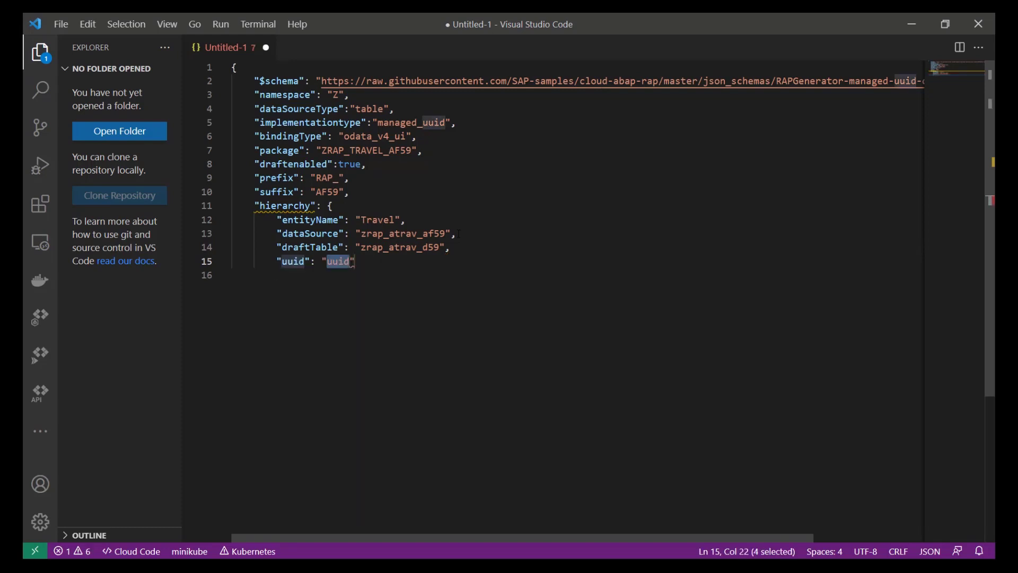
Set uuid to "travel_uuid", objectId to "travel_id" and createdAt to "created_at".
left_click(337, 261)
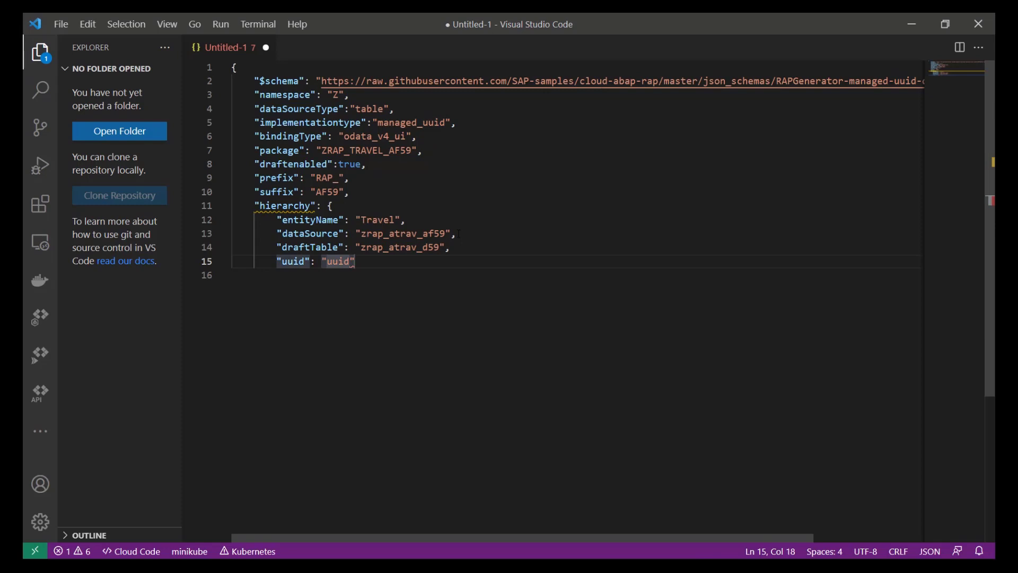
type("travel")
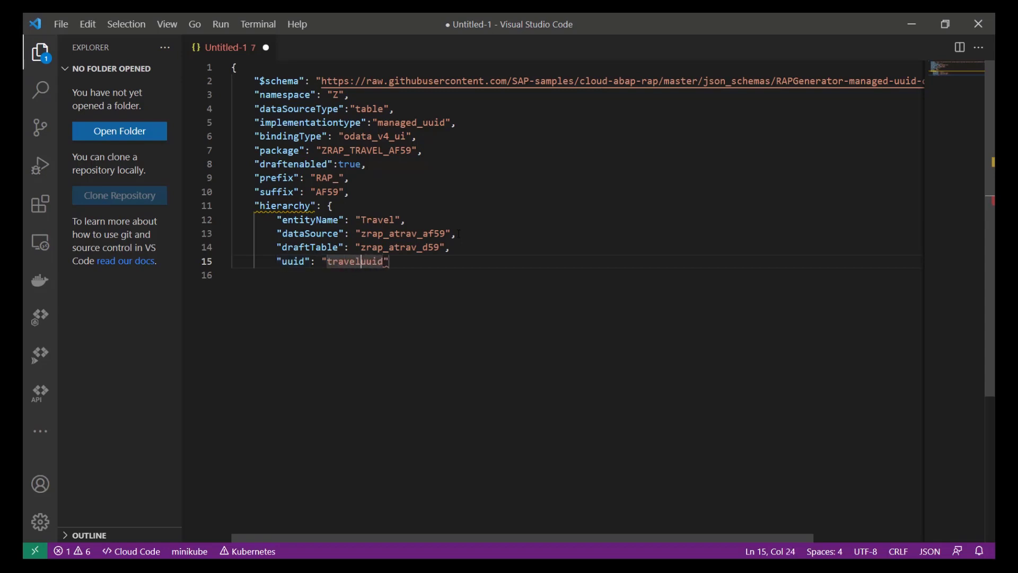
type("_")
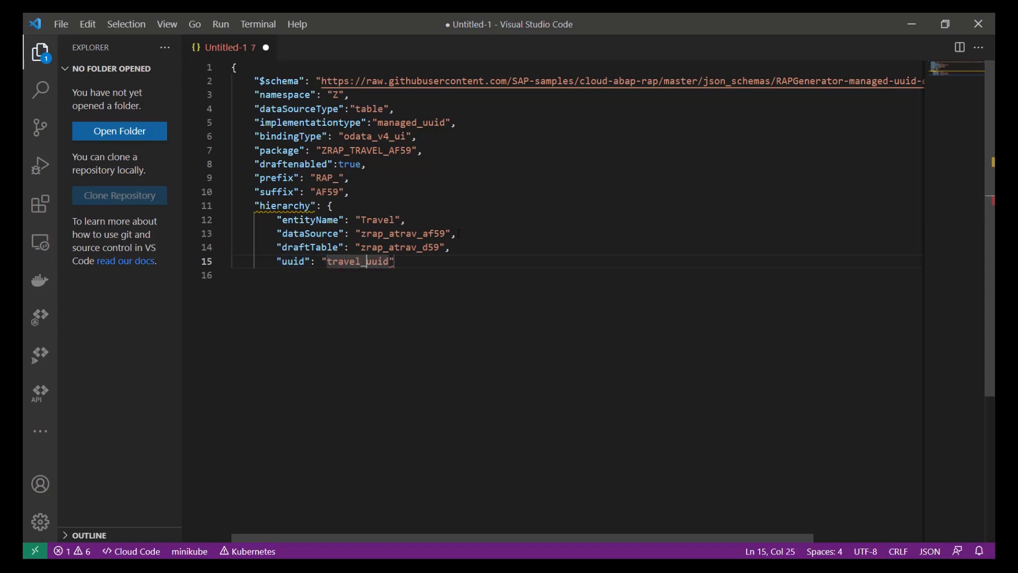
type(",")
left_click(576, 275)
type("\"objectId\": \"")
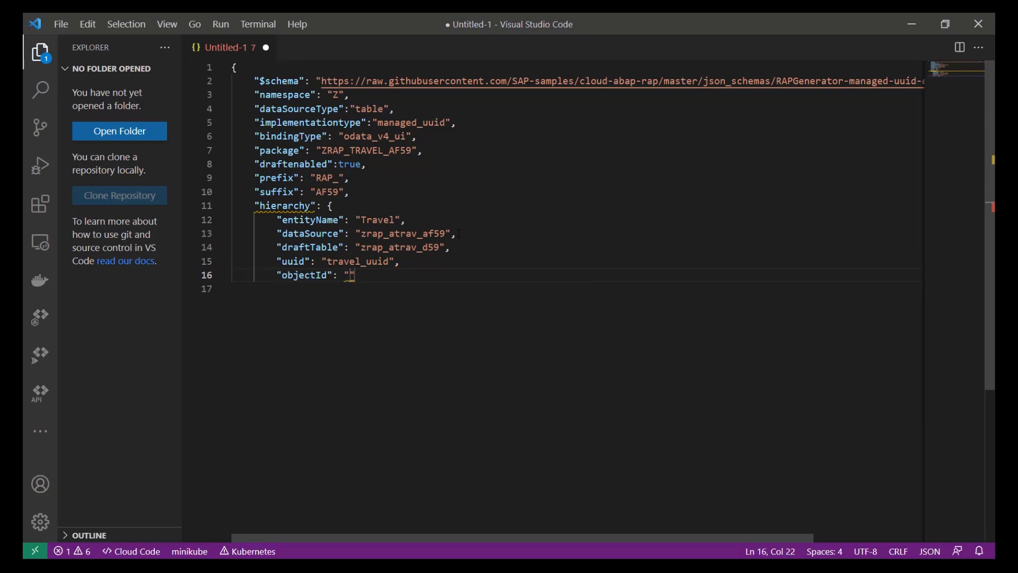
type("tr")
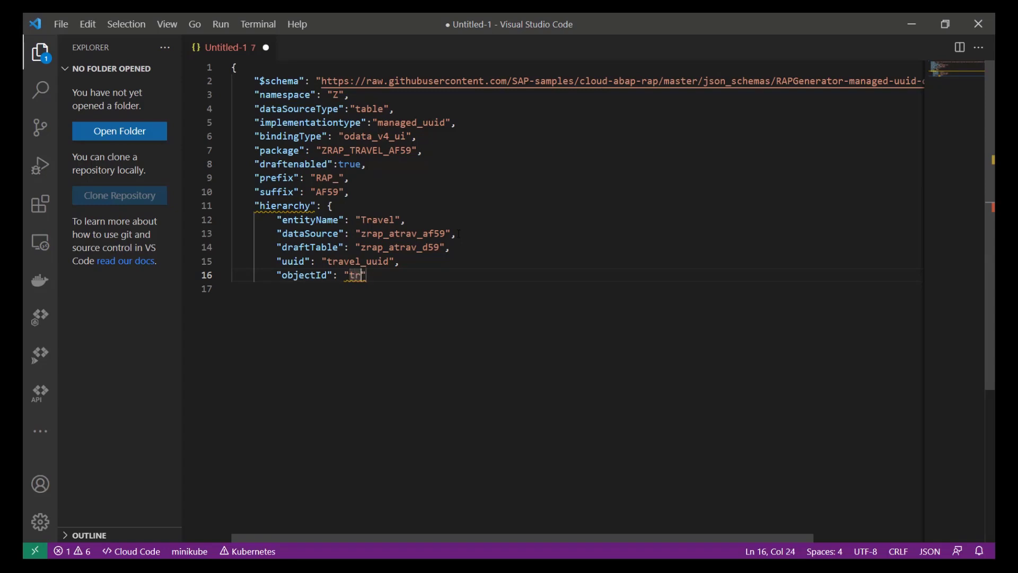
type("ravel_id")
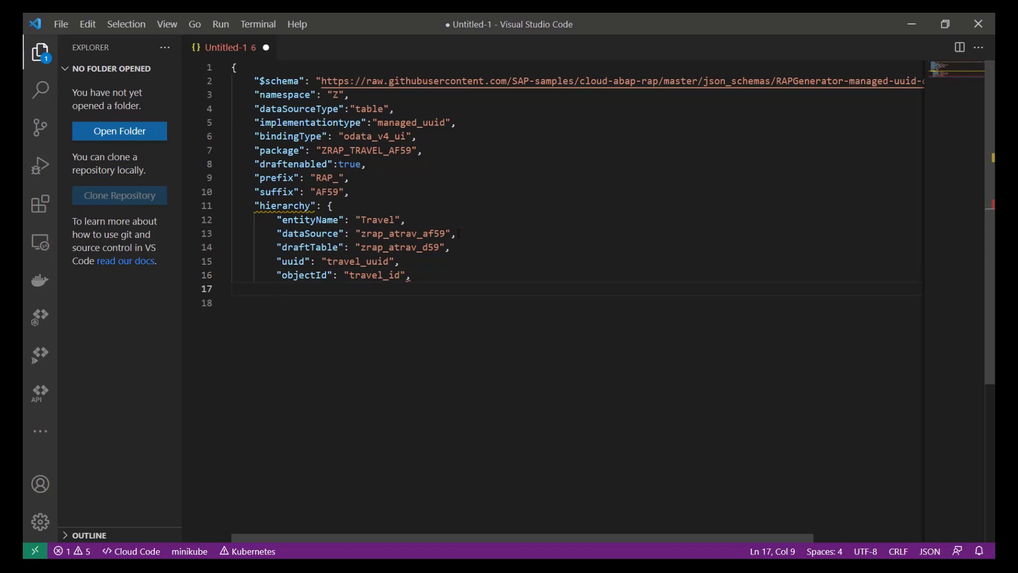
type("\"createdAt\": \"created_at\",")
type("\"createdBy\": \"created_by\"")
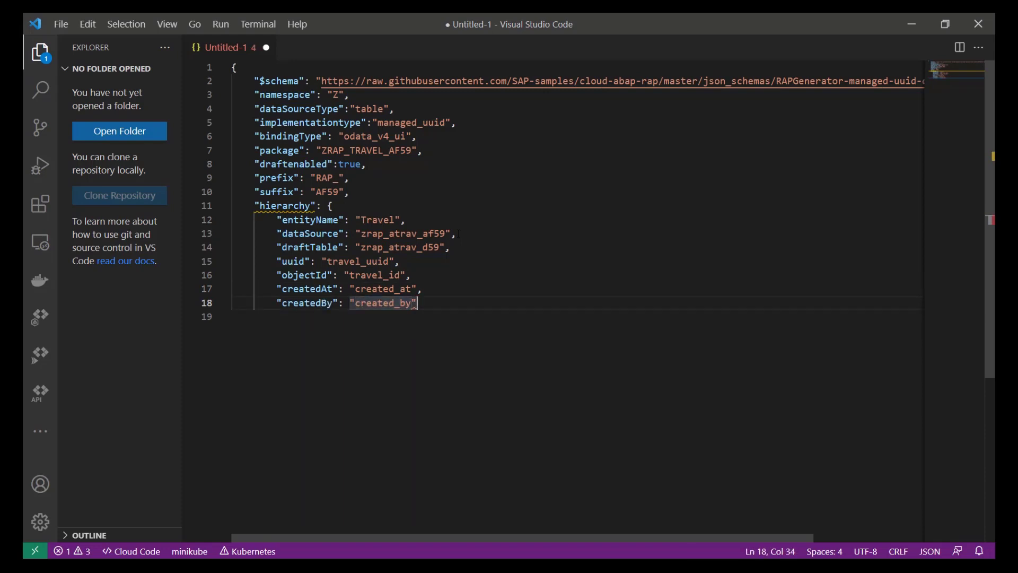
Add the createdAt, createdBy, lastChangedAt, lastChangedBy and localInstanceLastChangedAt mapping lines.
key("Enter")
type("\"lastChangedBy\": \"last_changed_by\"")
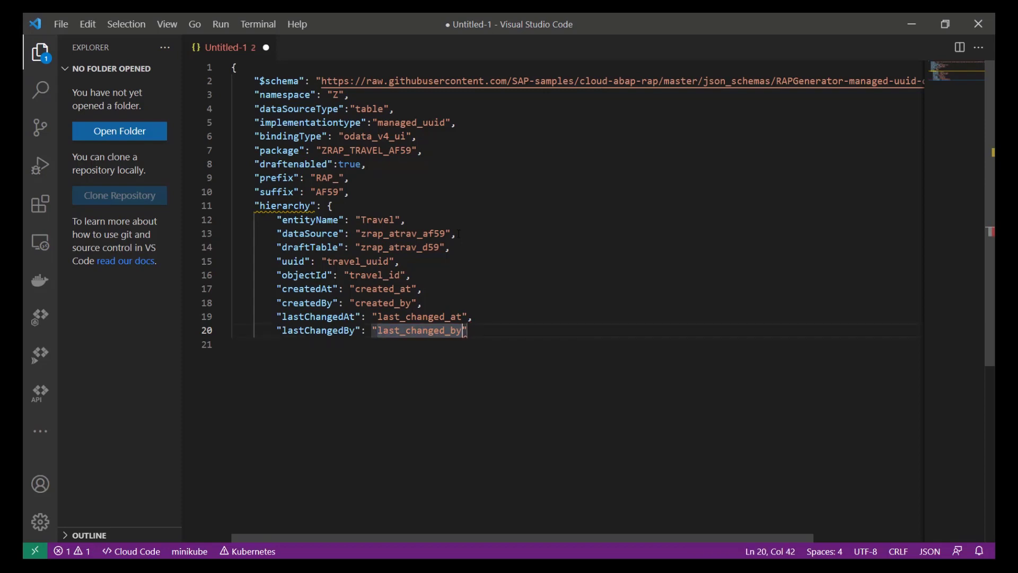
key("Enter")
type("\"localInstanceLastChangedAt\": \"local_last_changed_at\"")
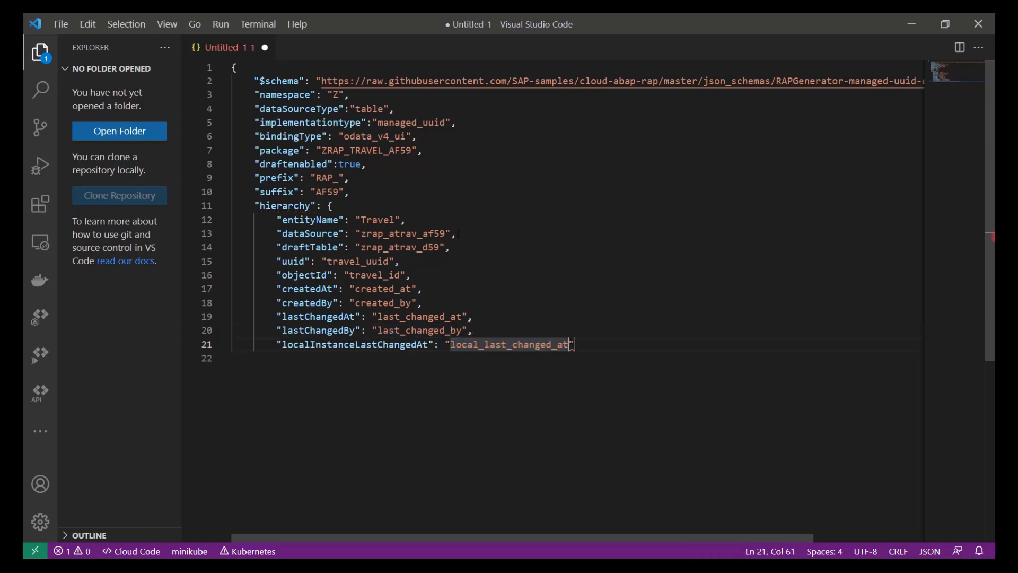
key("Enter")
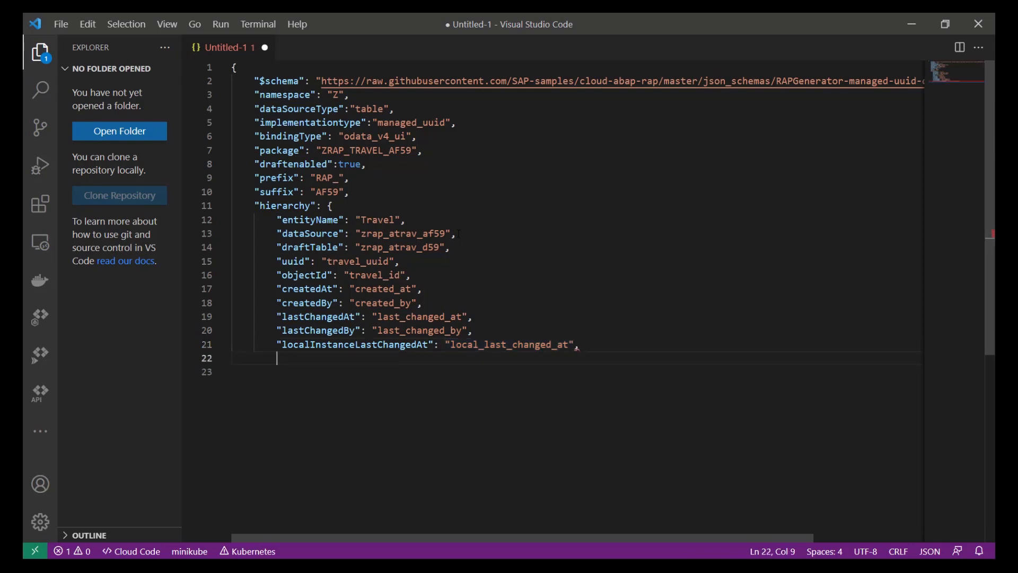
Add an empty "children" array to the Travel entity.
type("children")
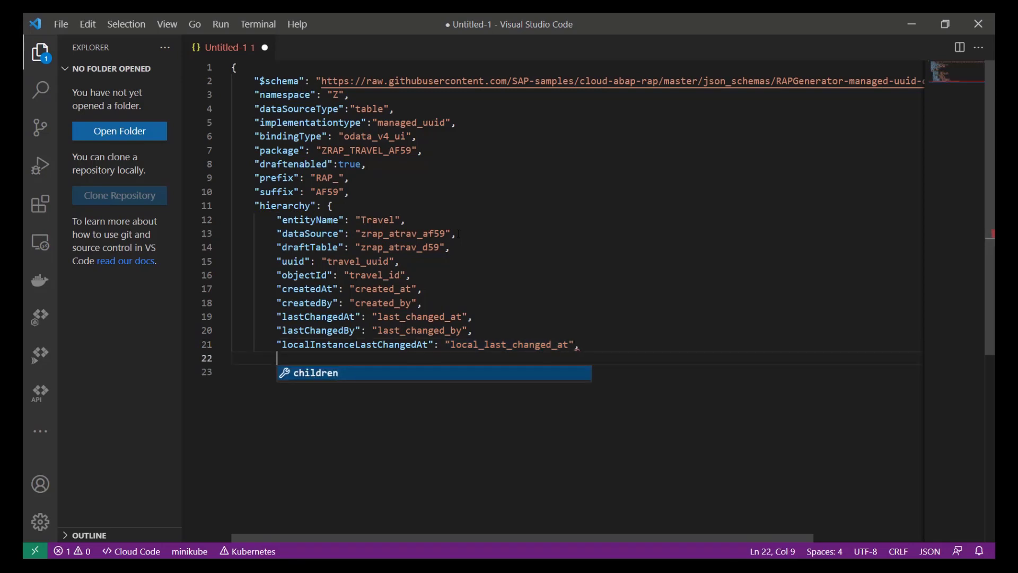
key("Escape")
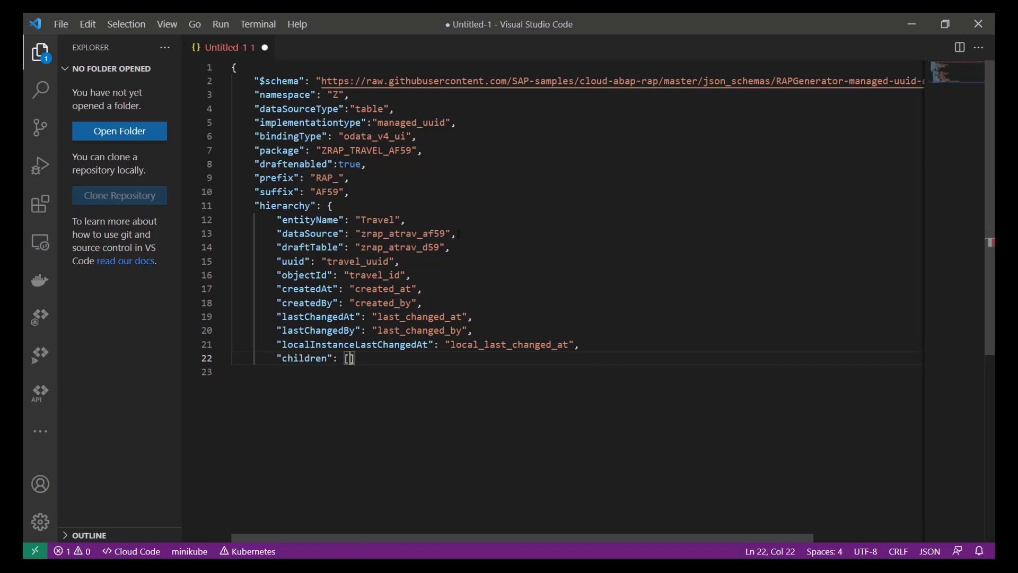
key("Enter")
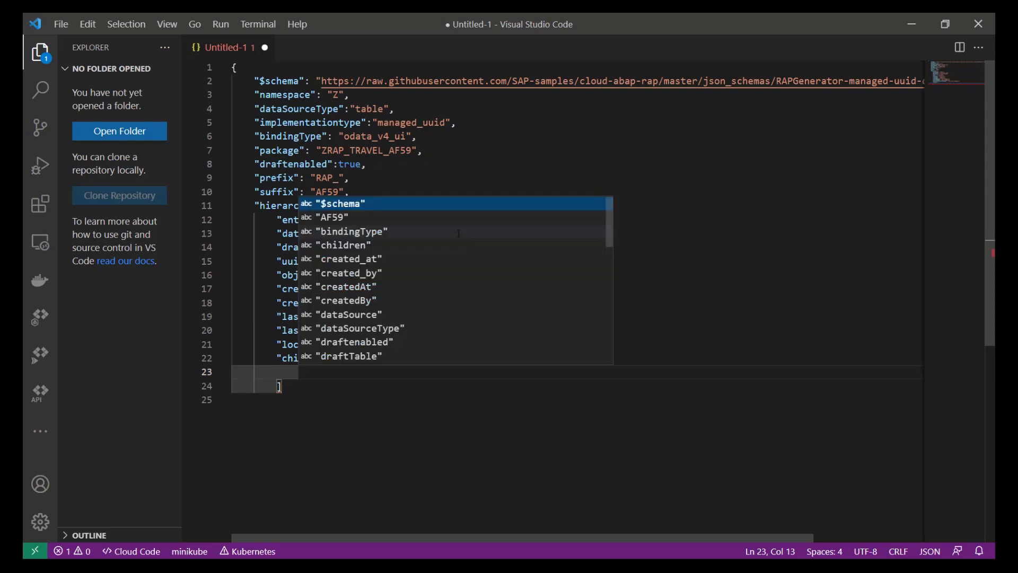
Add "entityName": "Booking" in children and look up table zrap_abook_af59 in Eclipse.
key("Escape")
type("\"entityName\": \"")
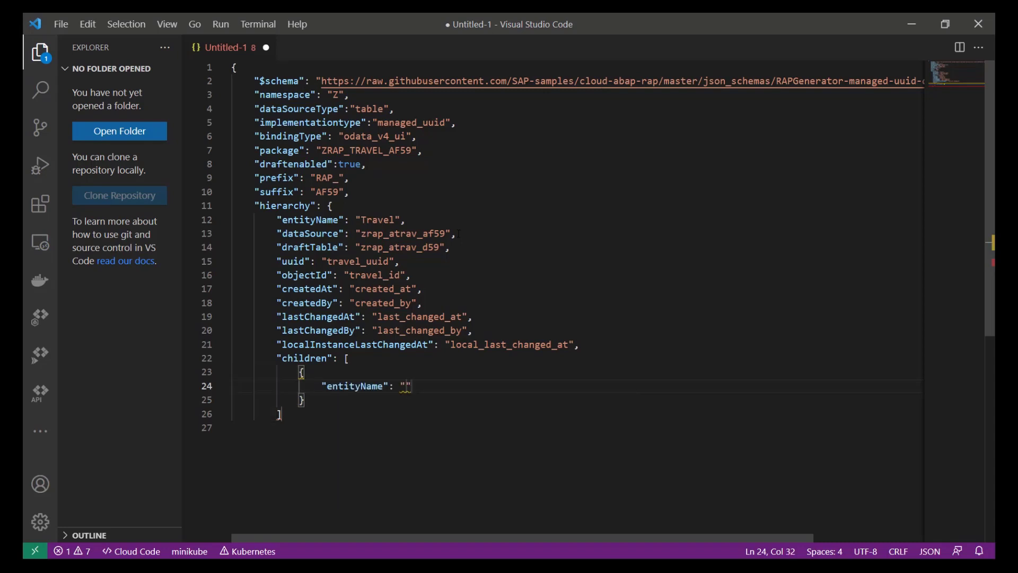
type("Book")
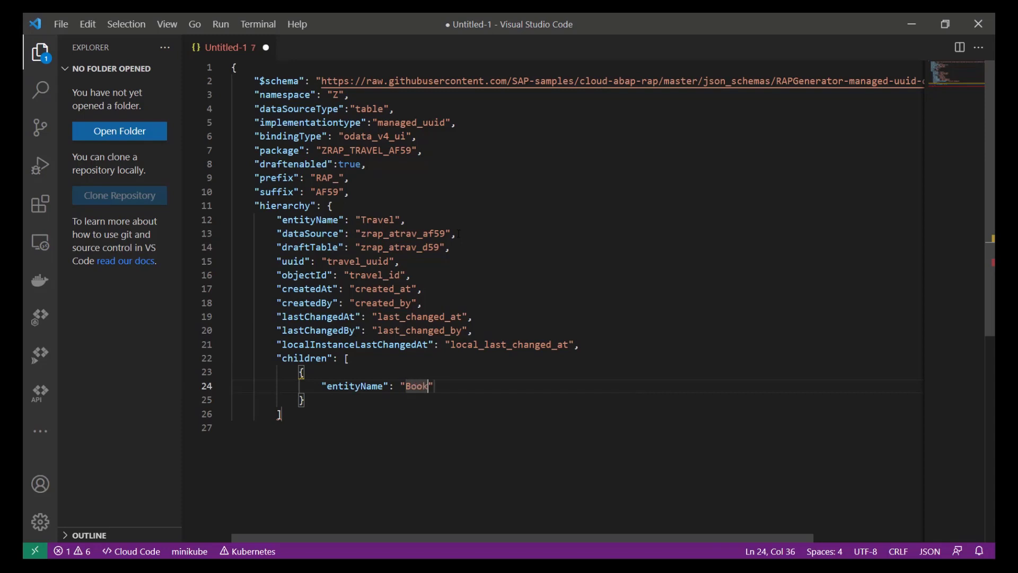
type("ing")
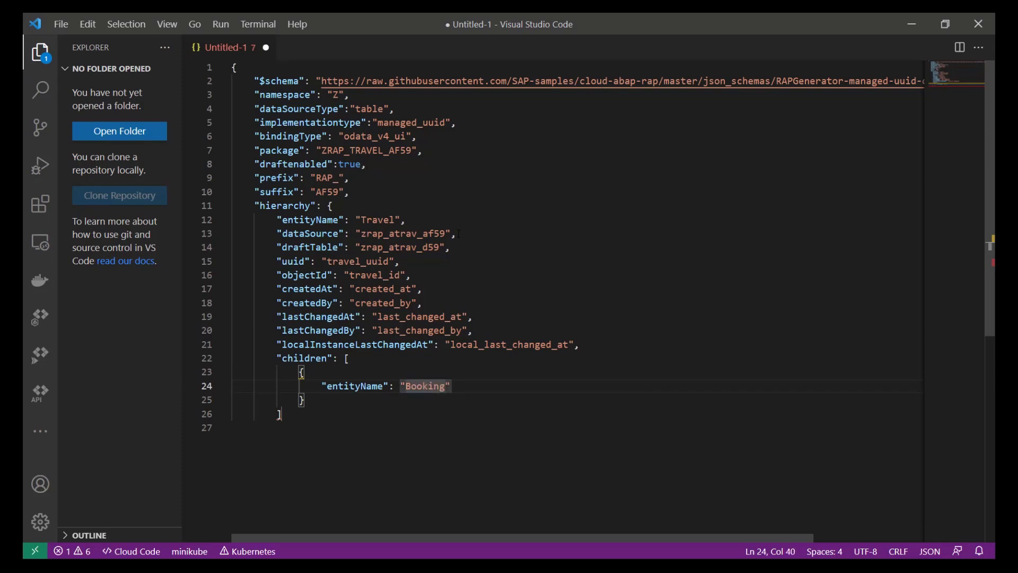
key("Enter")
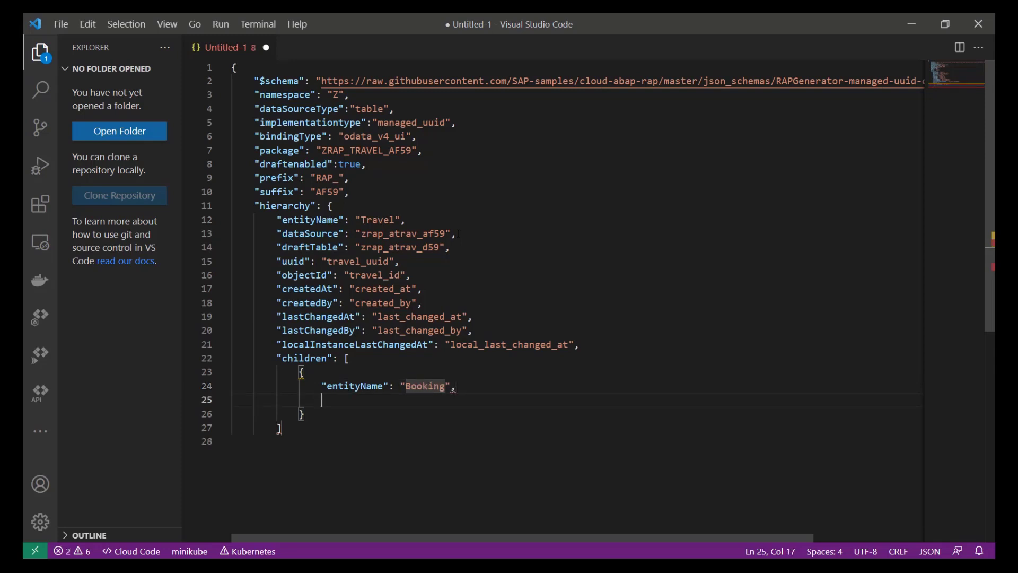
key("ctrl+space")
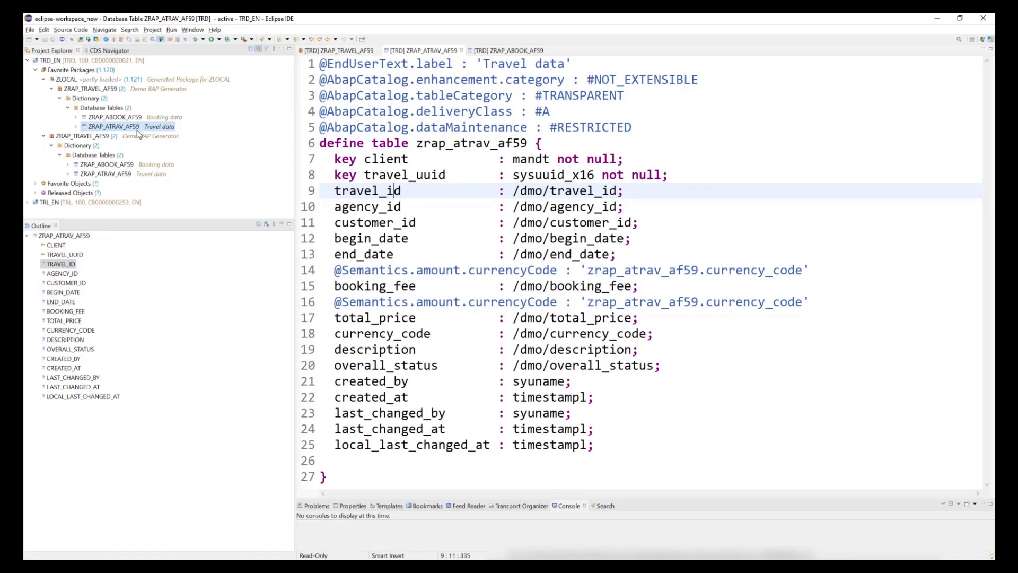
left_click(494, 50)
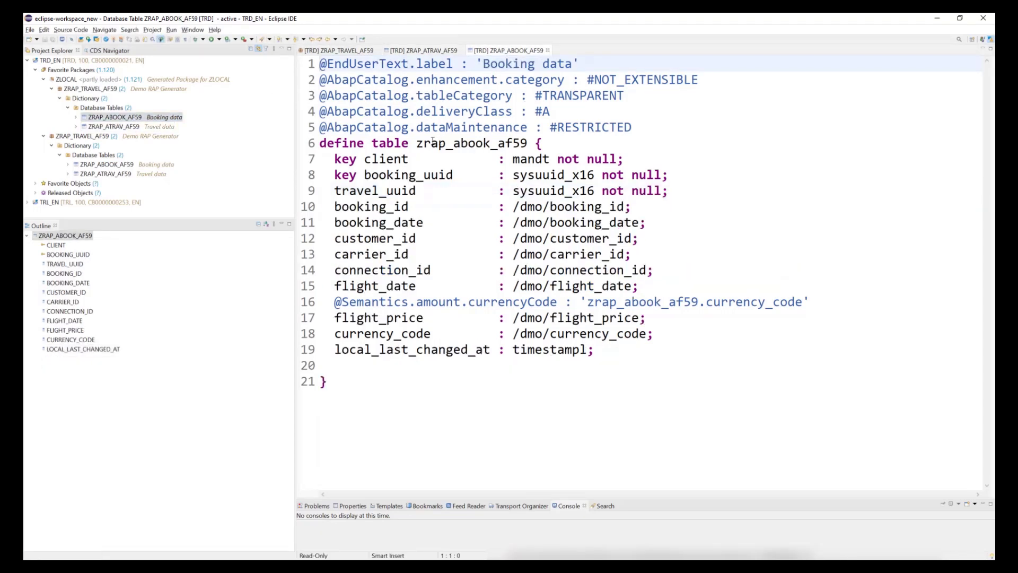
double_click(471, 143)
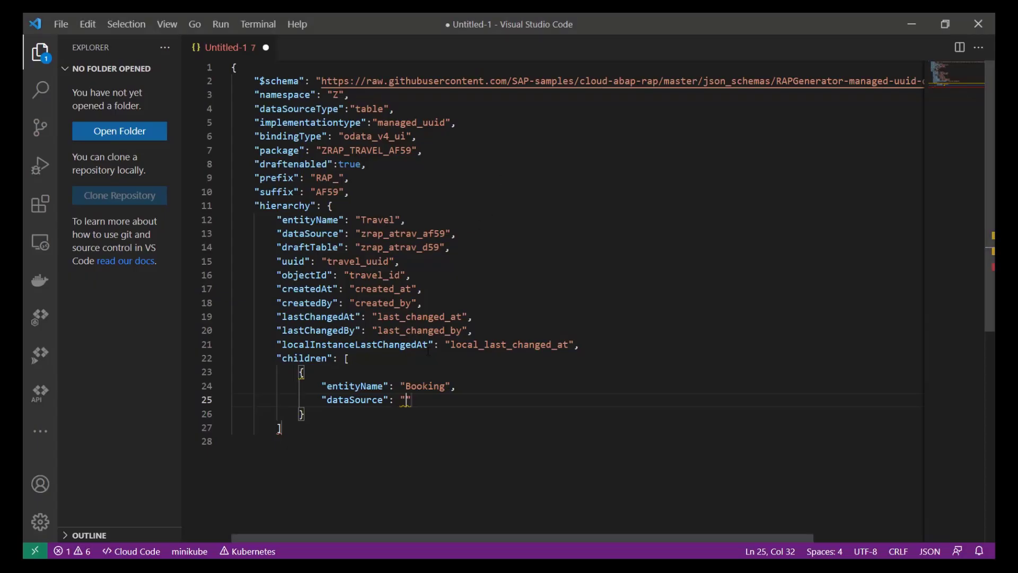
Set Booking's dataSource to zrap_abook_af59 and draftTable to zrap_dbook_af59.
type("zrap_abook_af59")
type("\"draftTable\": \"zrap_dbook_af59")
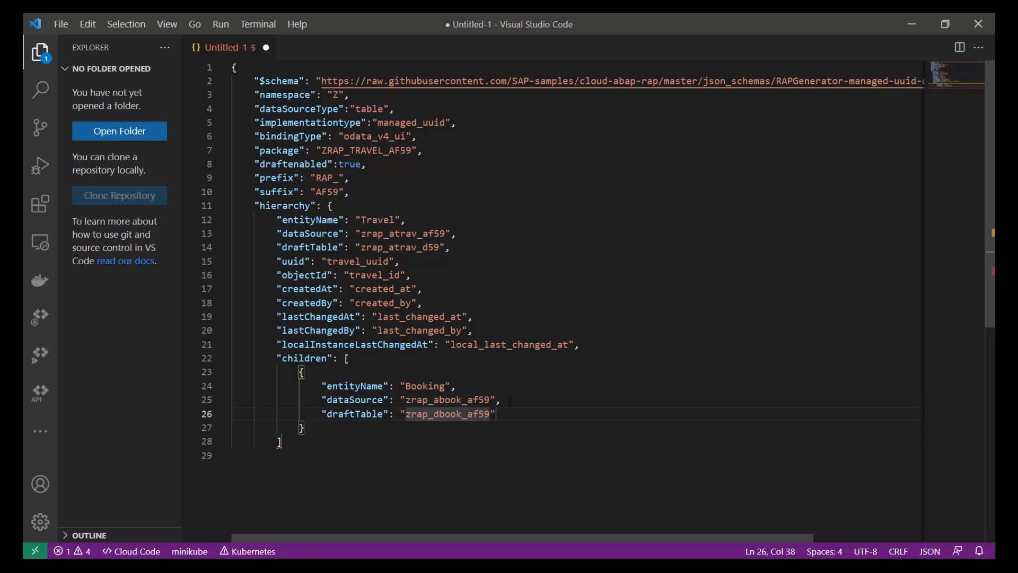
type(",")
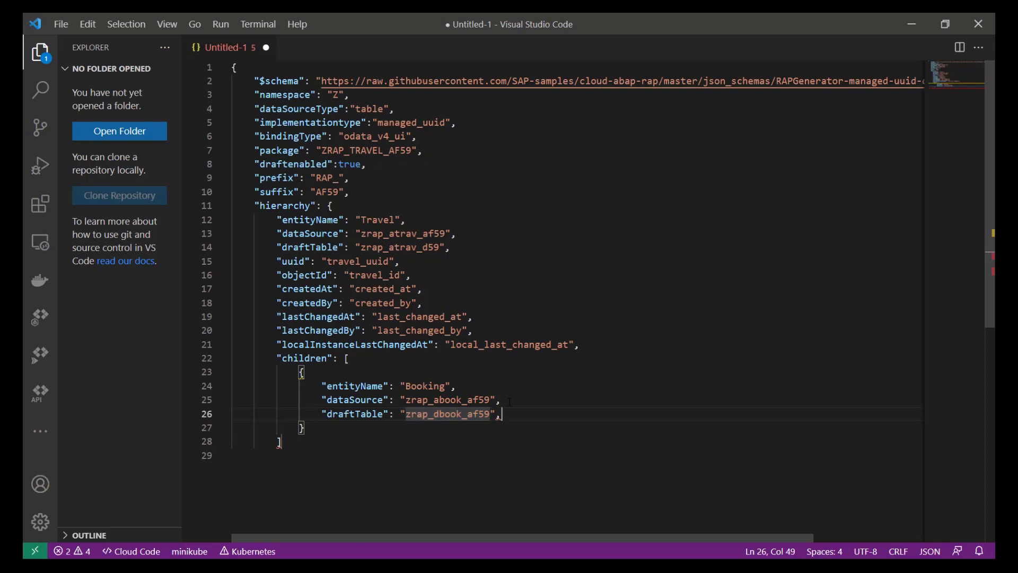
key("Enter")
type("\"objectId\": \"\"")
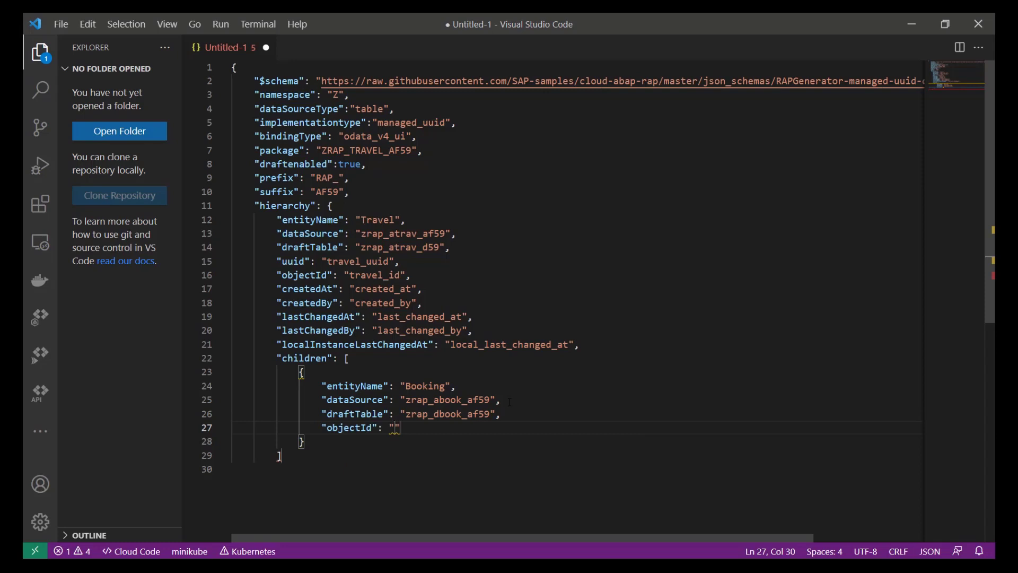
left_click(349, 427)
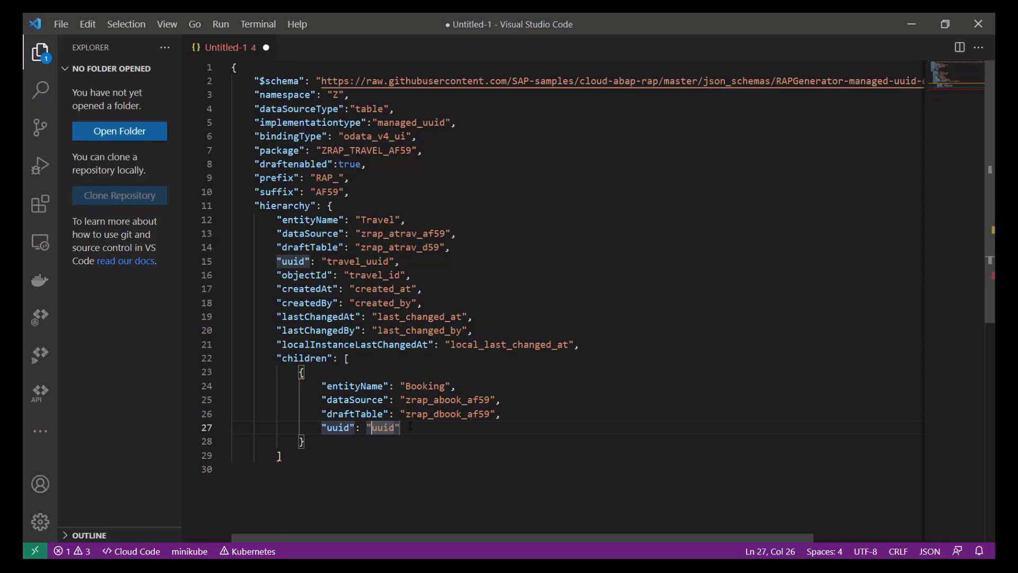
Set uuid to booking_uuid and change parentUuid to travel_uuid.
type("b")
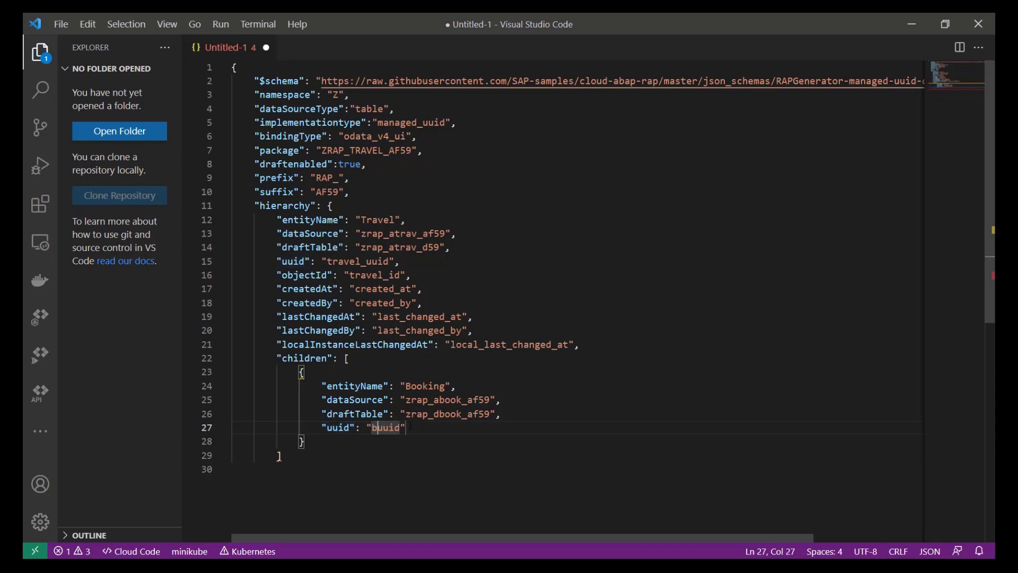
type("booking_uuid")
type("\"parentUuid\": \"parent_uuid\"")
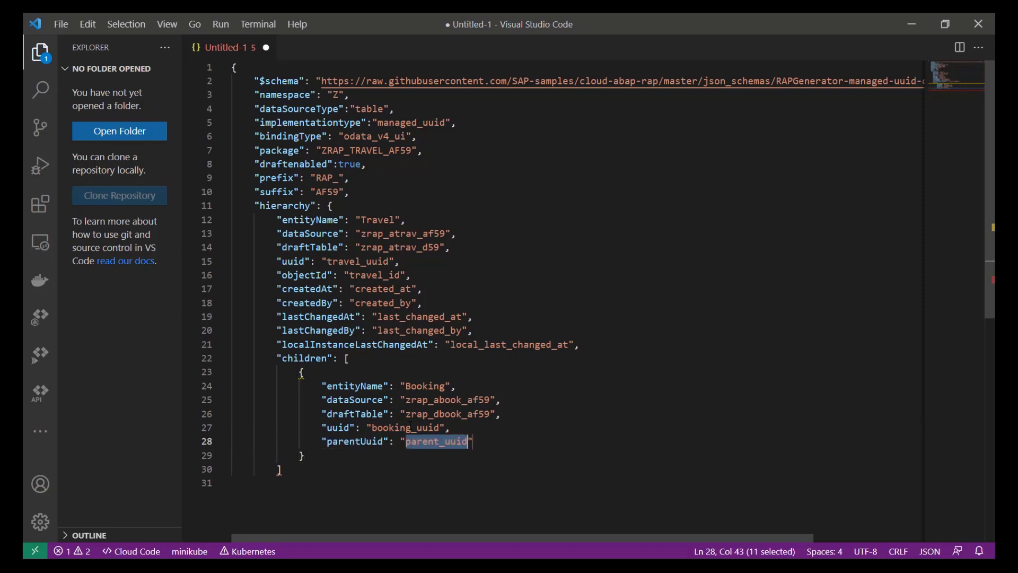
left_click(406, 441)
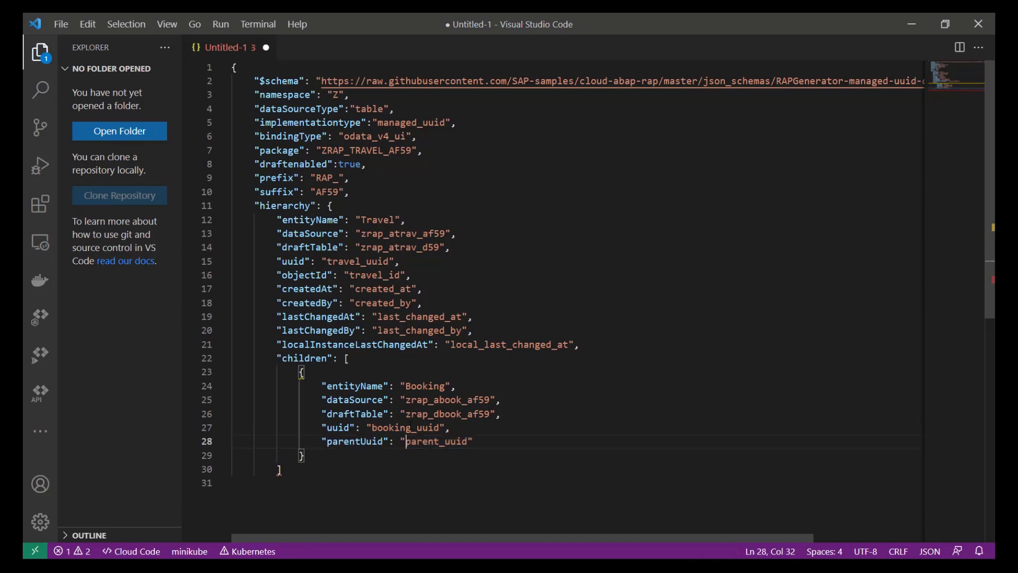
double_click(422, 441)
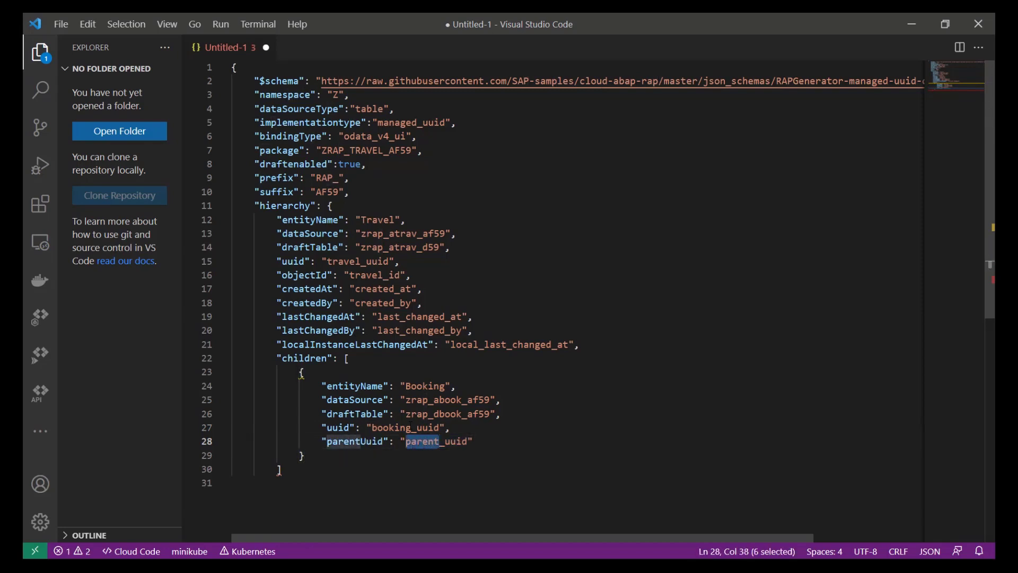
key("Delete")
type("travel")
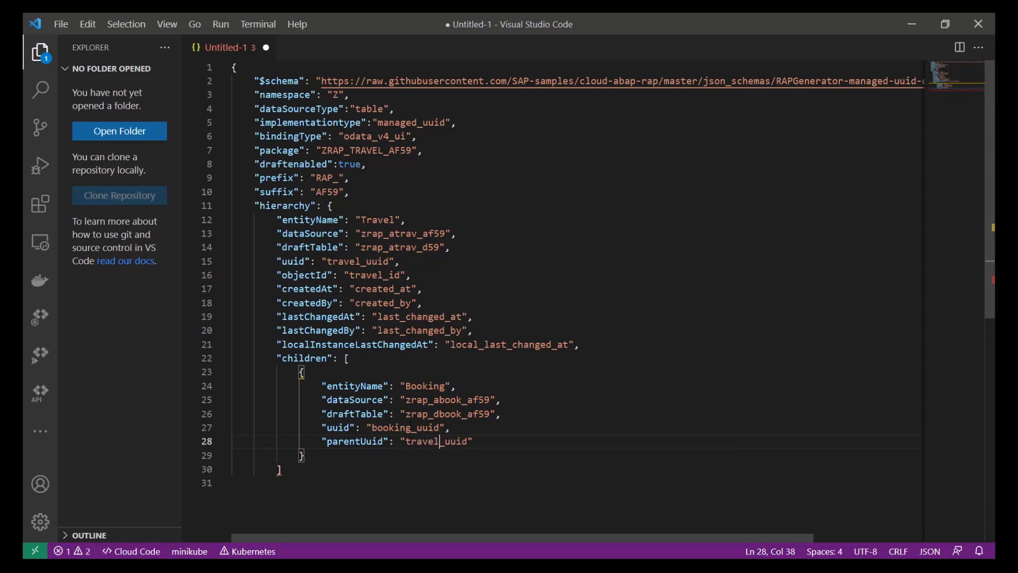
key("Enter")
type("\"objectId\": \"")
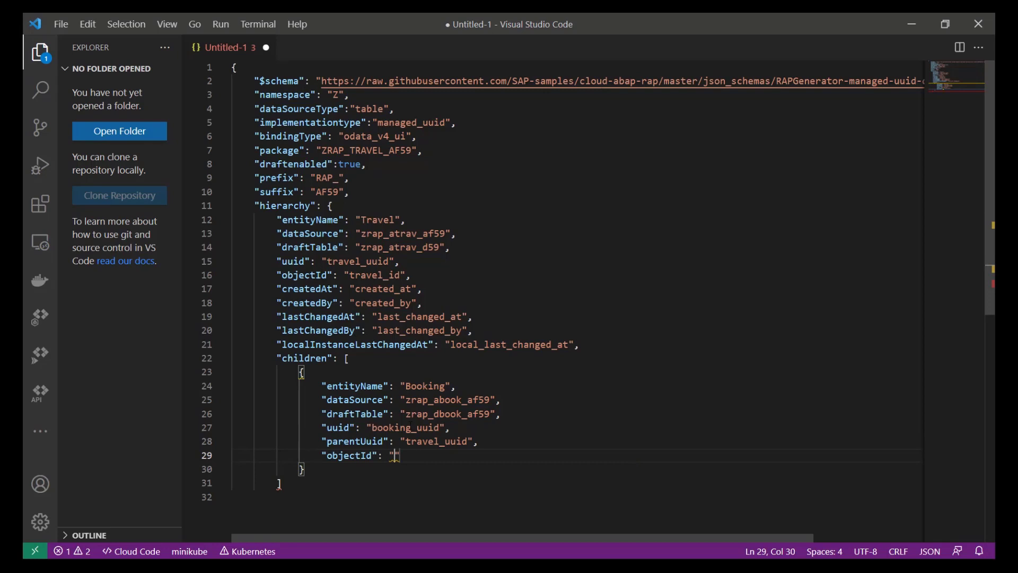
Set Booking's objectId to "booking_id".
type("booking_")
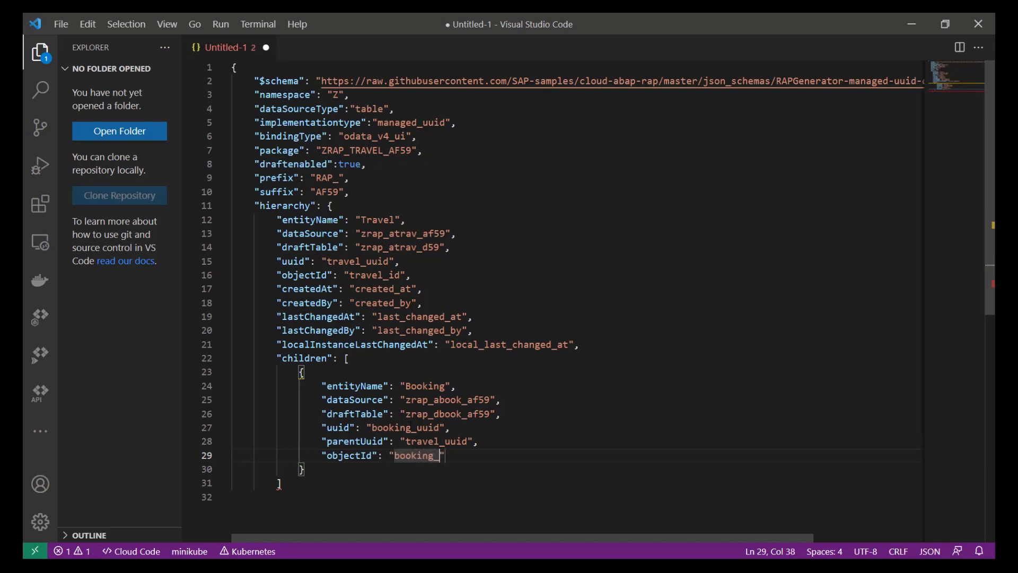
type("id")
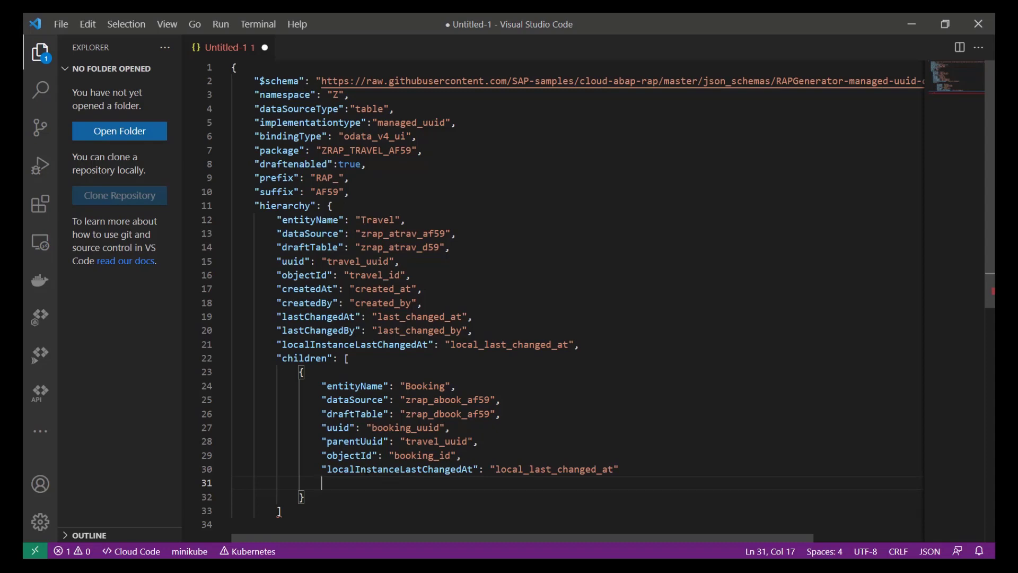
mouse_move(645, 60)
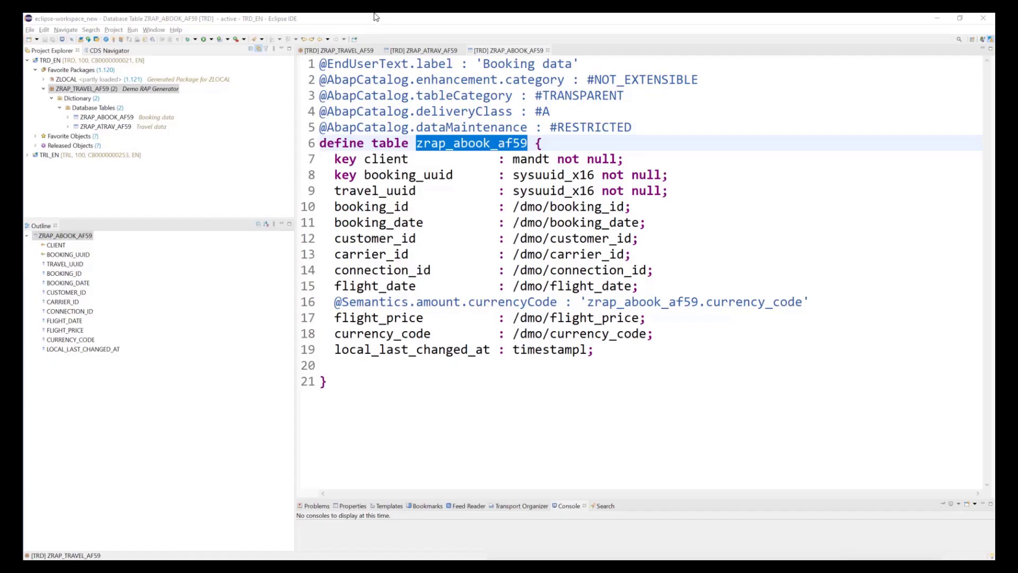
mouse_move(688, 62)
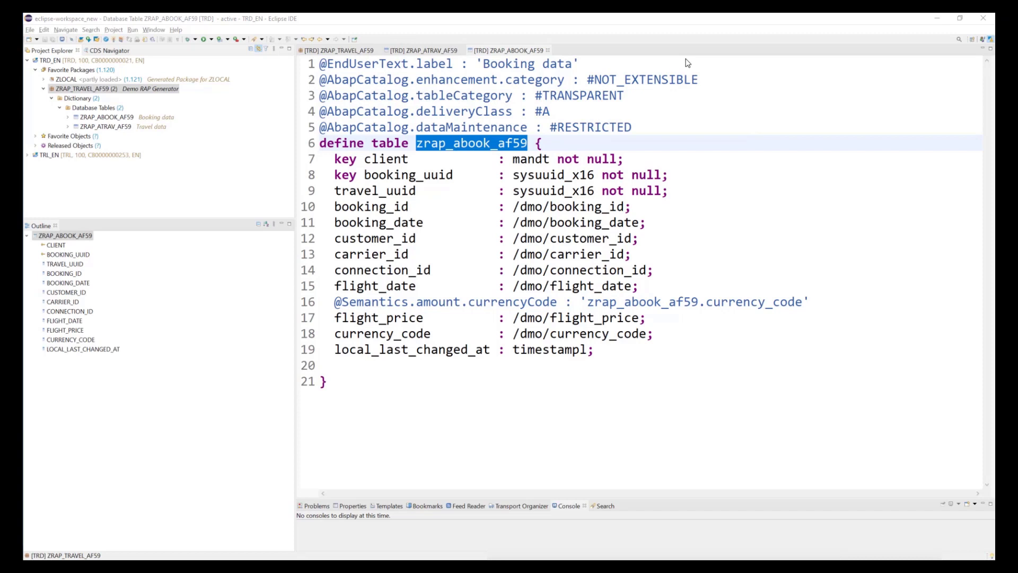
mouse_move(174, 95)
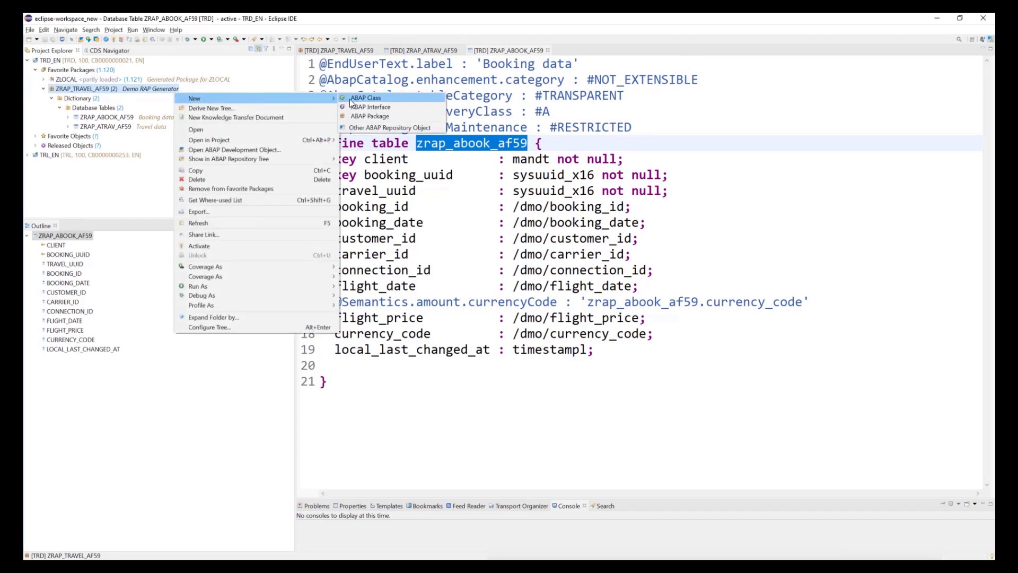
Create ABAP class ZCL_RAP_GENERATOR_CONSOLE_AF59 extending CL_XCO_CP_ADT_SIMPLE_CLASSRUN, with a transport.
left_click(365, 98)
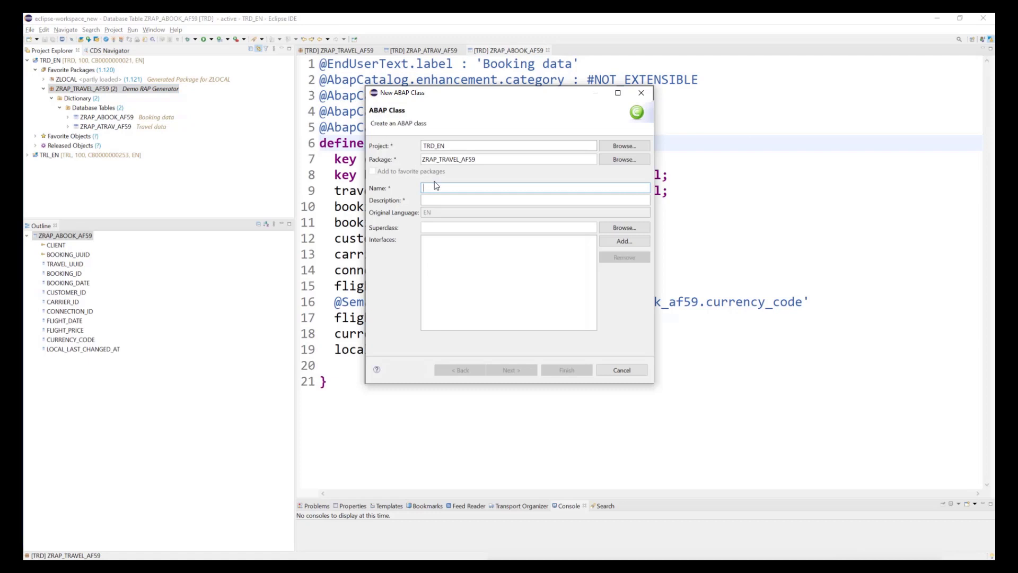
type("ZCL_RAP_GENERATOR_CONSOLE_AF59")
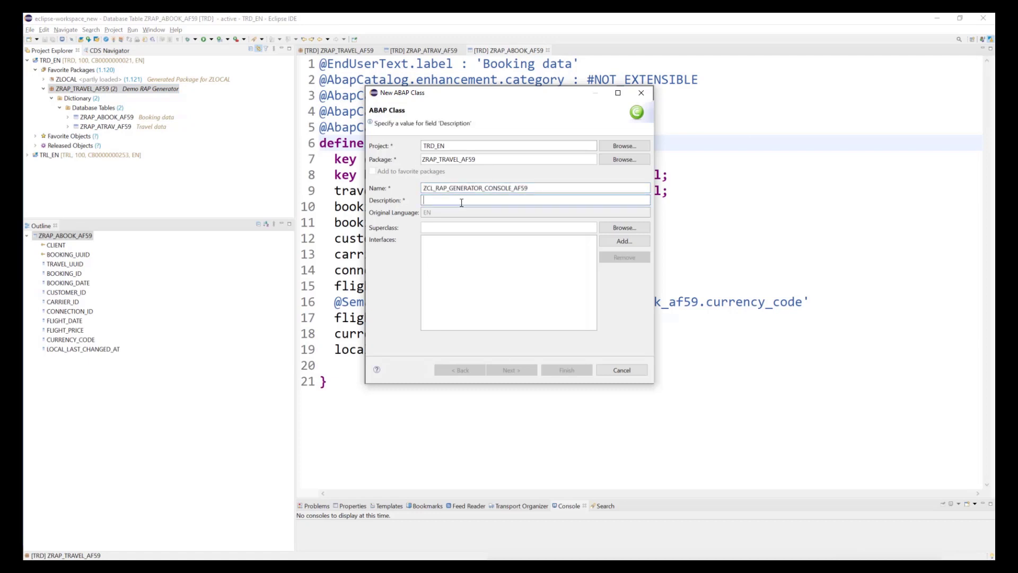
type("Console app")
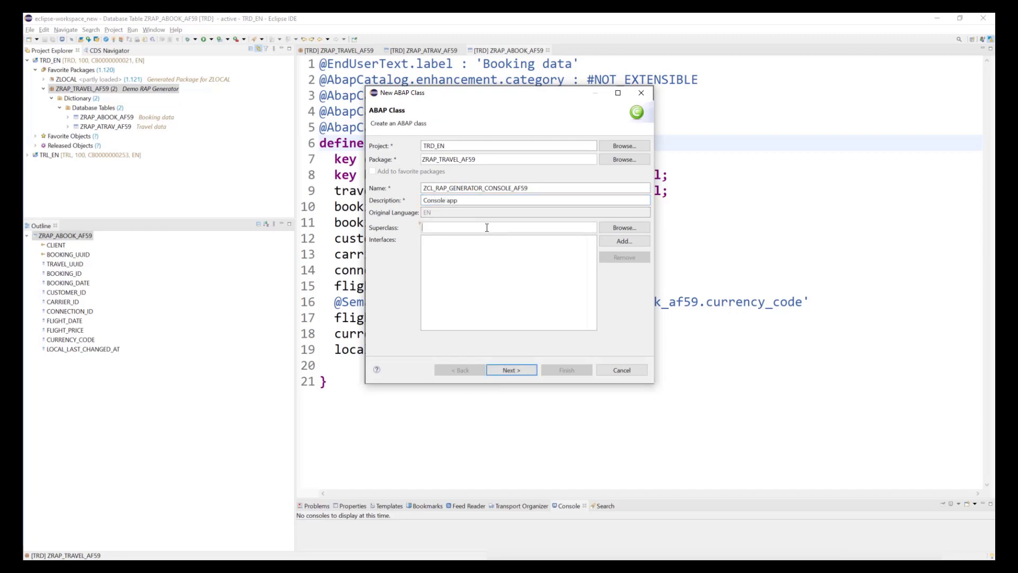
type("c")
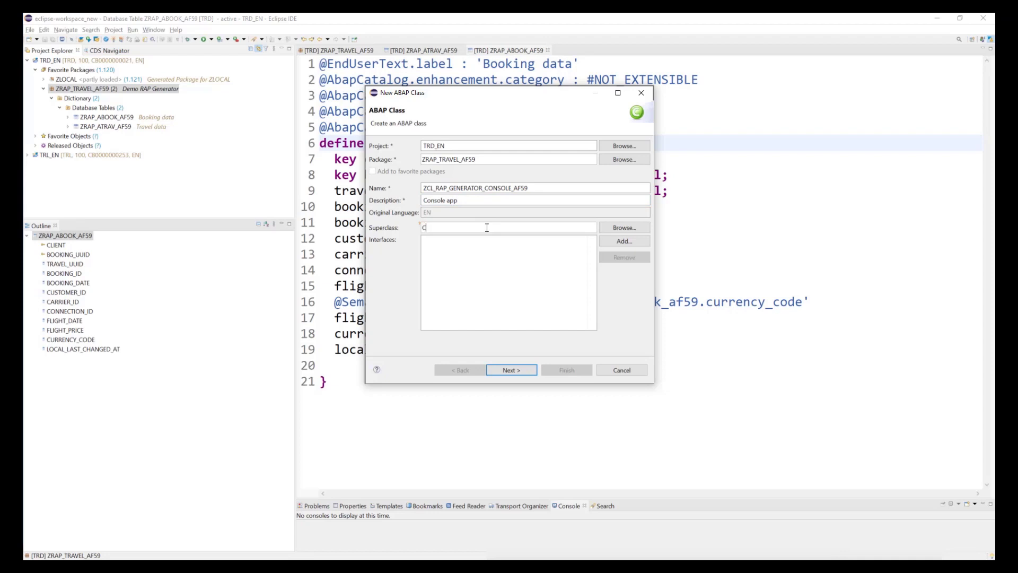
type("CL_XCO_CP_ADT_SIMPLE_CLASSRUN")
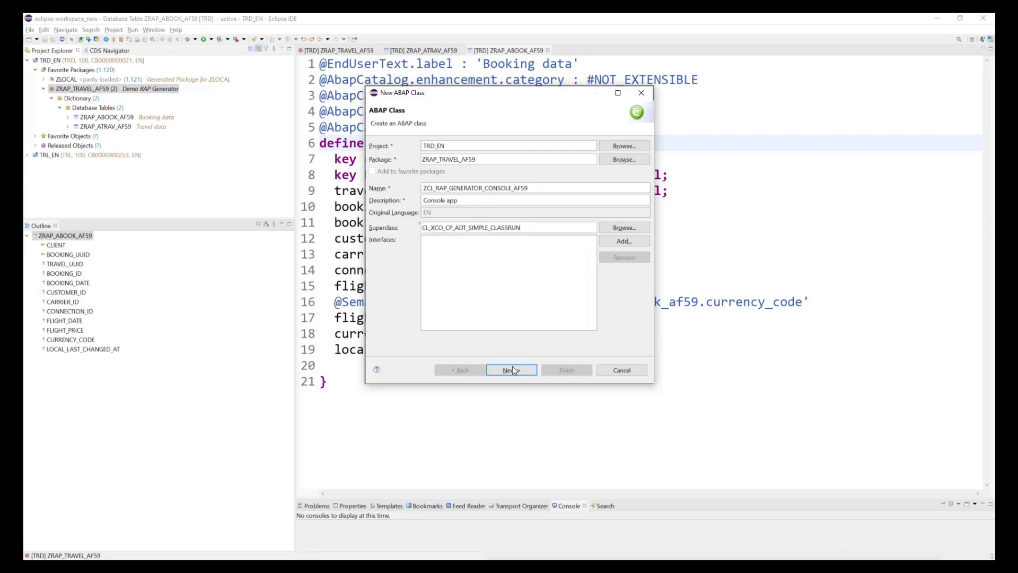
left_click(511, 370)
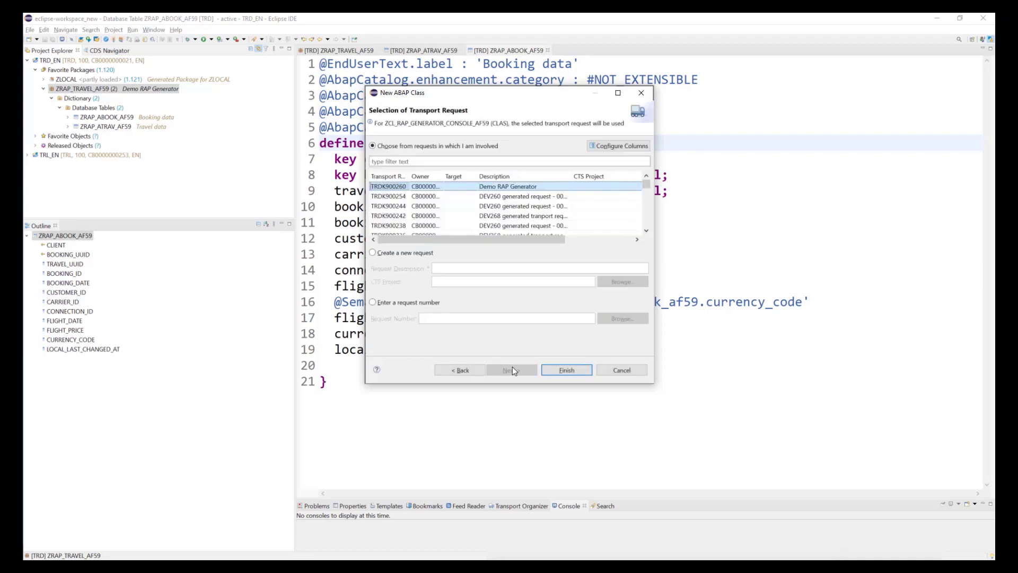
left_click(565, 370)
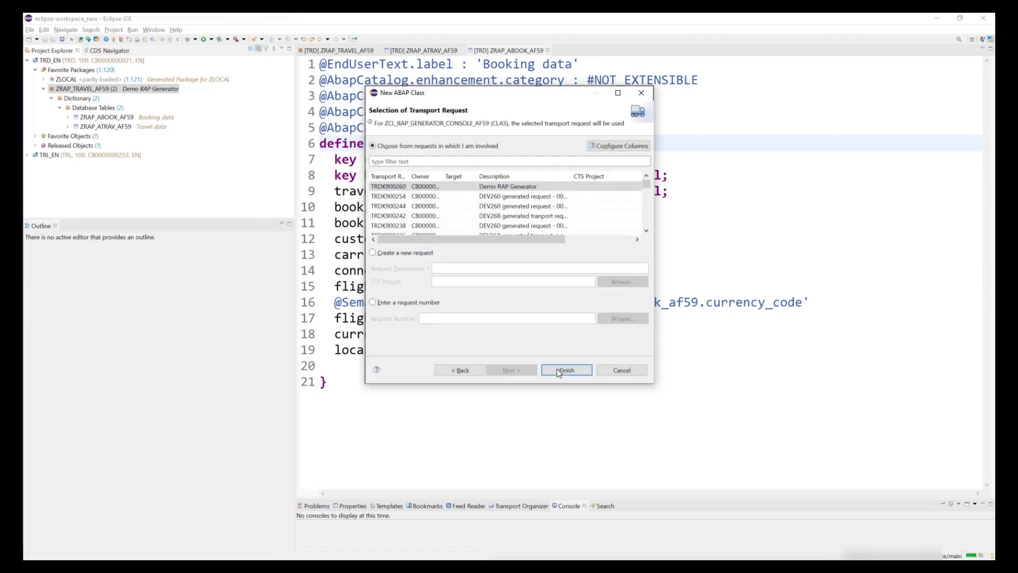
left_click(565, 369)
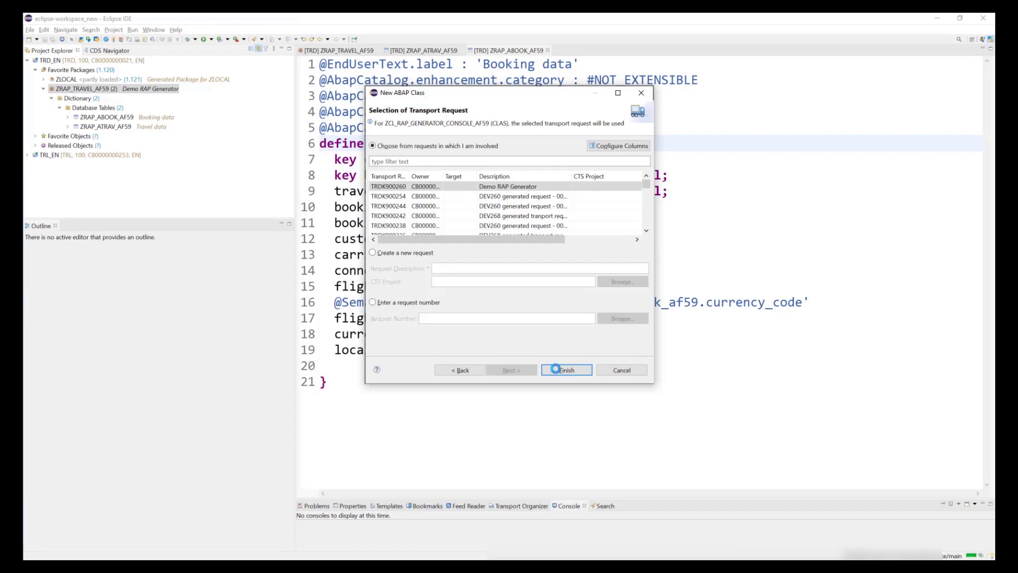
left_click(566, 369)
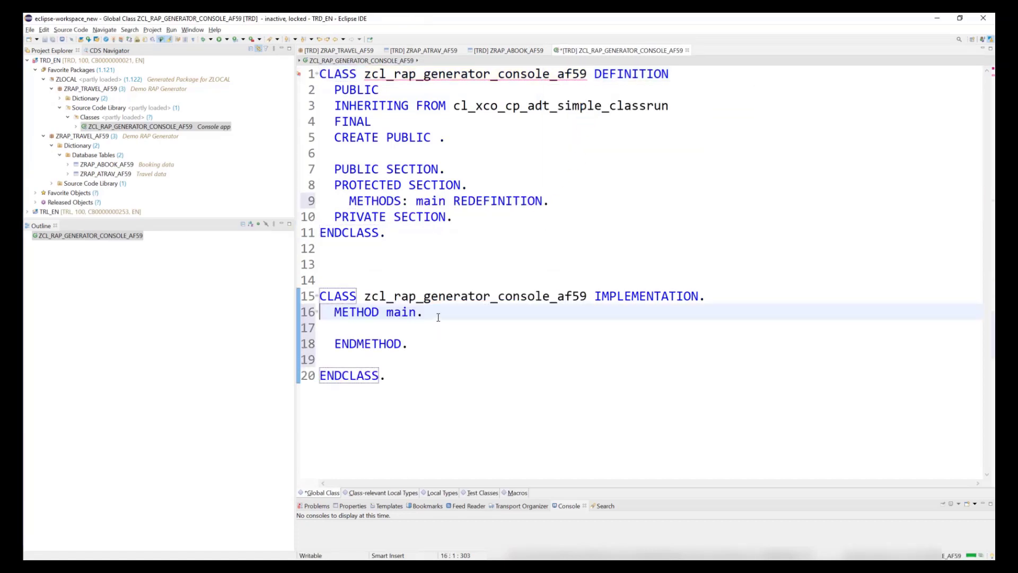
Declare DATA(json_string) in main and check ABAP Source Code Editors preferences.
left_click(330, 327)
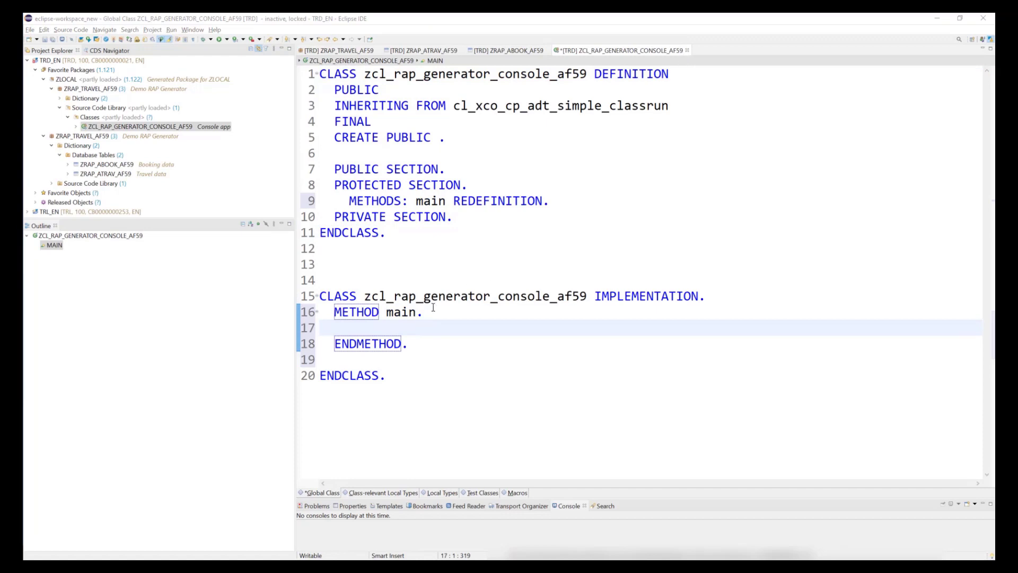
type("DATA(json_string) = ''.")
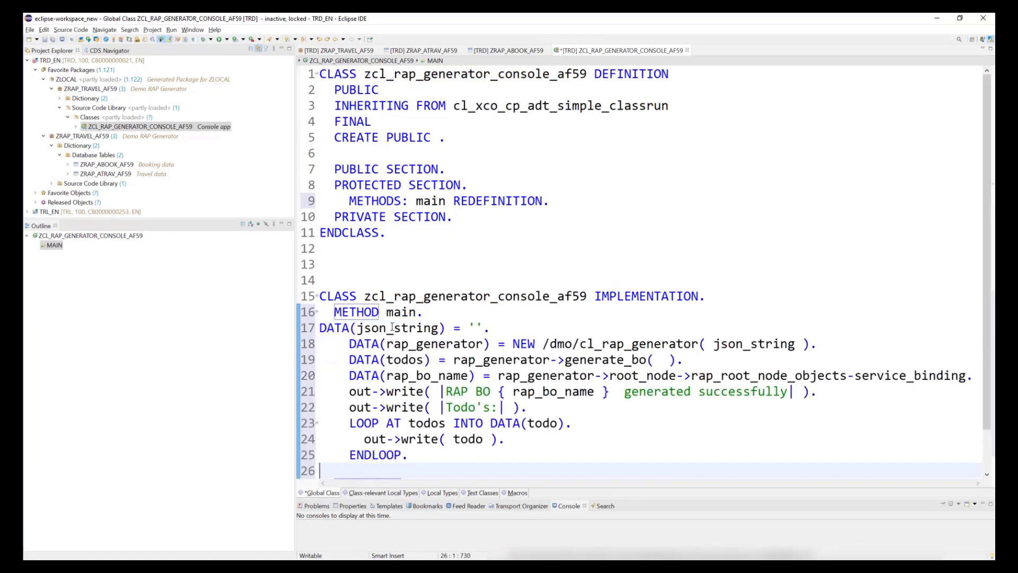
left_click(192, 29)
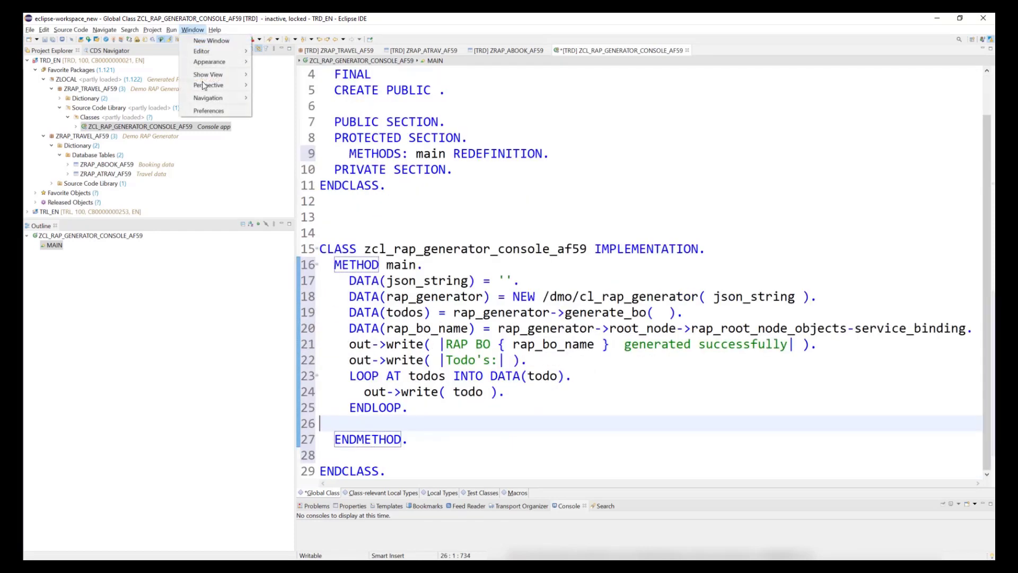
left_click(209, 111)
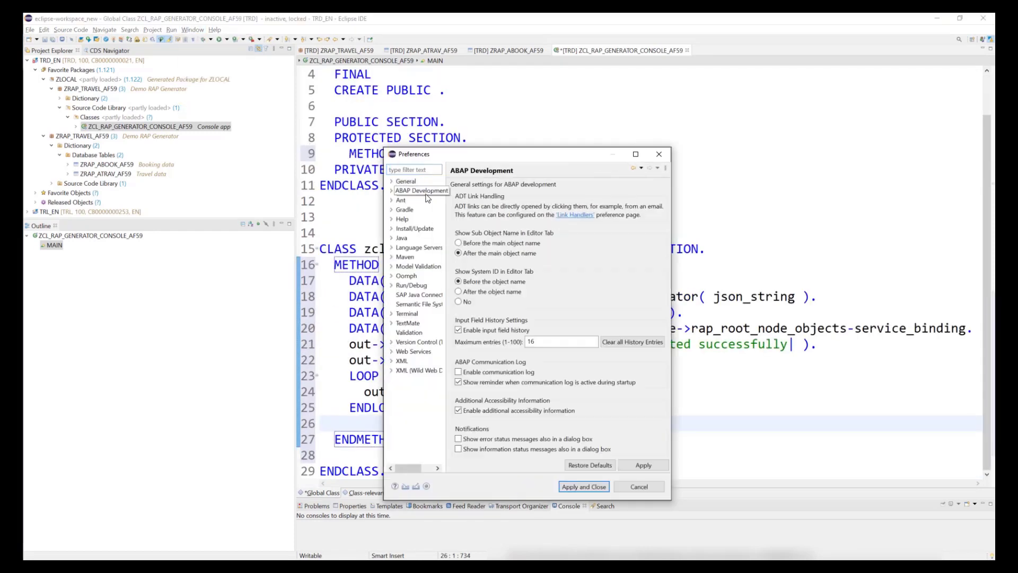
left_click(390, 190)
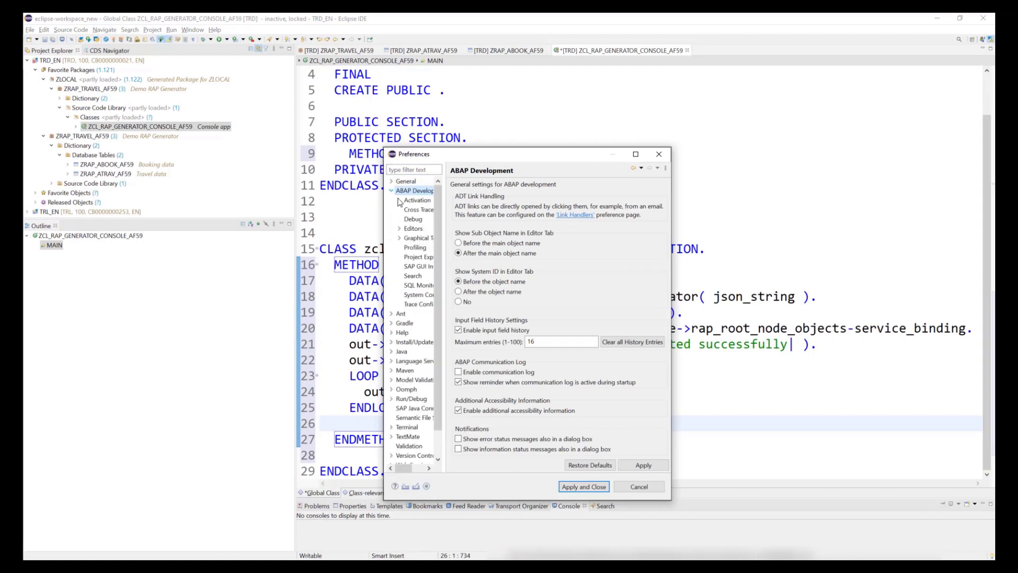
left_click(413, 228)
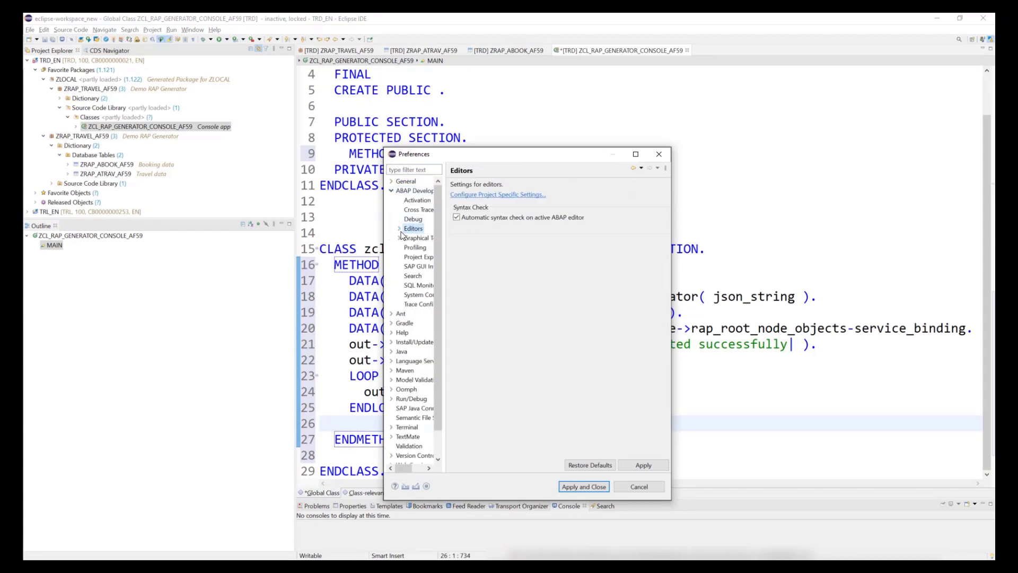
left_click(405, 228)
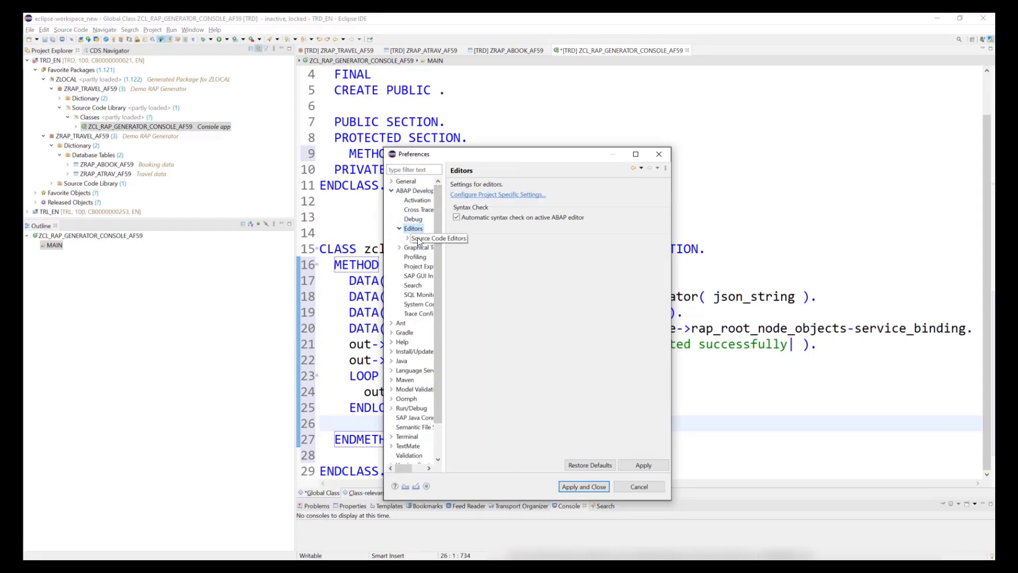
left_click(439, 238)
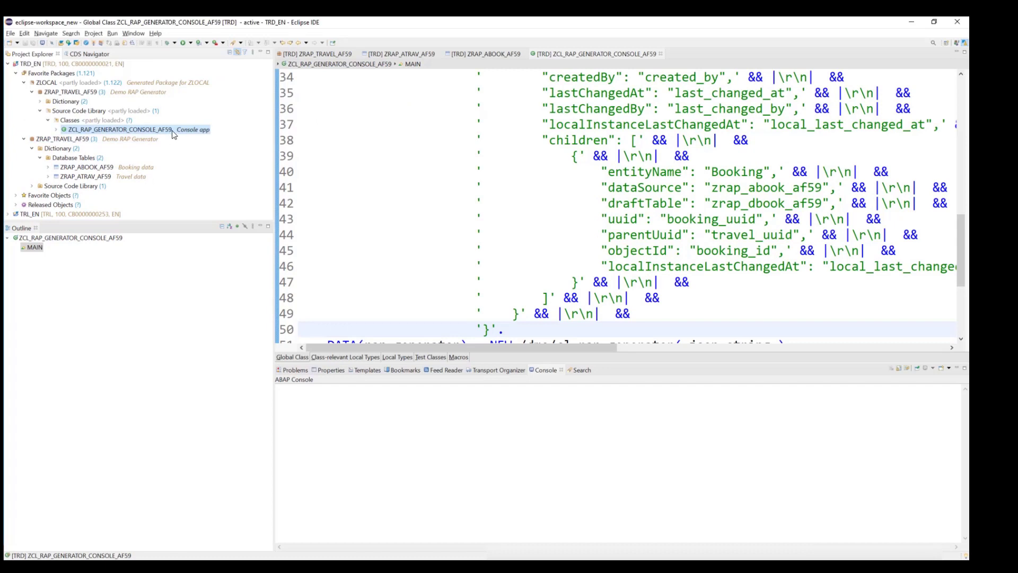
Run the console class as an ABAP Application (Console).
right_click(150, 129)
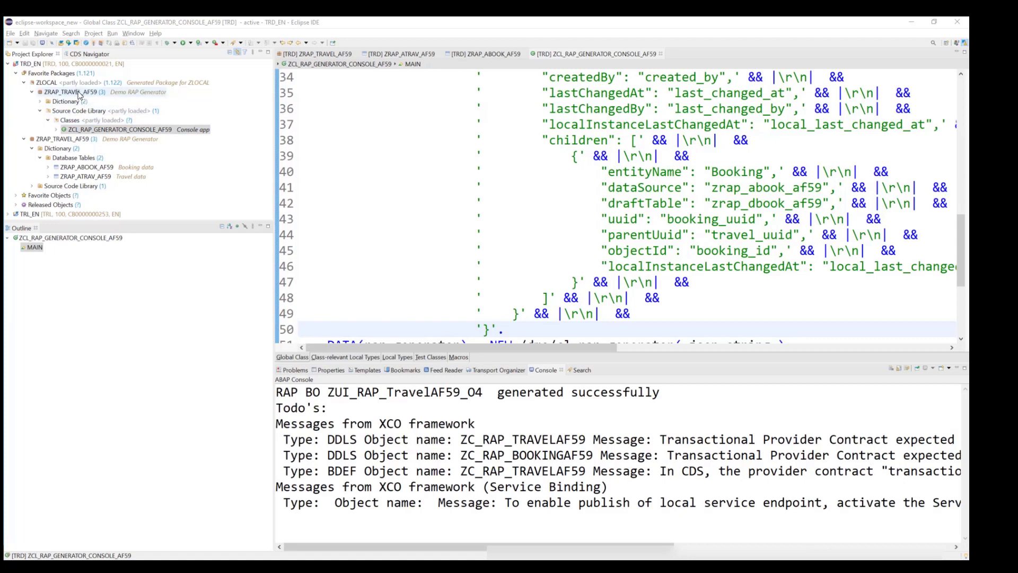
Refresh package ZRAP_TRAVEL_AF59 to list the generated objects.
right_click(65, 139)
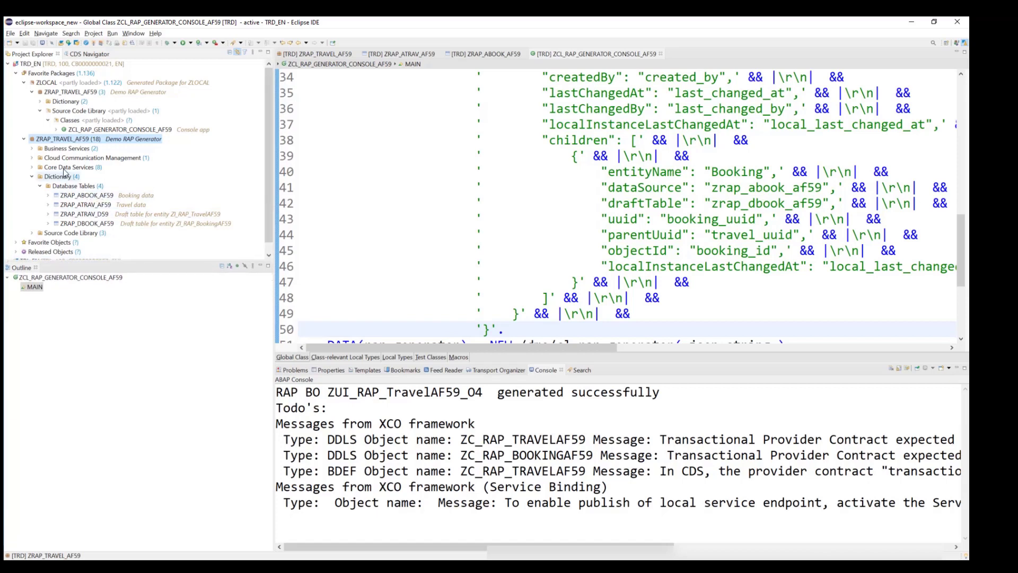
Publish service binding ZUI_RAP_TRAVELAF59_O4 and select its Travel entity set.
left_click(31, 148)
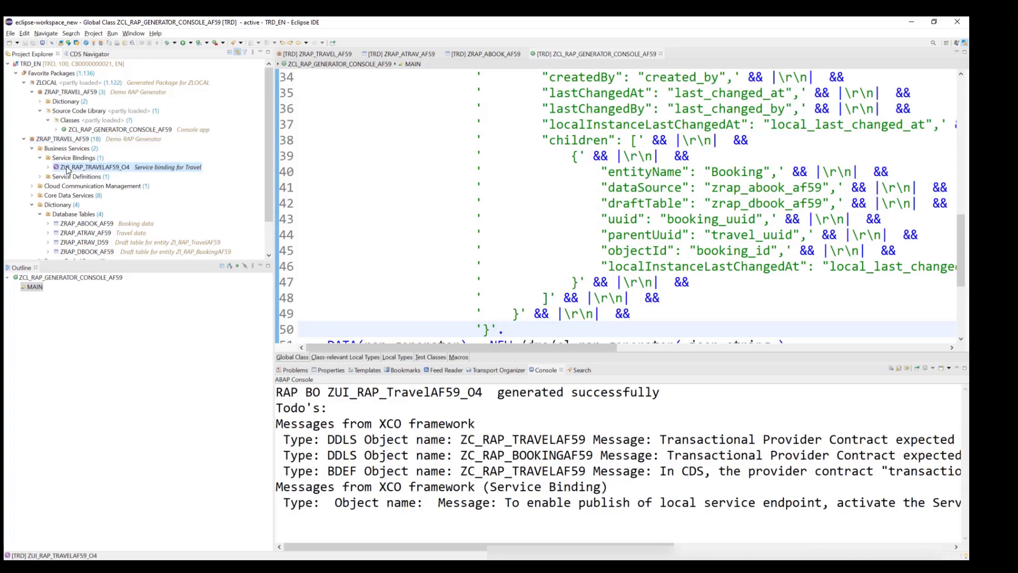
double_click(114, 167)
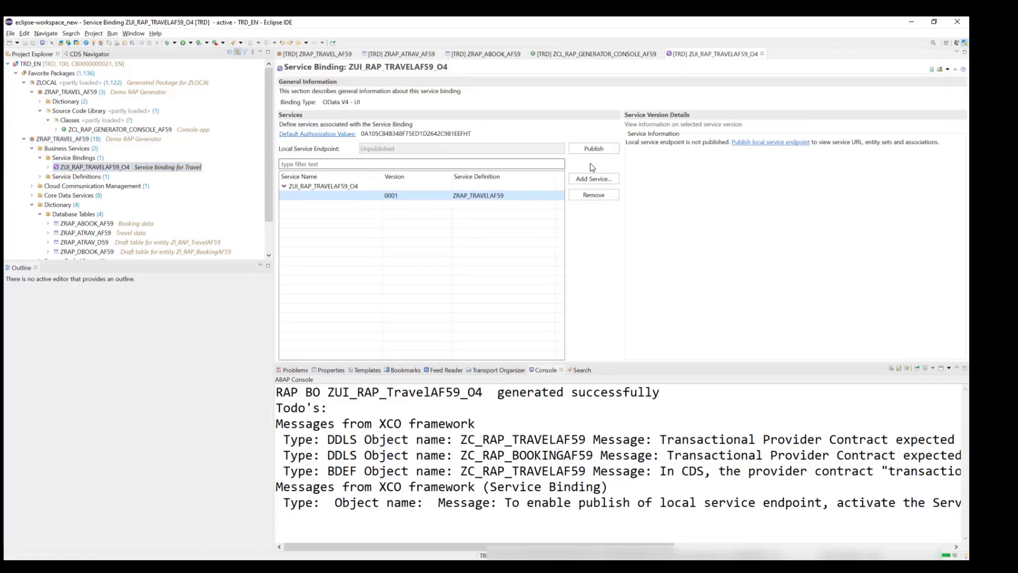
left_click(592, 148)
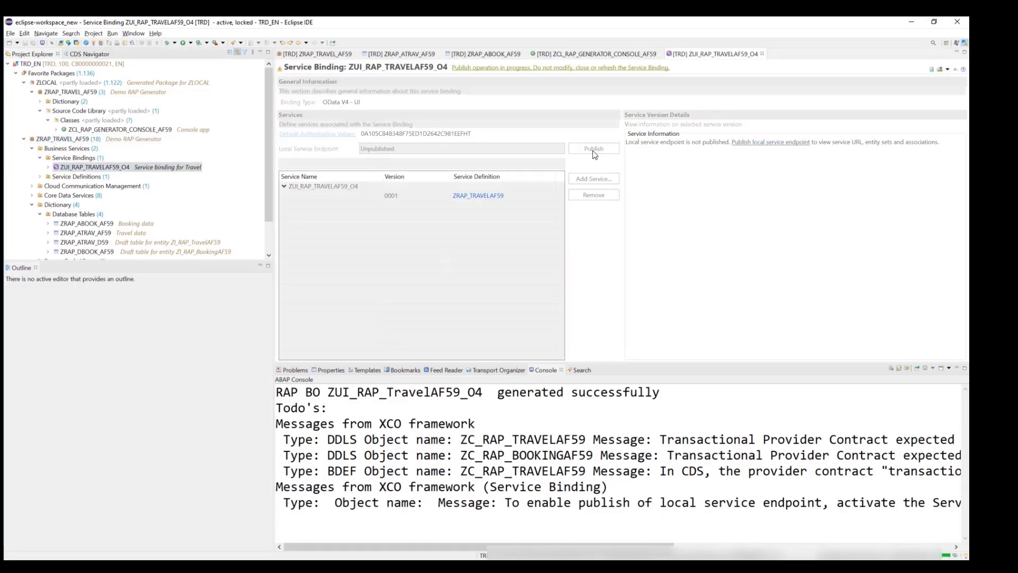
mouse_move(663, 59)
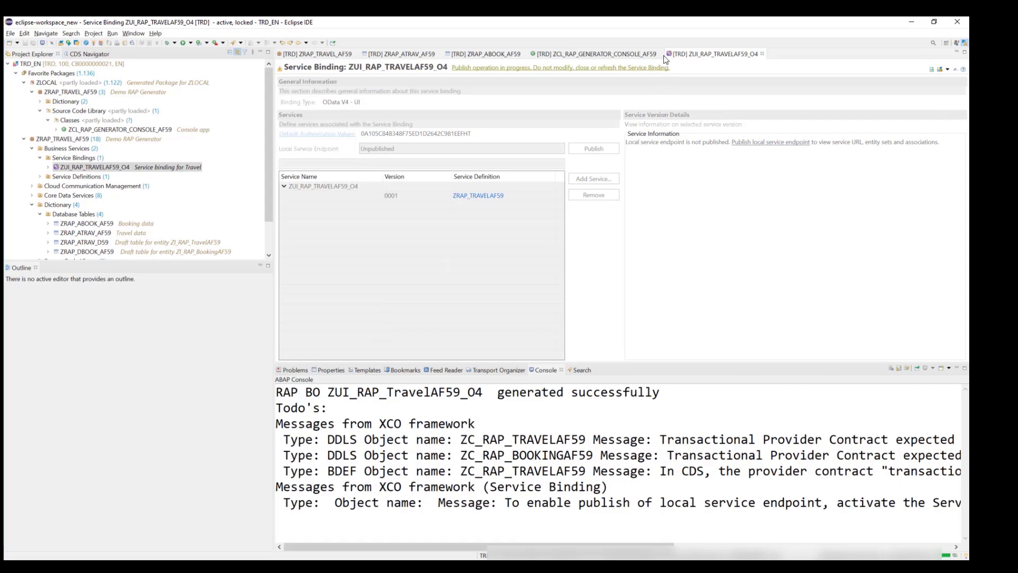
left_click(592, 148)
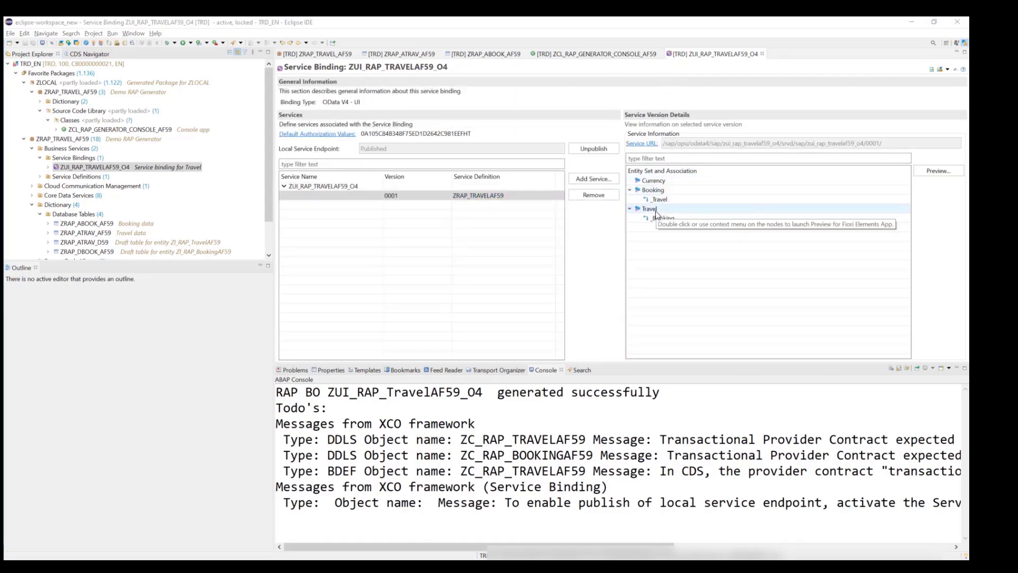
left_click(648, 209)
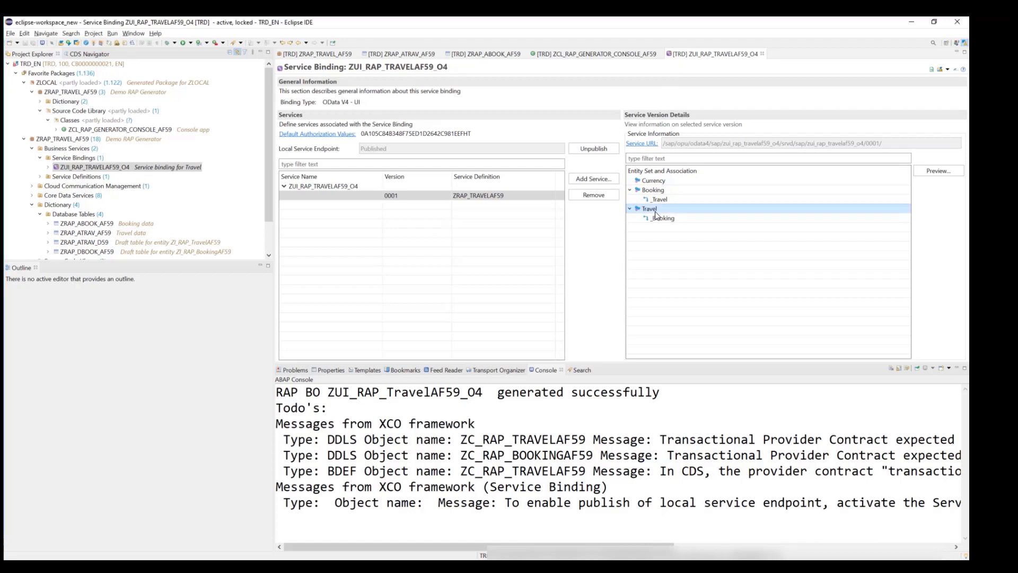